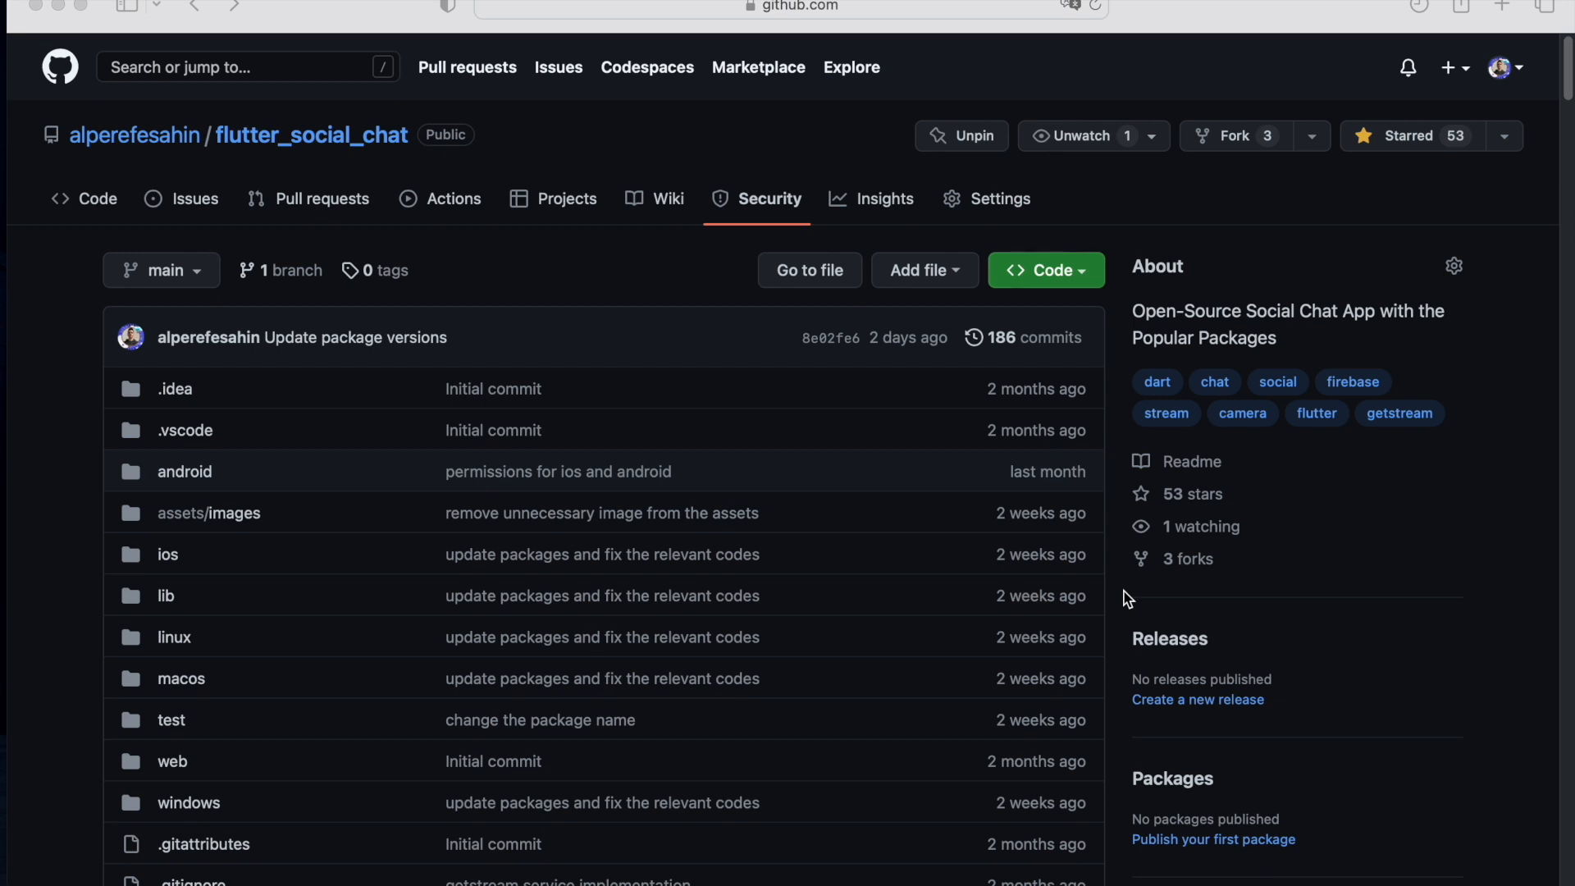
mouse_move(1125, 408)
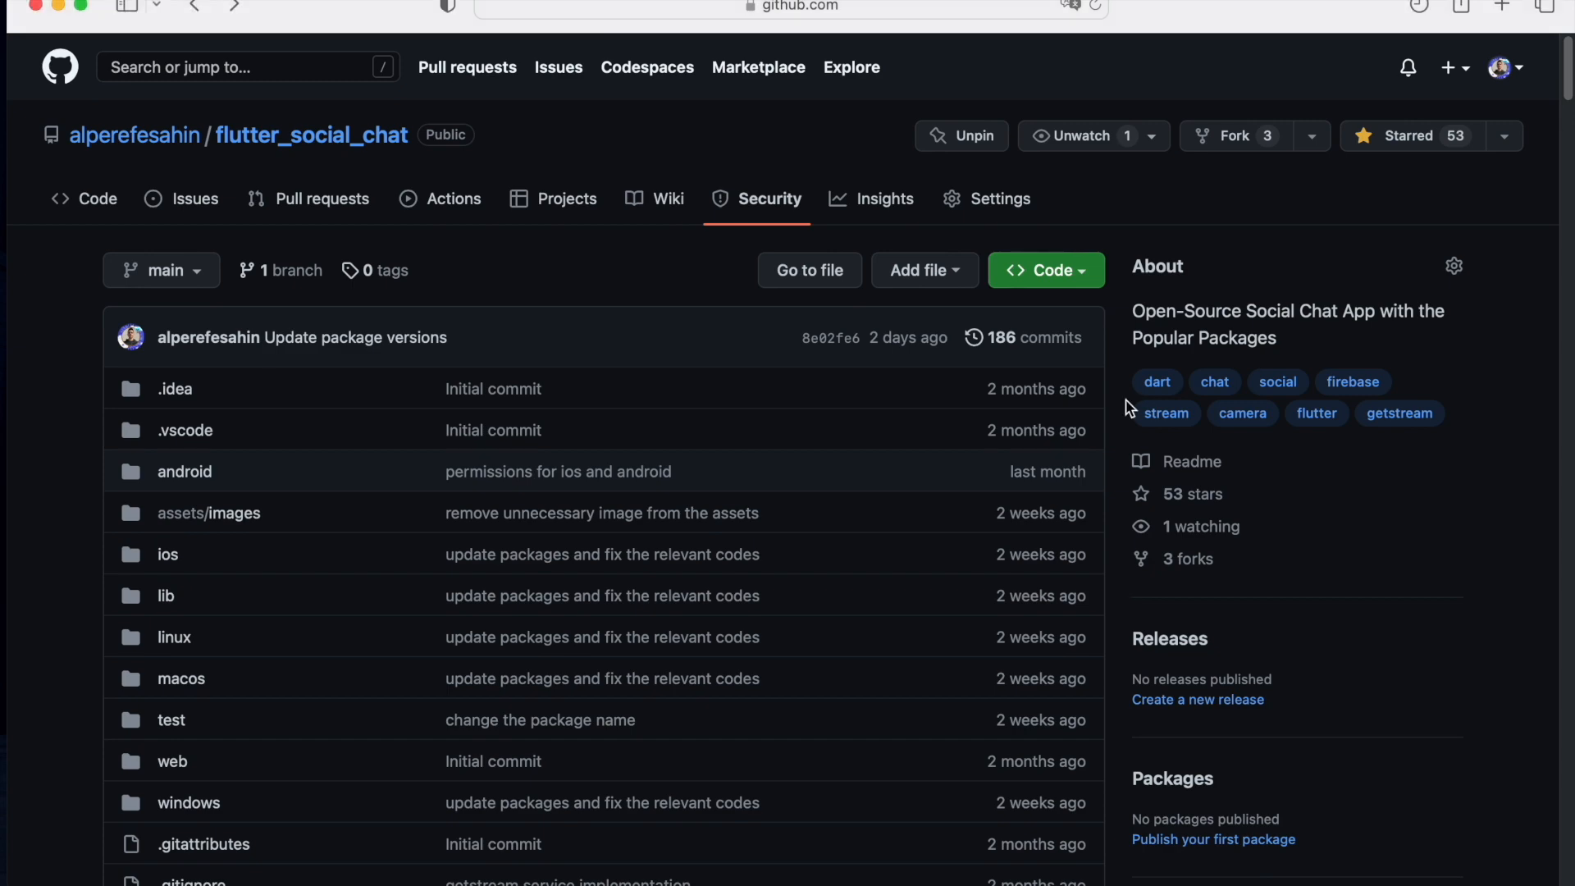
Scroll the README through the 'Images from the App' gallery past sign-in and profile screens to the chat-list screenshots.
scroll(down, 3)
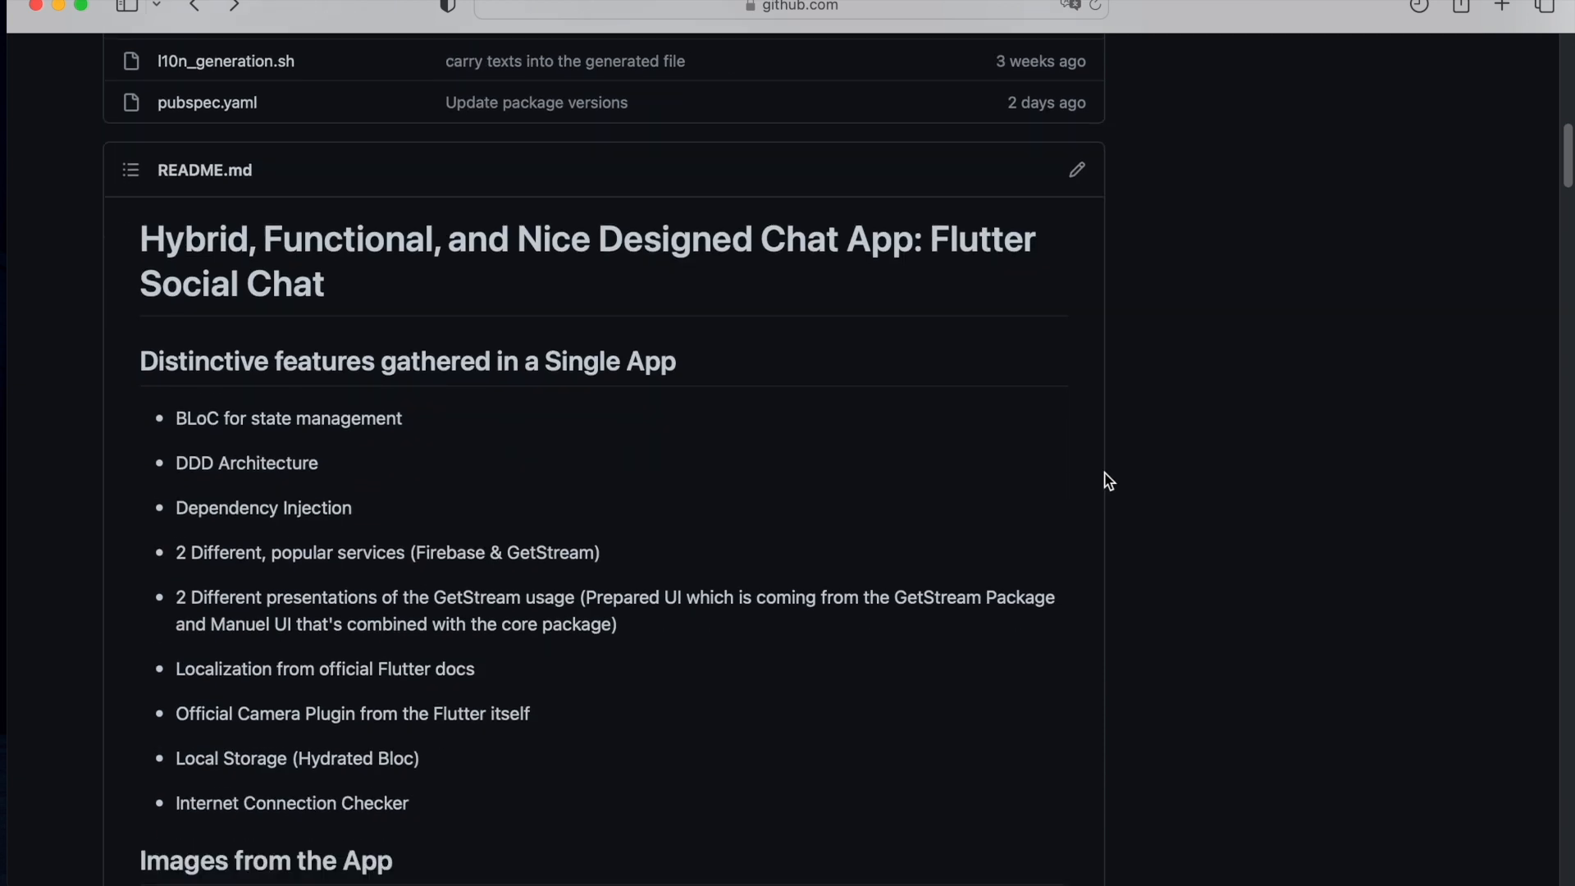
mouse_move(423, 433)
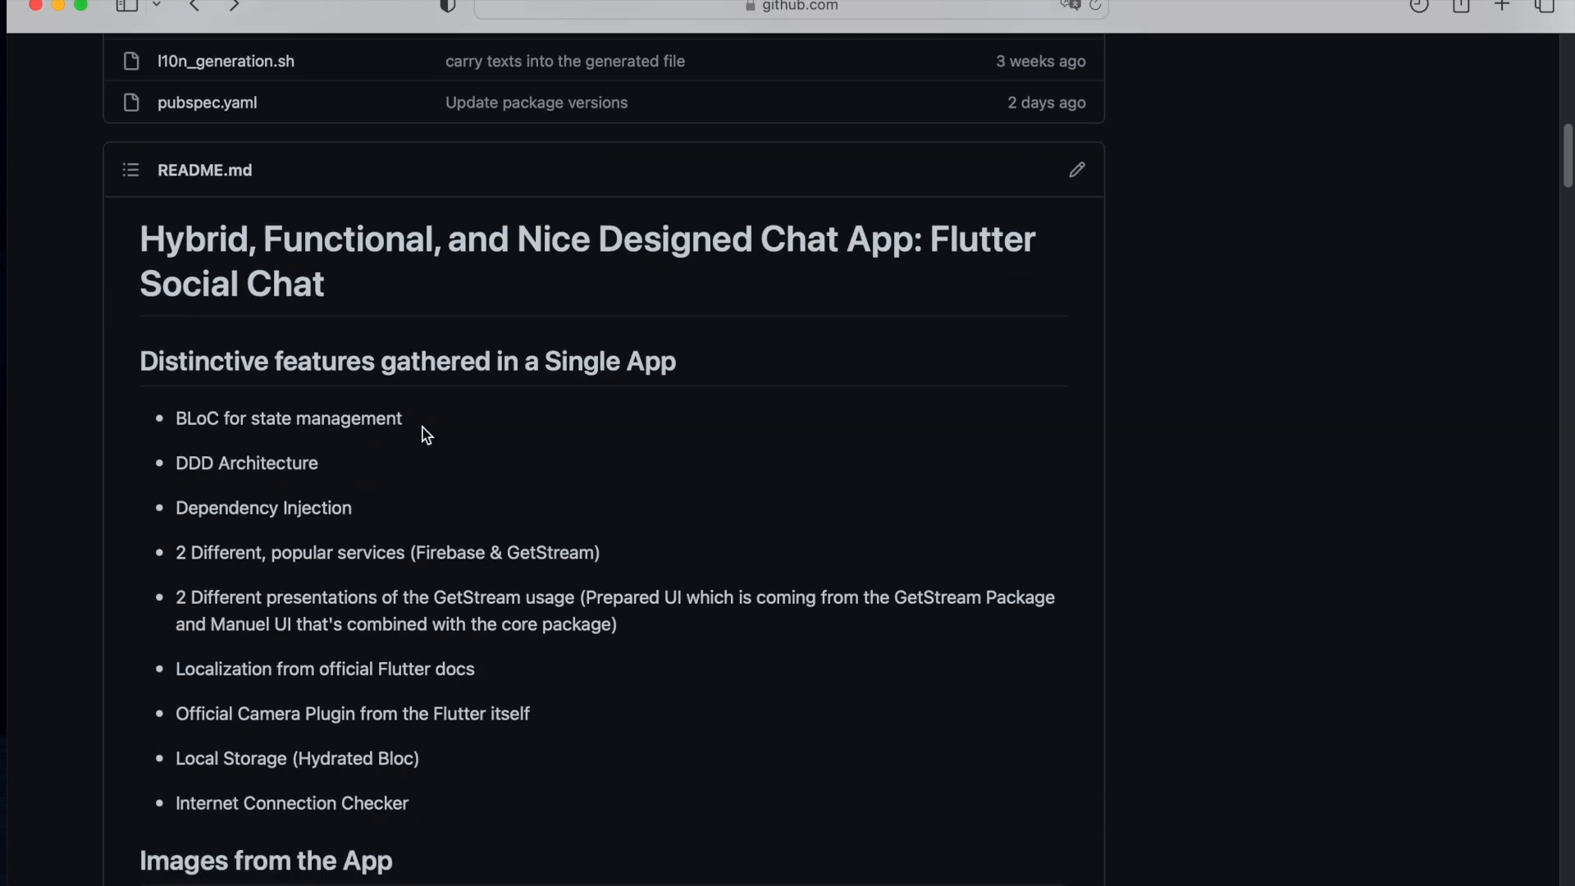
scroll(down, 3)
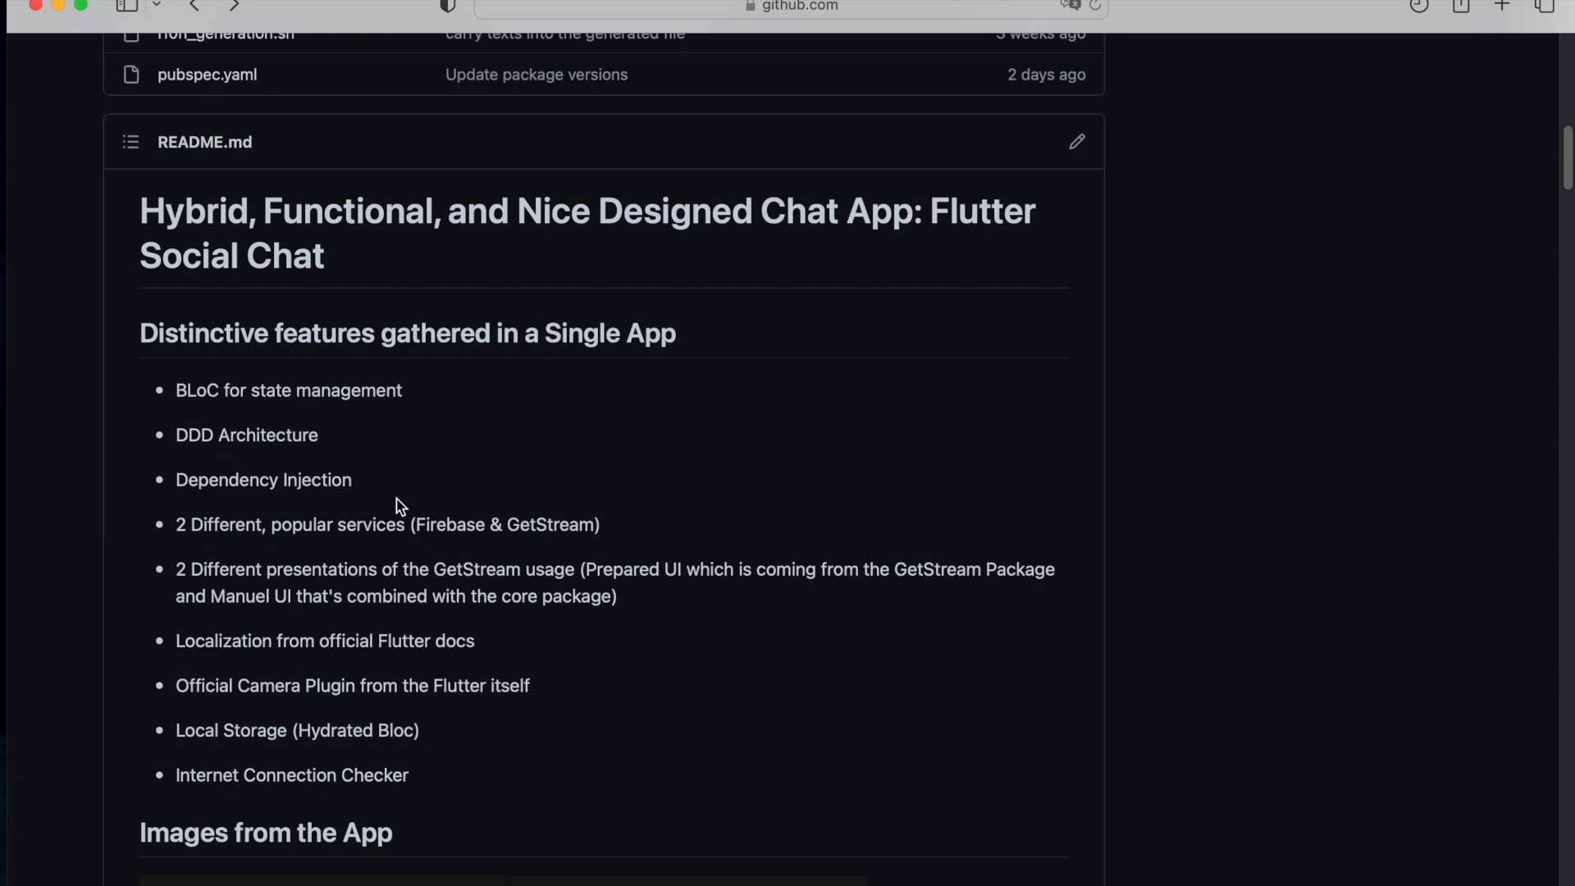
mouse_move(279, 646)
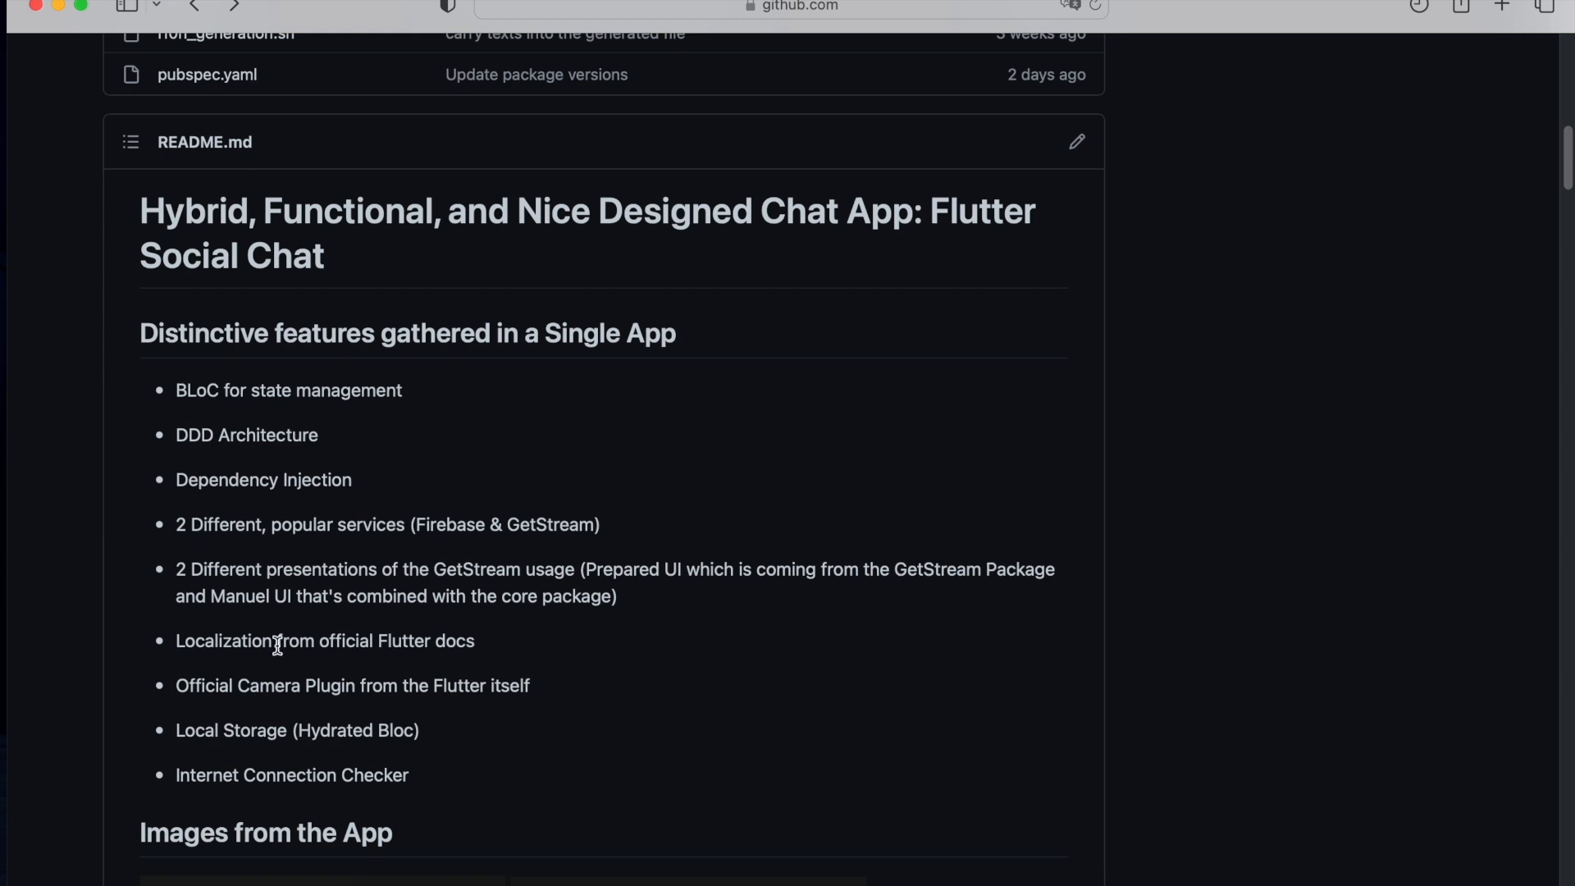
mouse_move(310, 748)
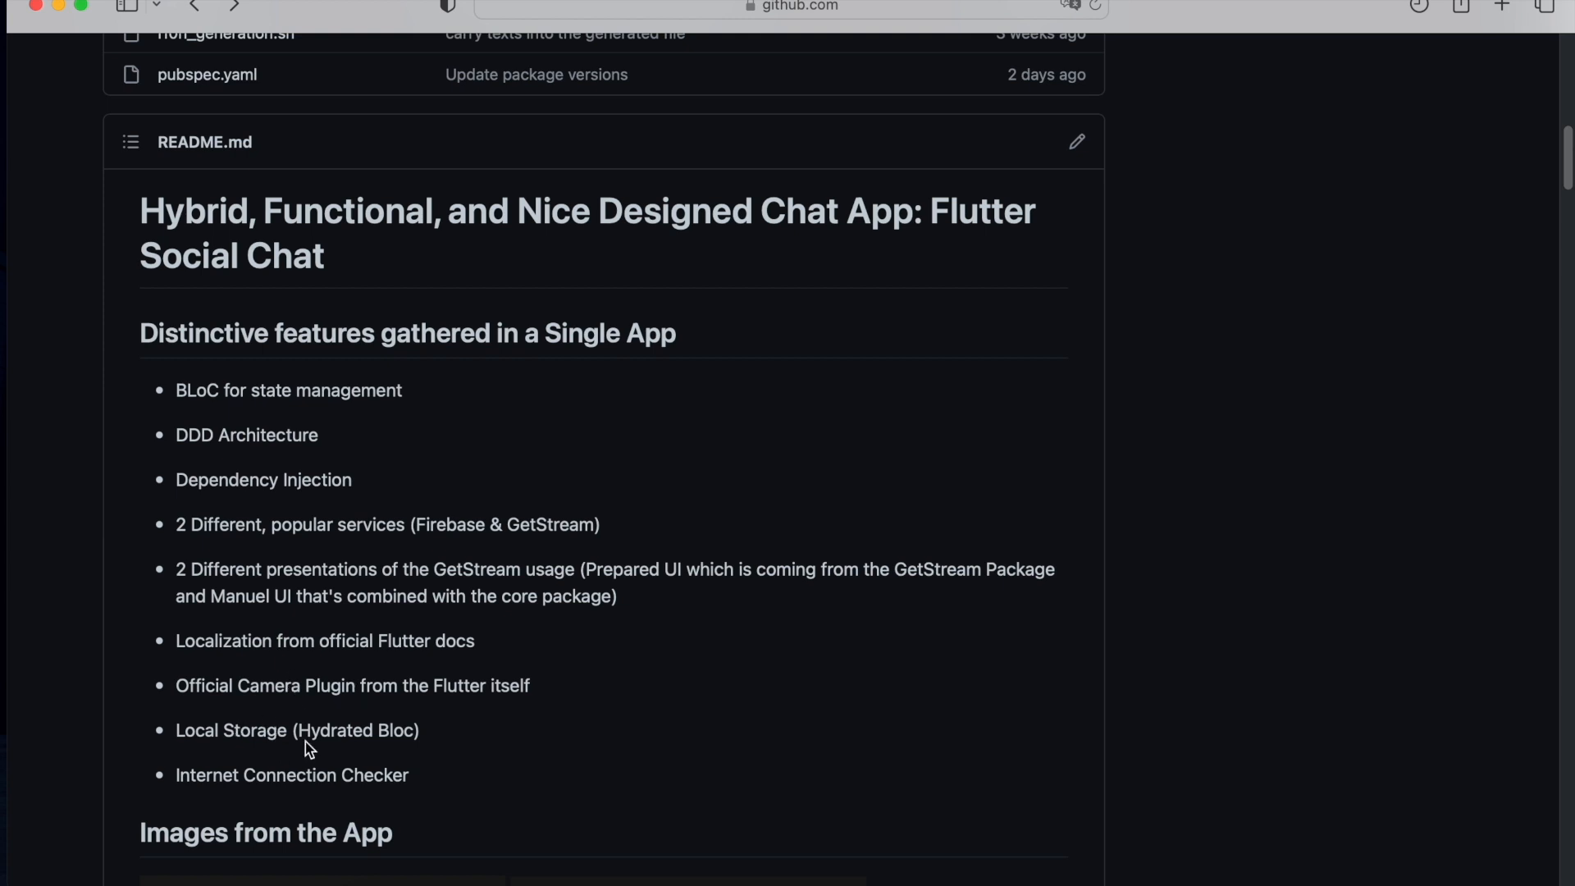
mouse_move(464, 789)
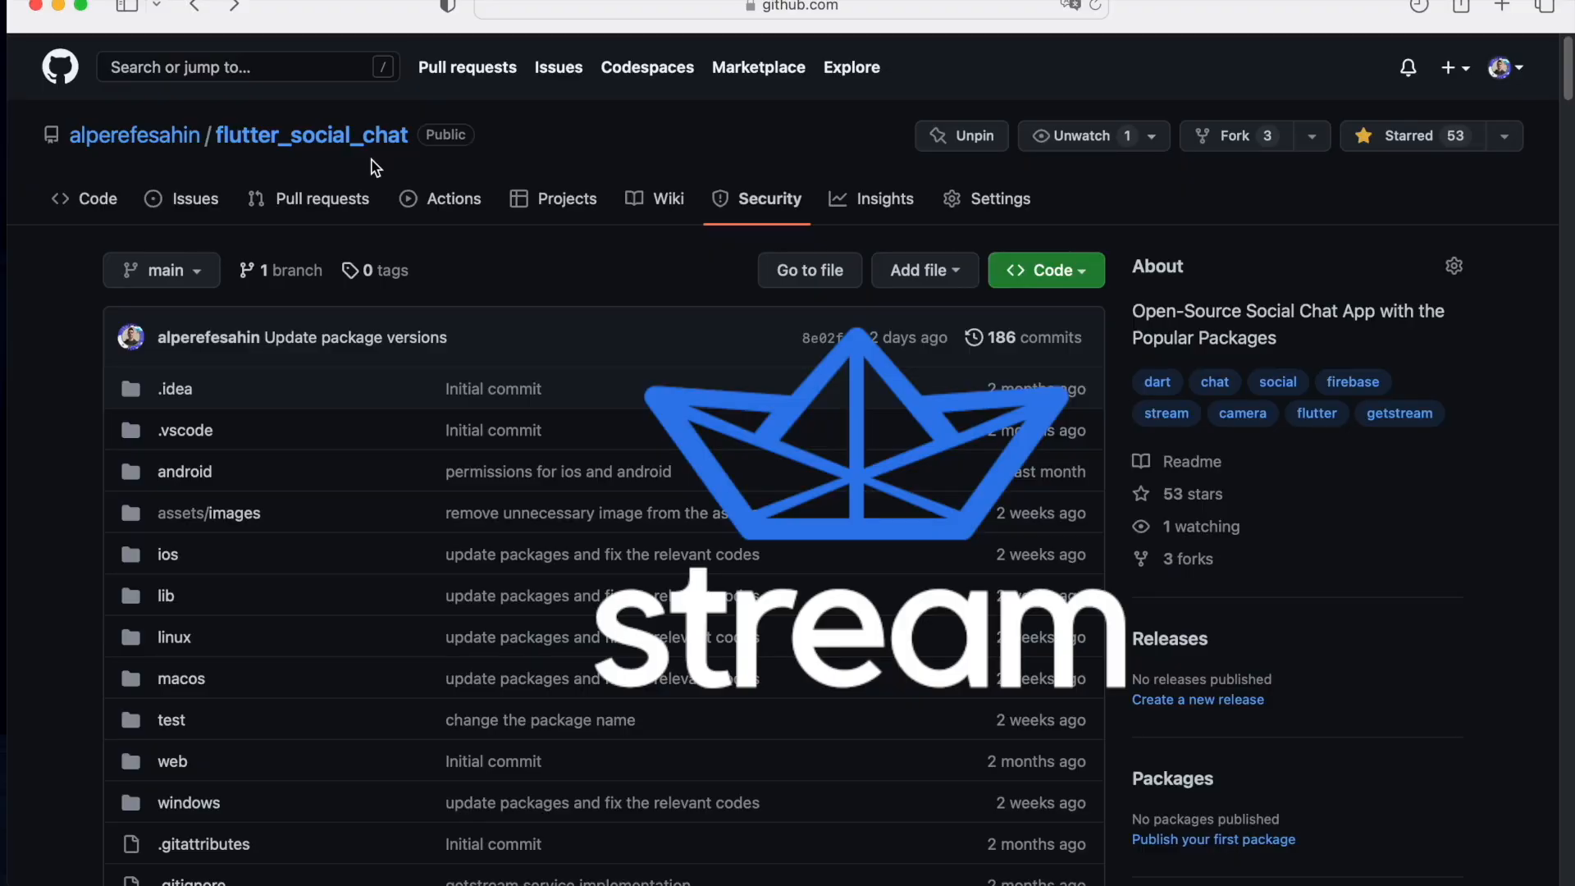
mouse_move(441, 206)
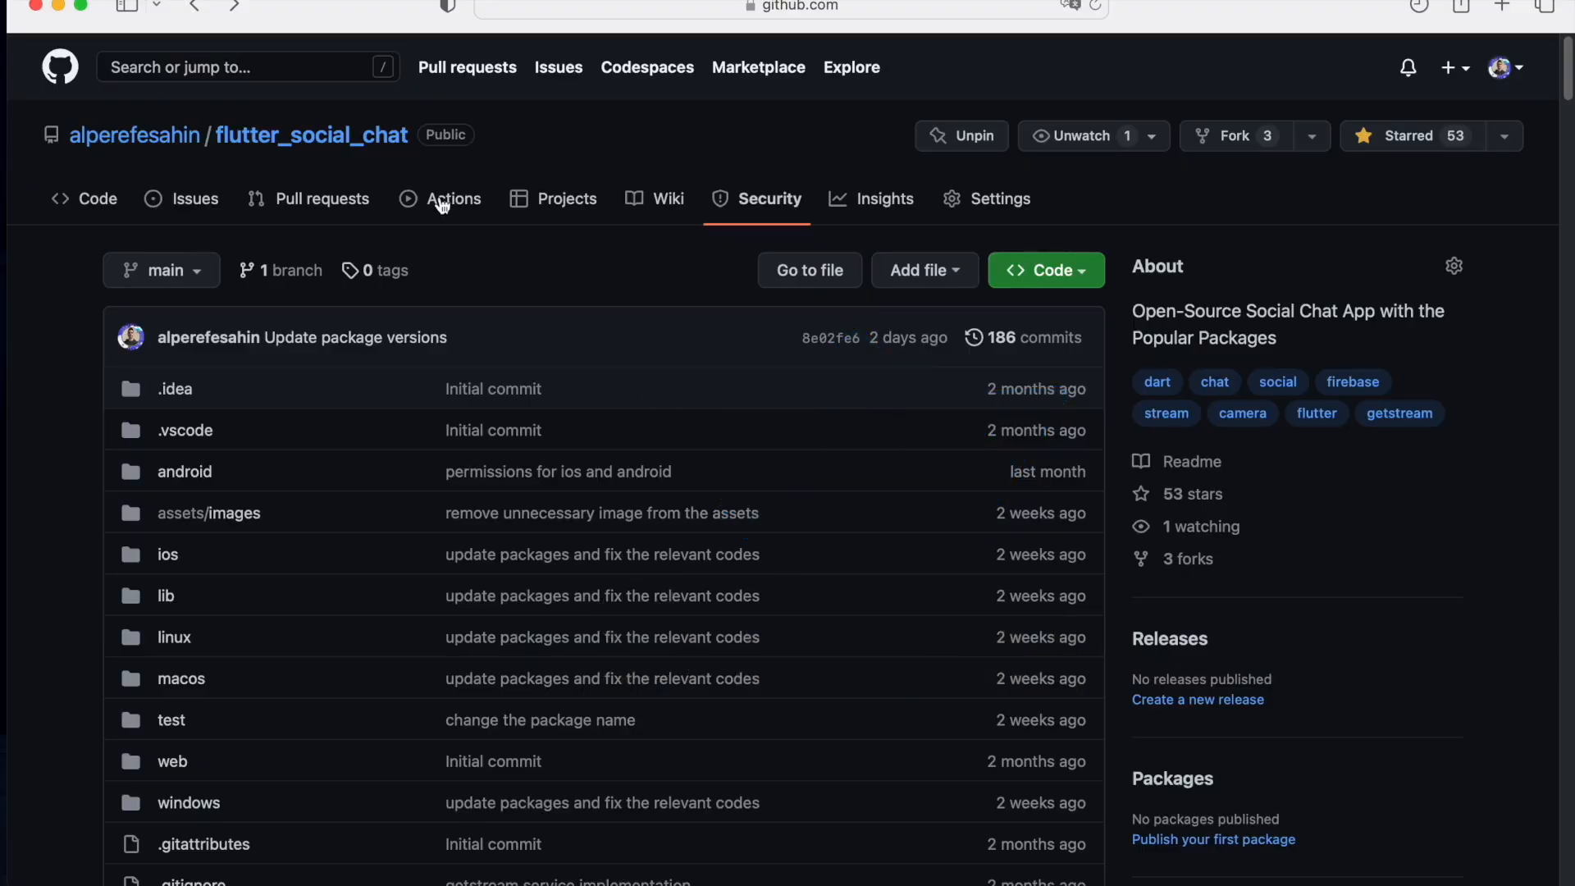
mouse_move(543, 263)
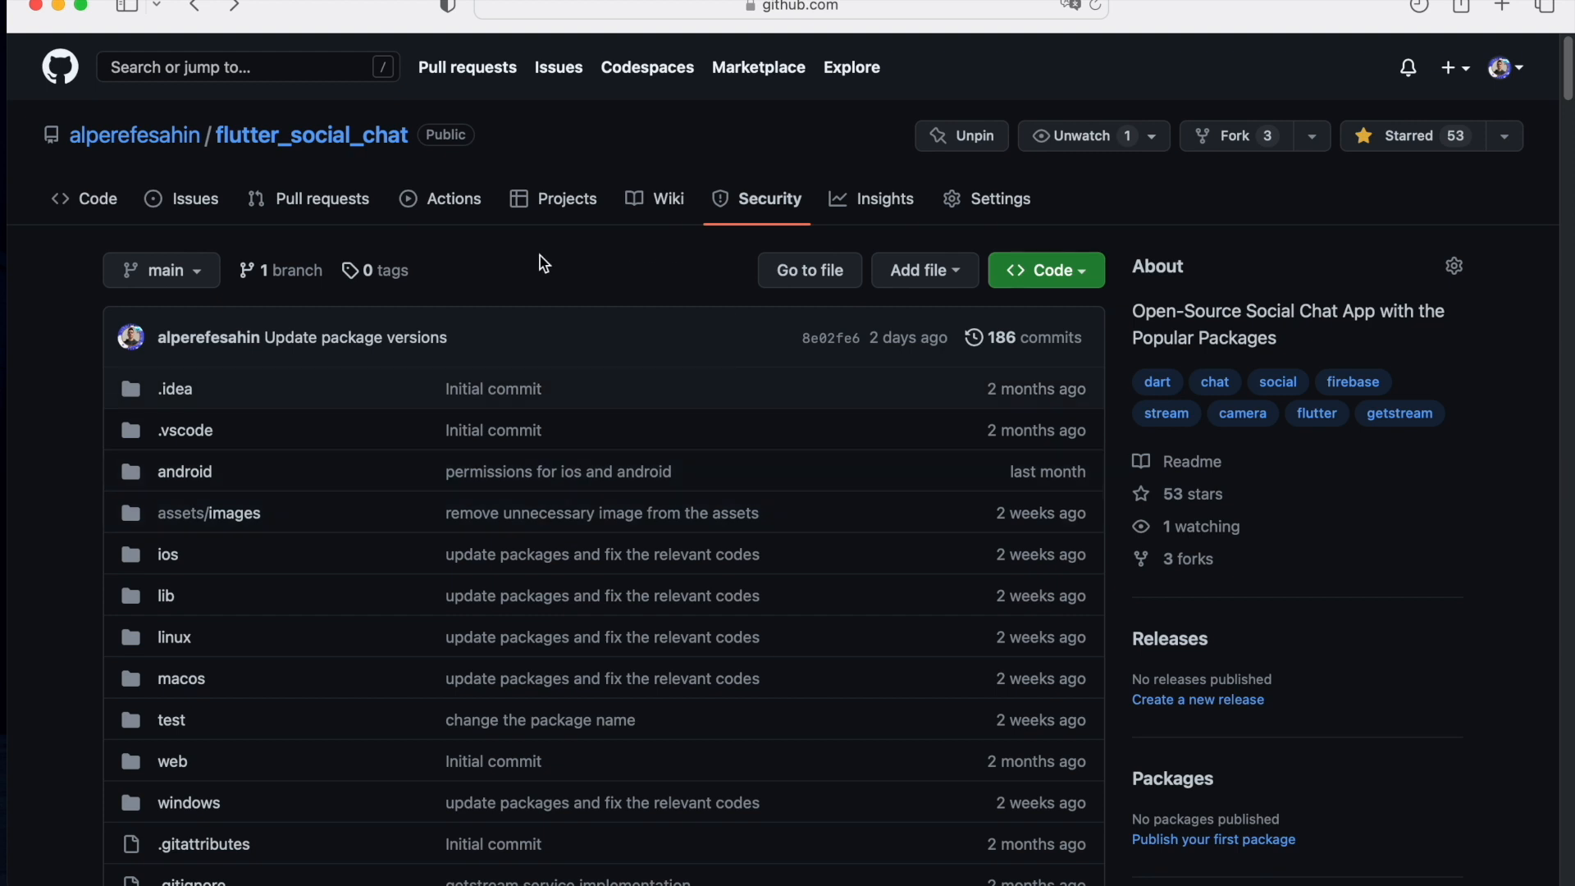
scroll(down, 3)
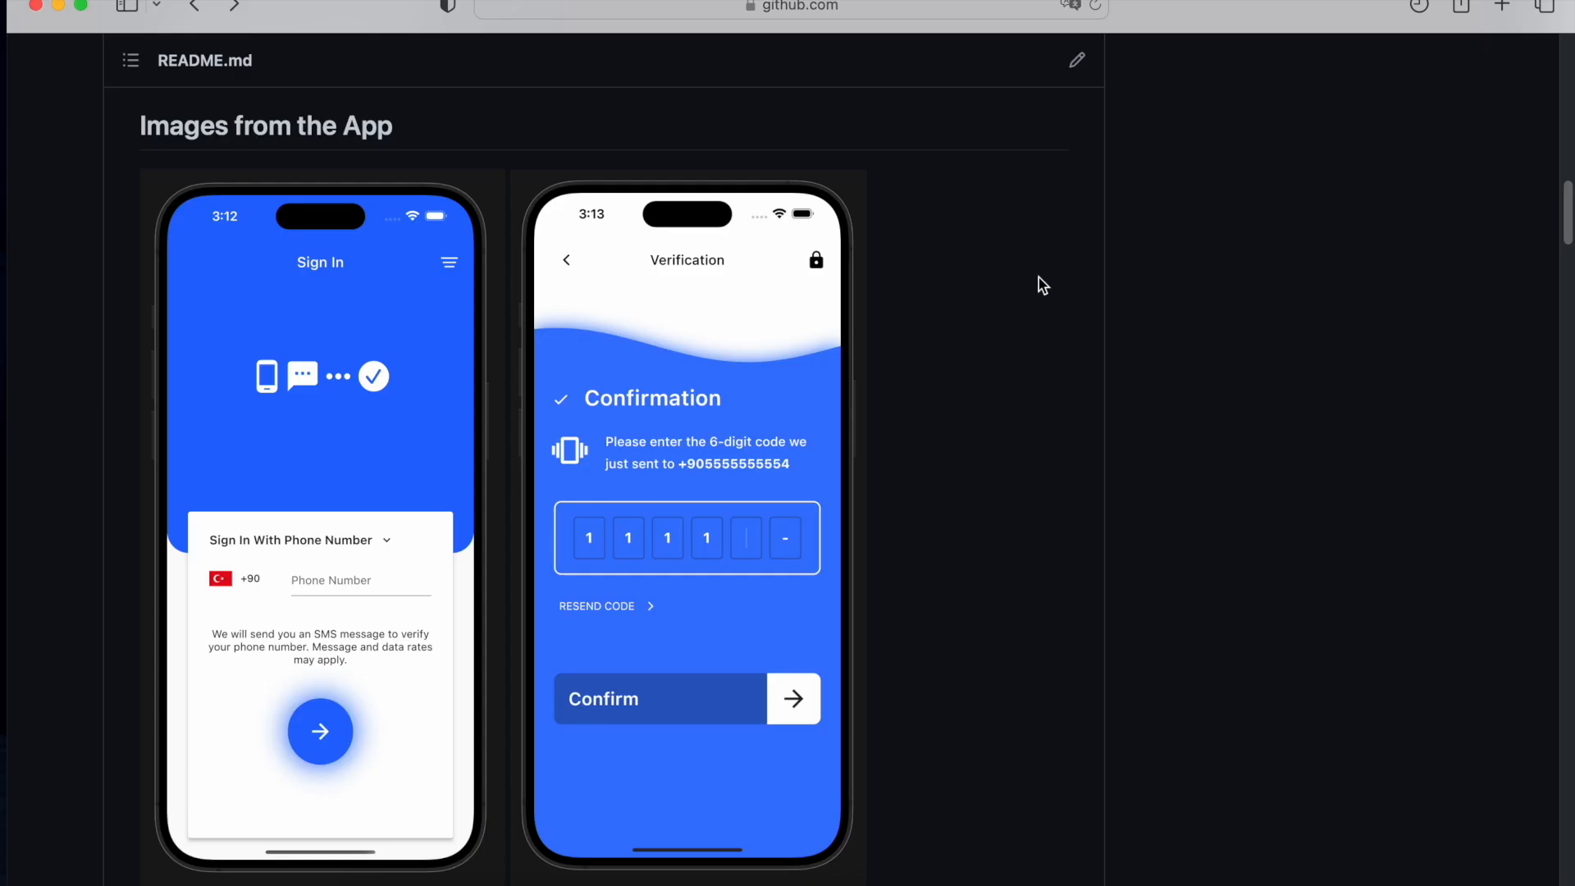
mouse_move(1030, 288)
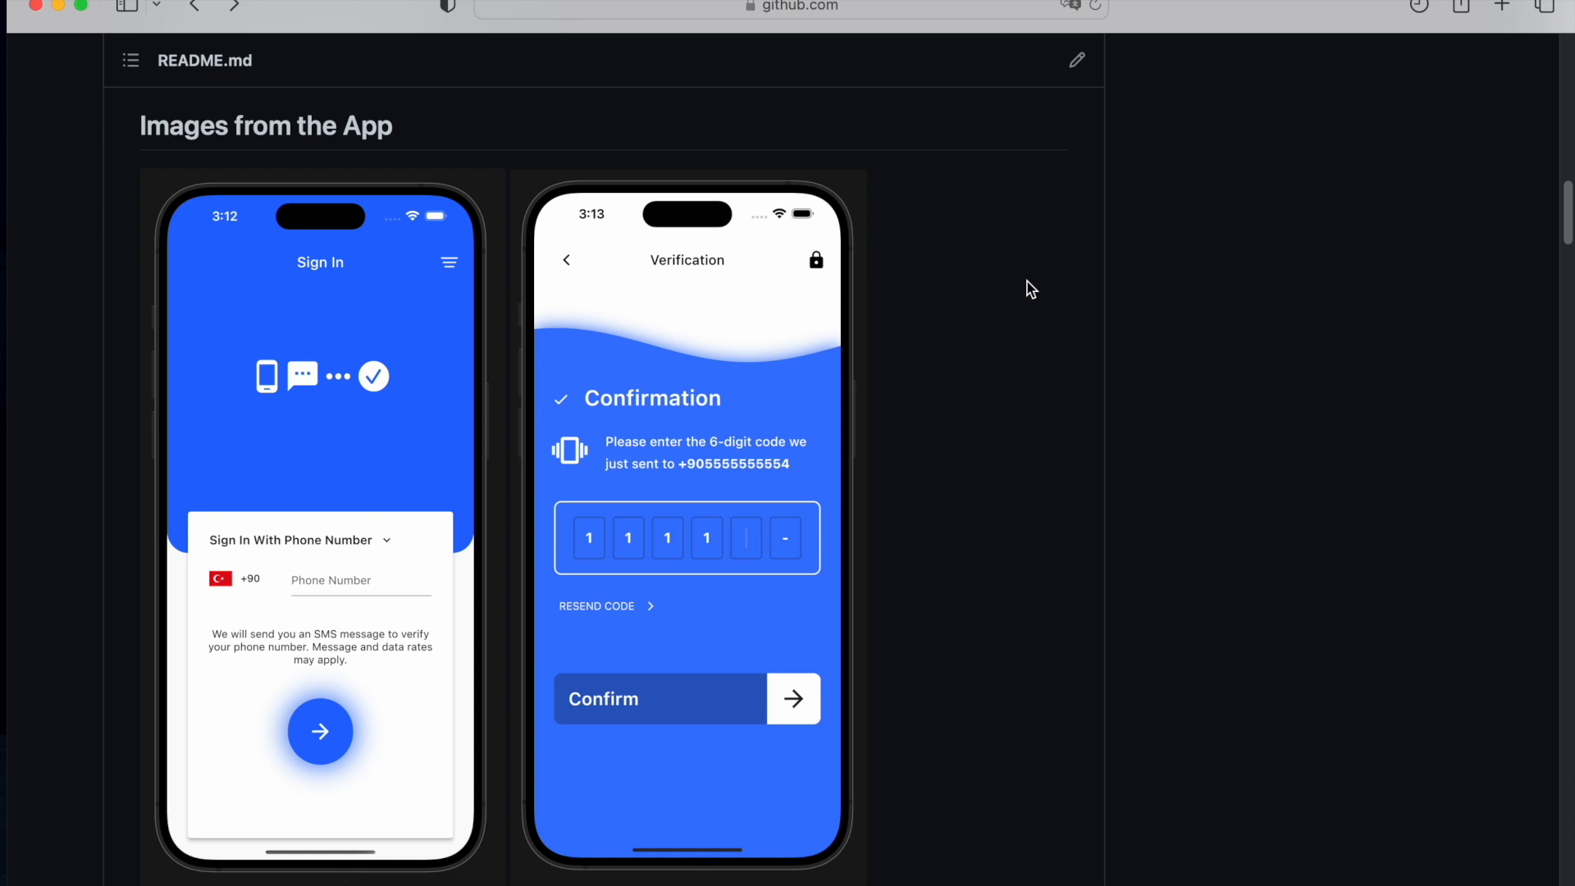
mouse_move(659, 745)
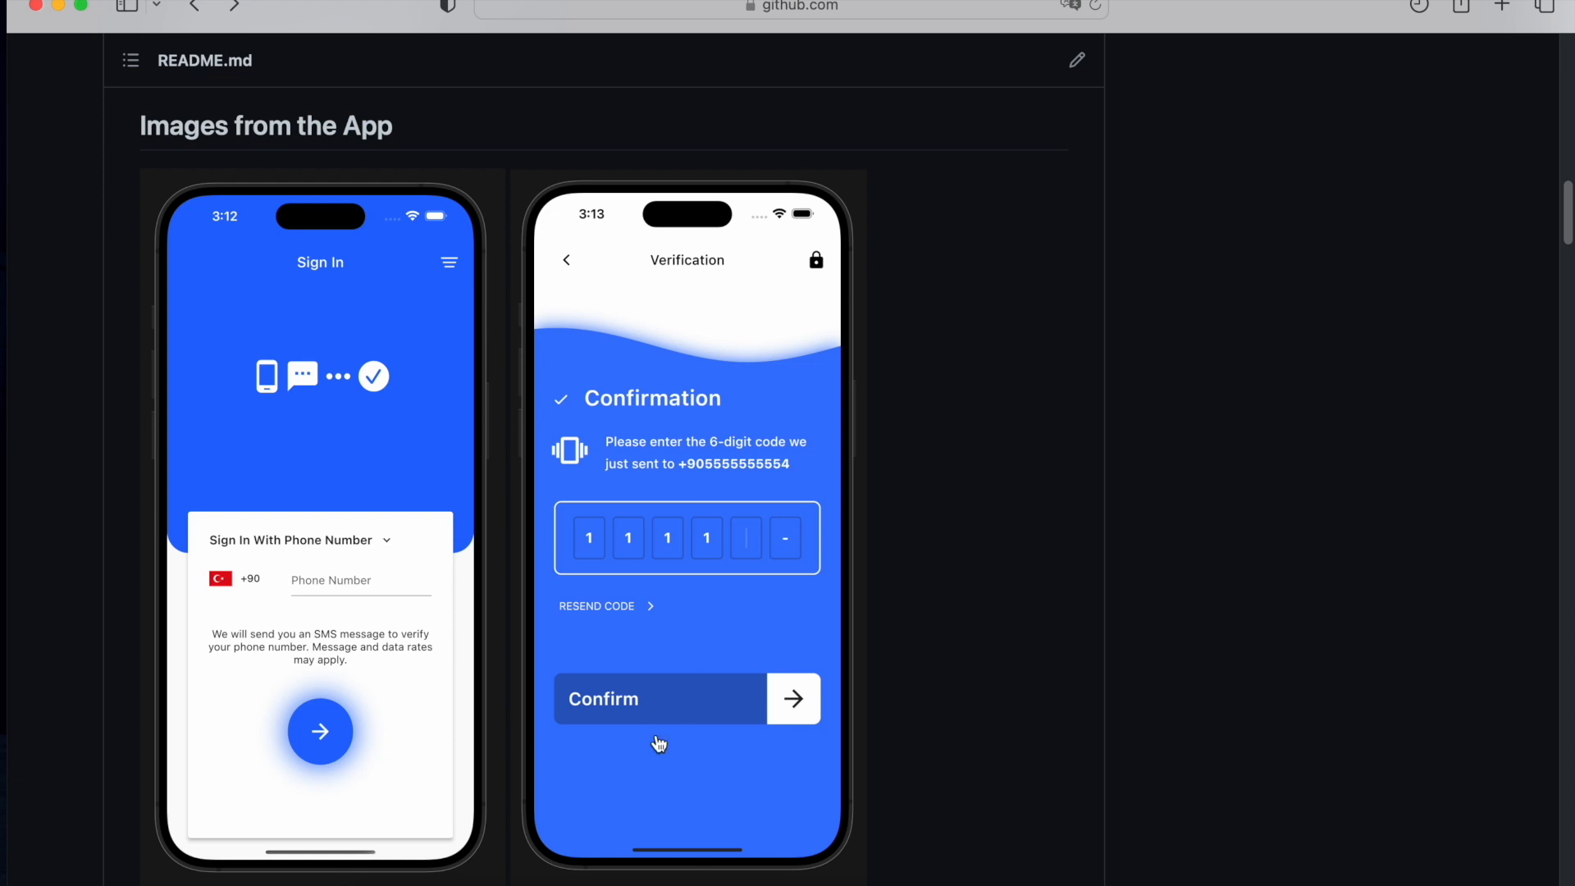
mouse_move(761, 440)
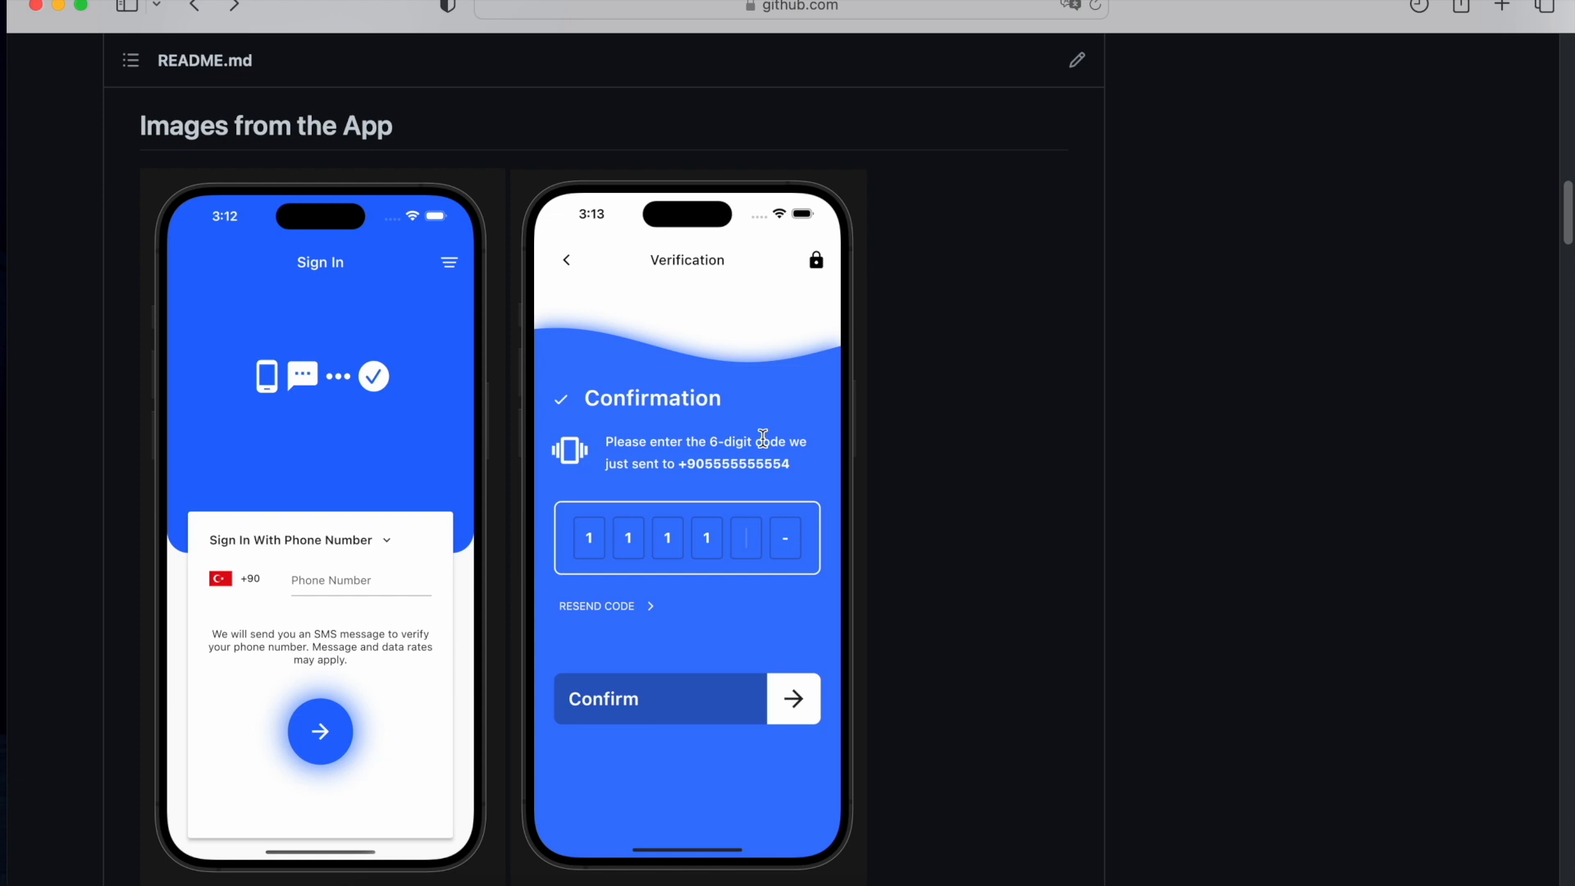
scroll(down, 3)
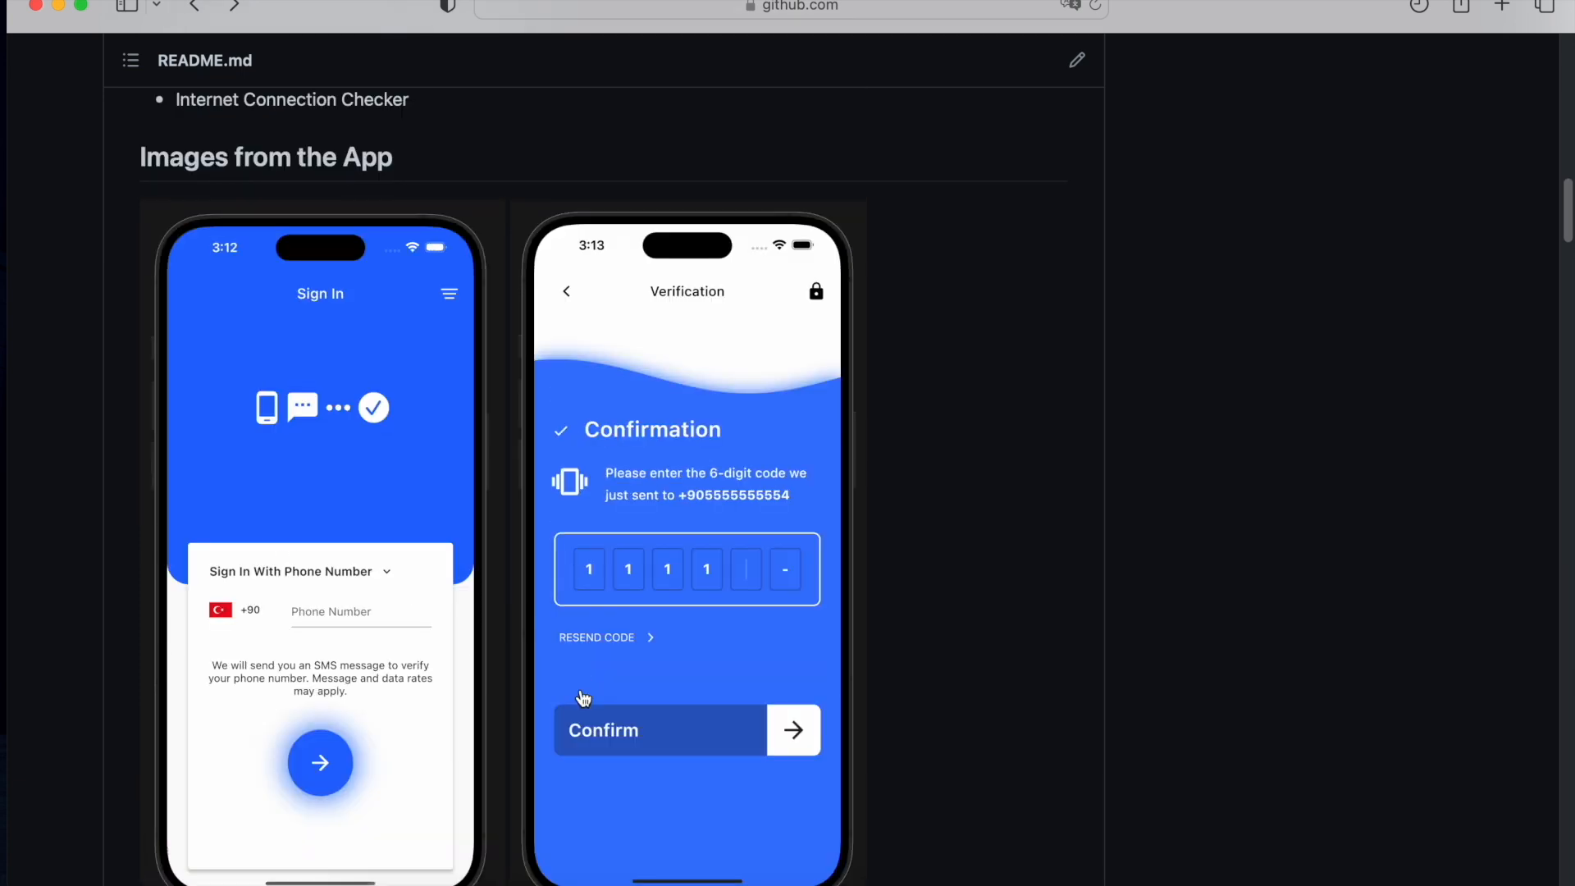
scroll(down, 3)
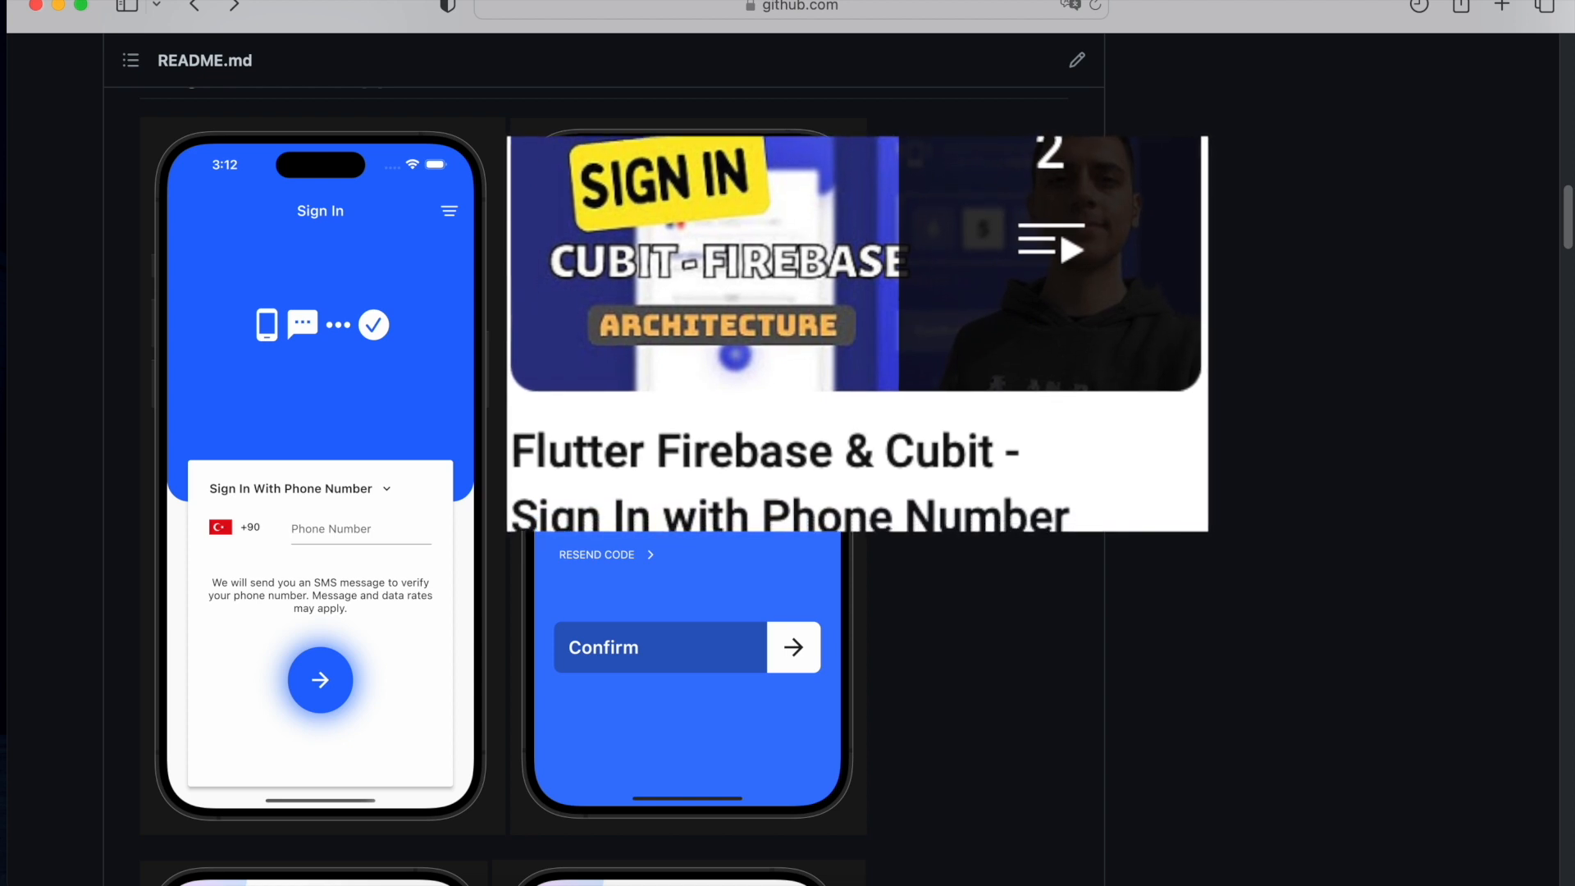
scroll(down, 3)
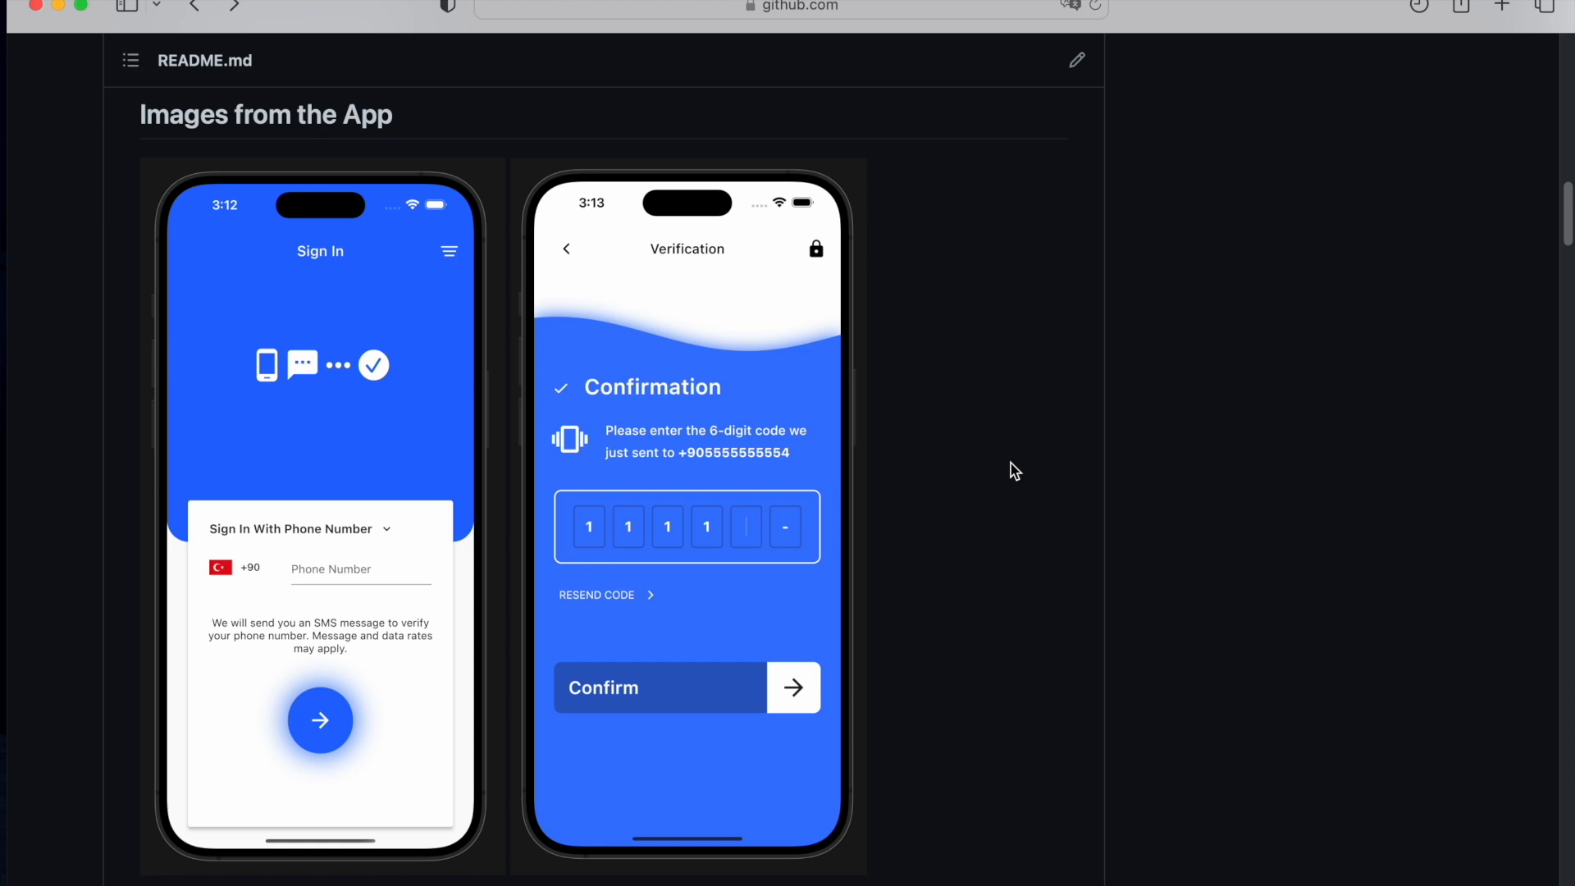
scroll(down, 3)
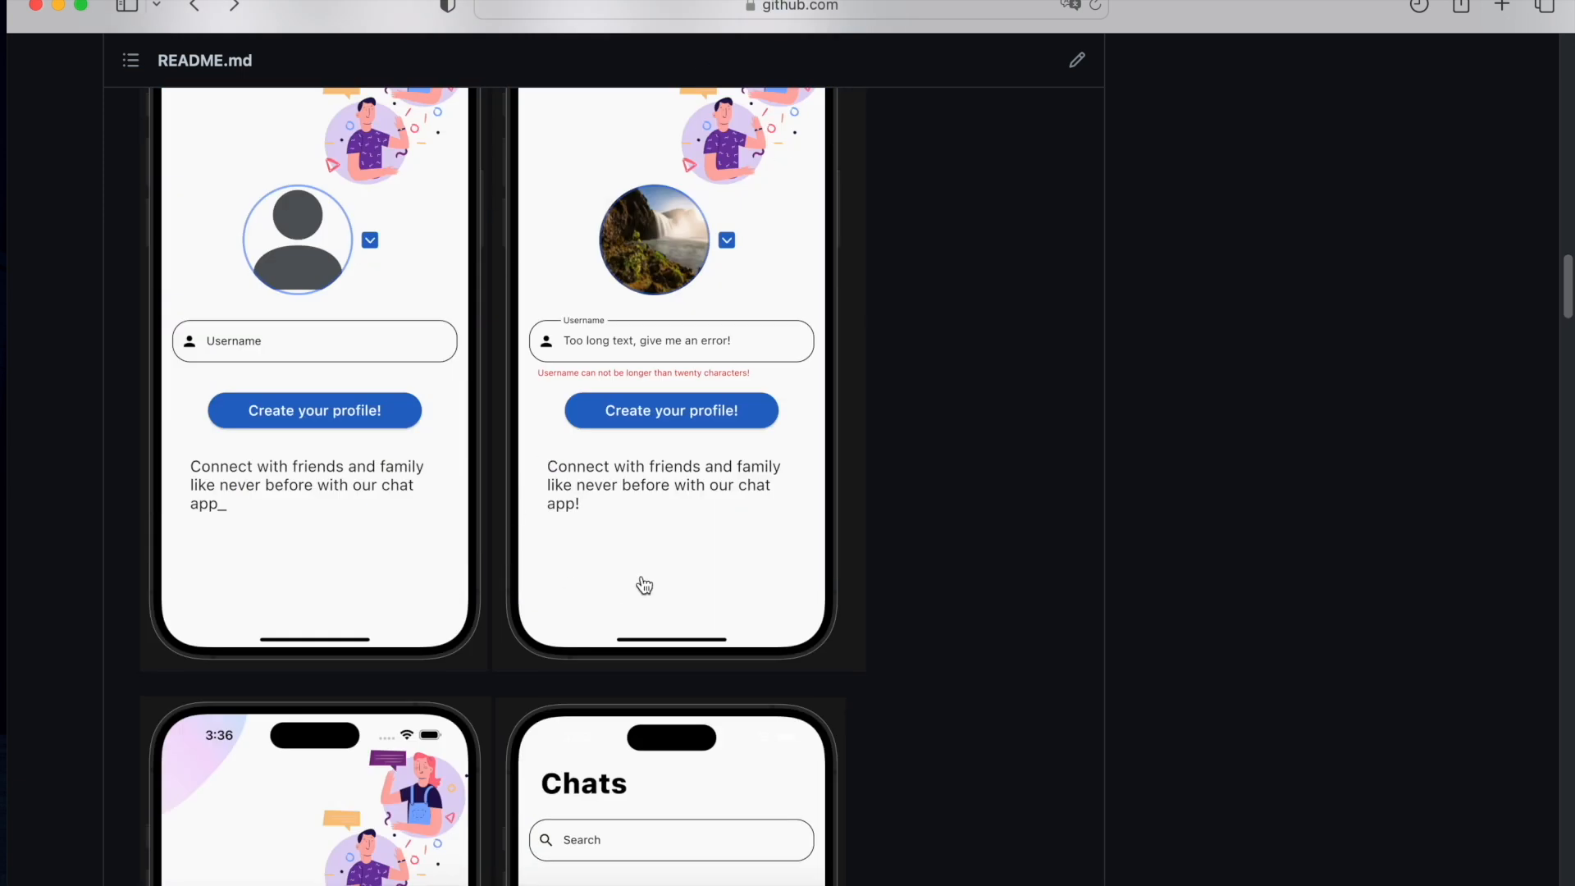
scroll(down, 3)
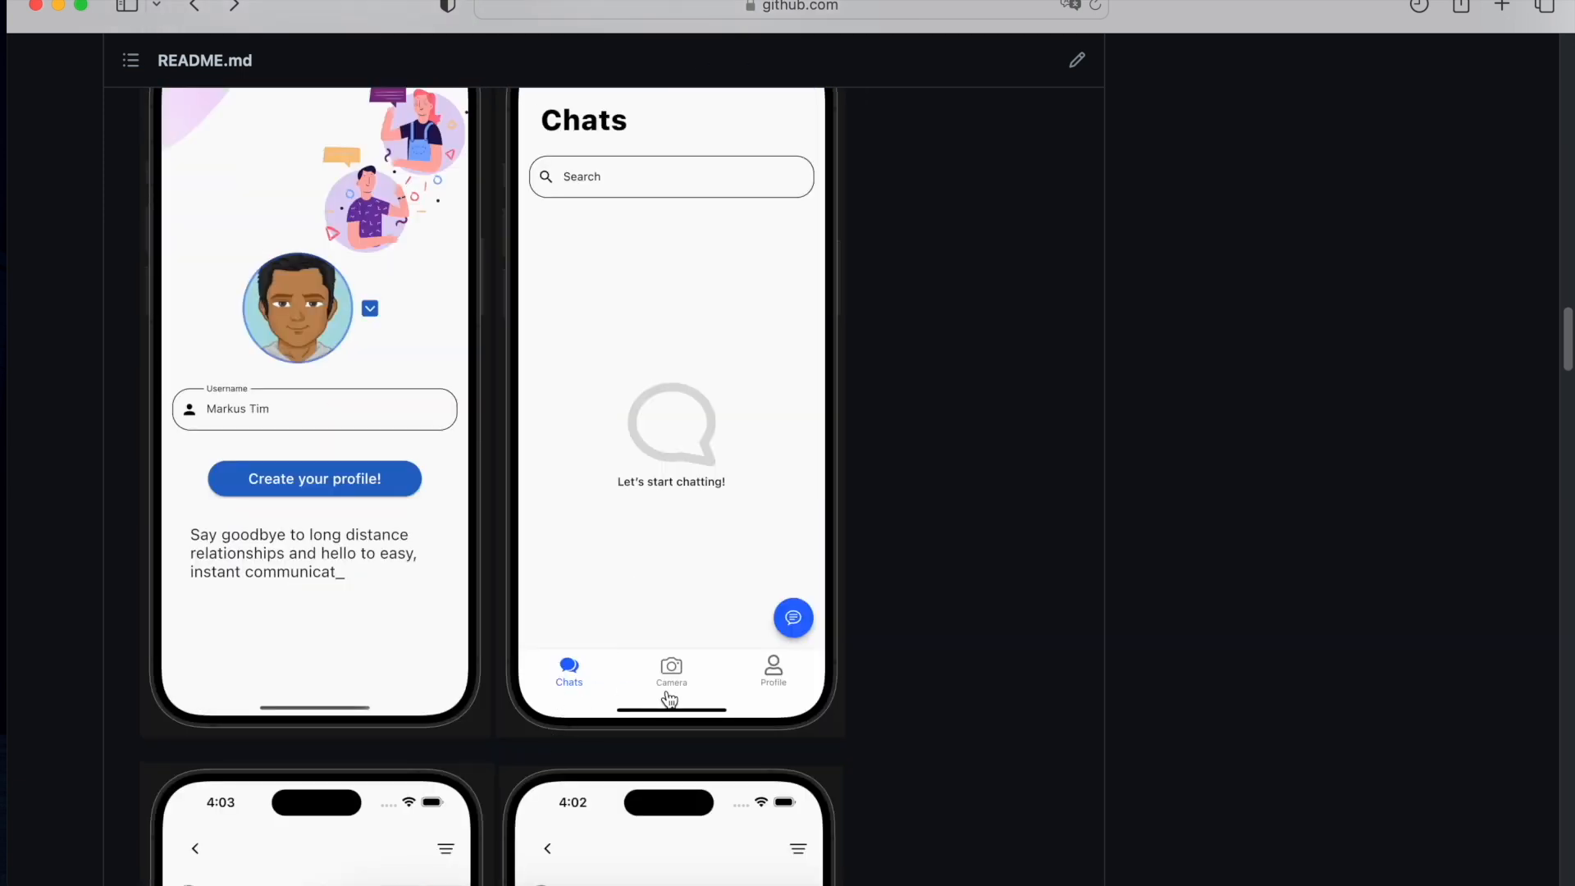
mouse_move(502, 708)
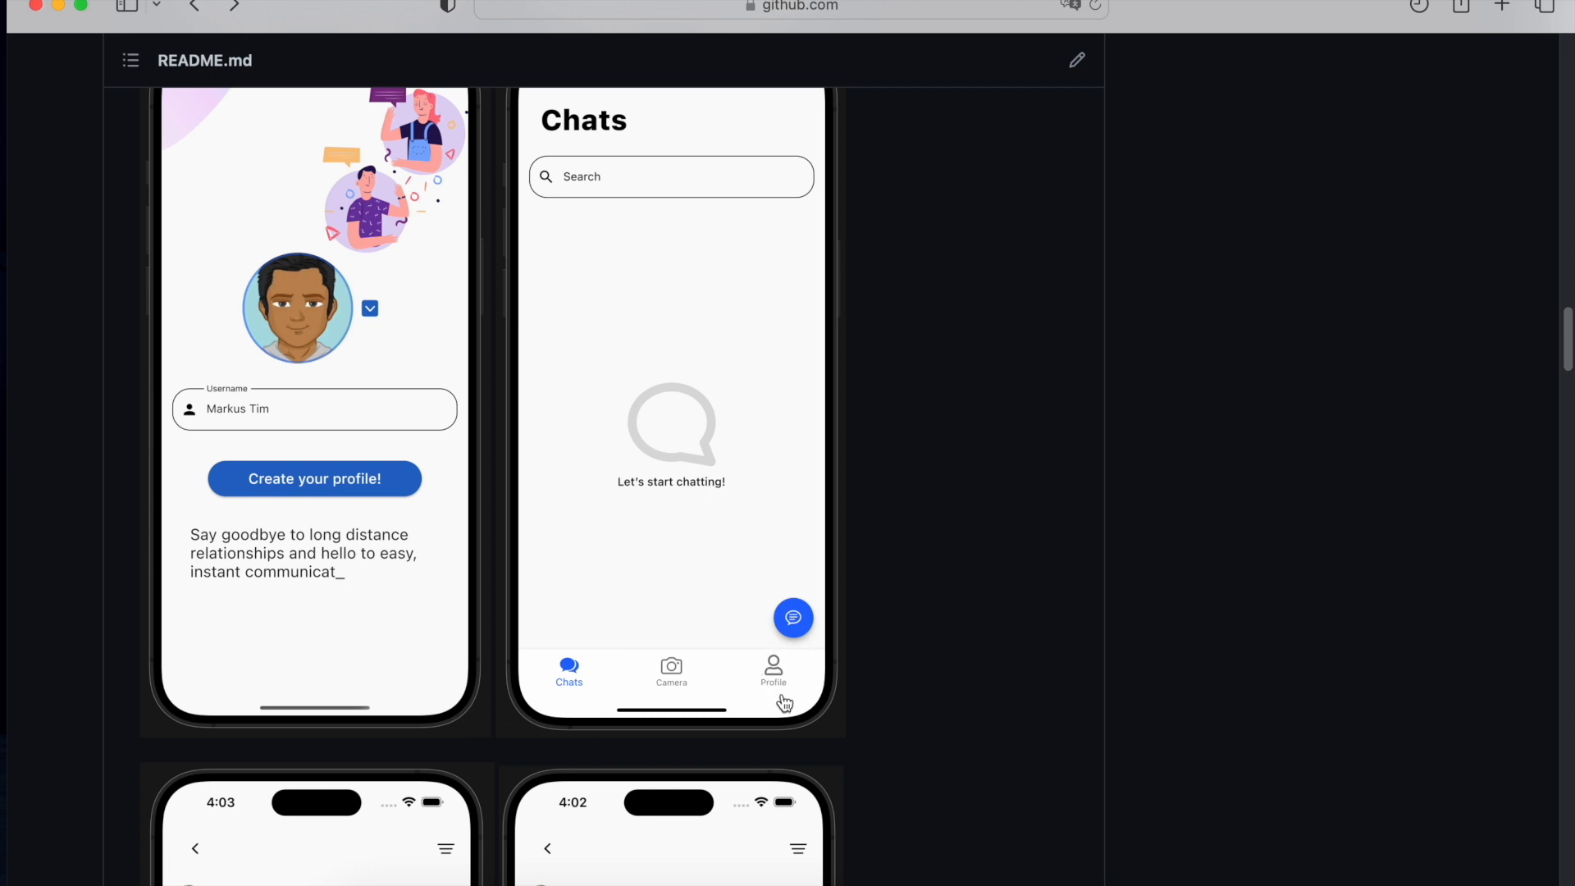
scroll(down, 3)
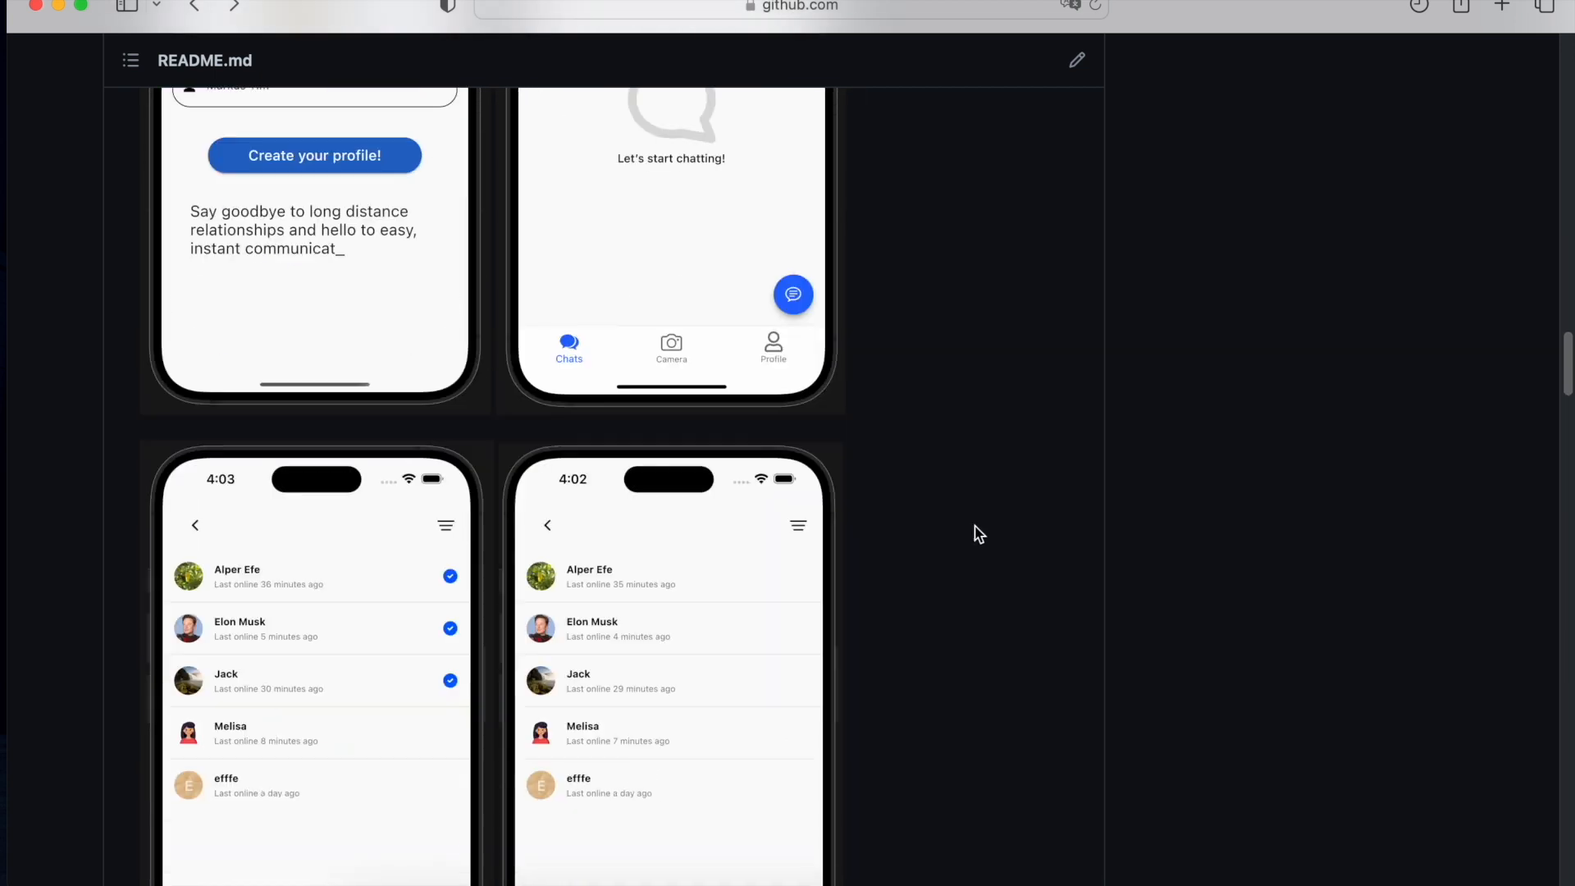
Scroll to the 'Create your profile' screenshots showing the username-too-long validation error.
scroll(down, 3)
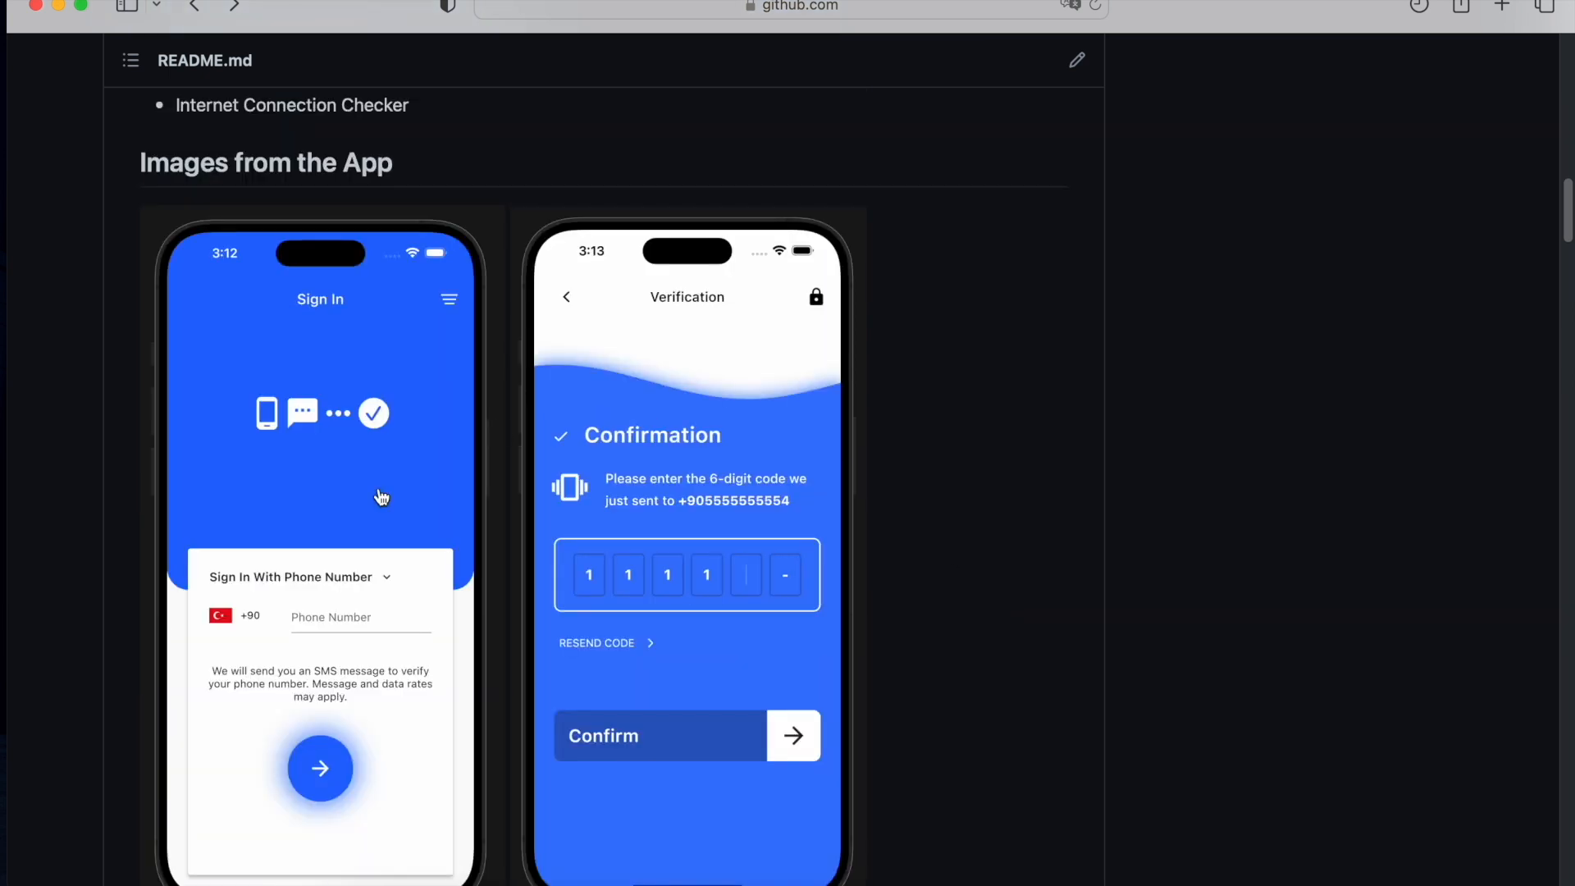
mouse_move(332, 384)
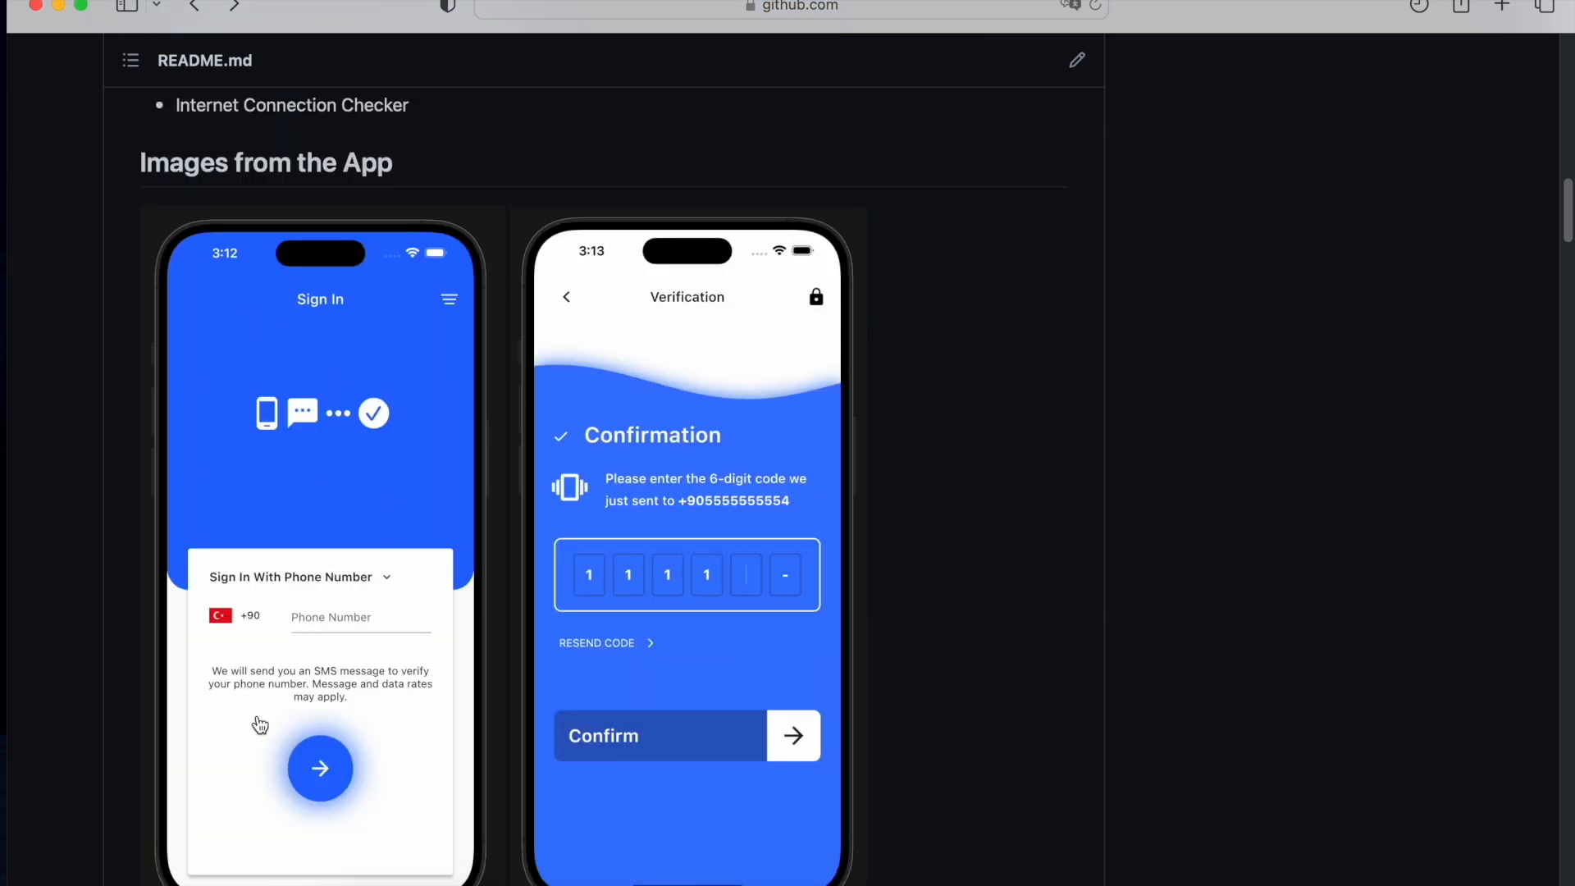
scroll(down, 3)
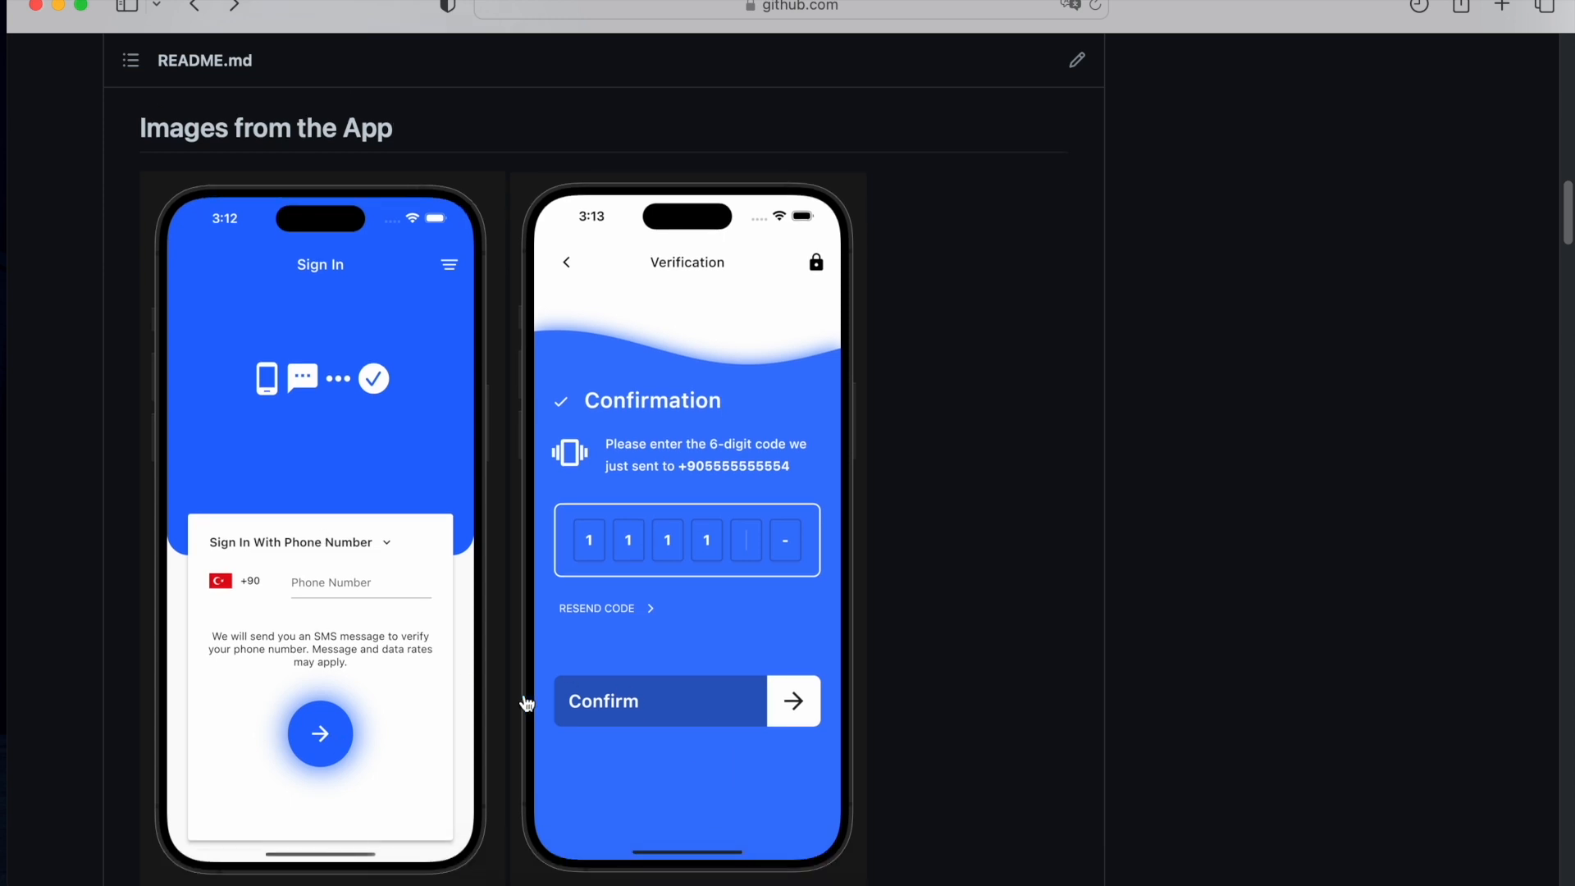
scroll(down, 3)
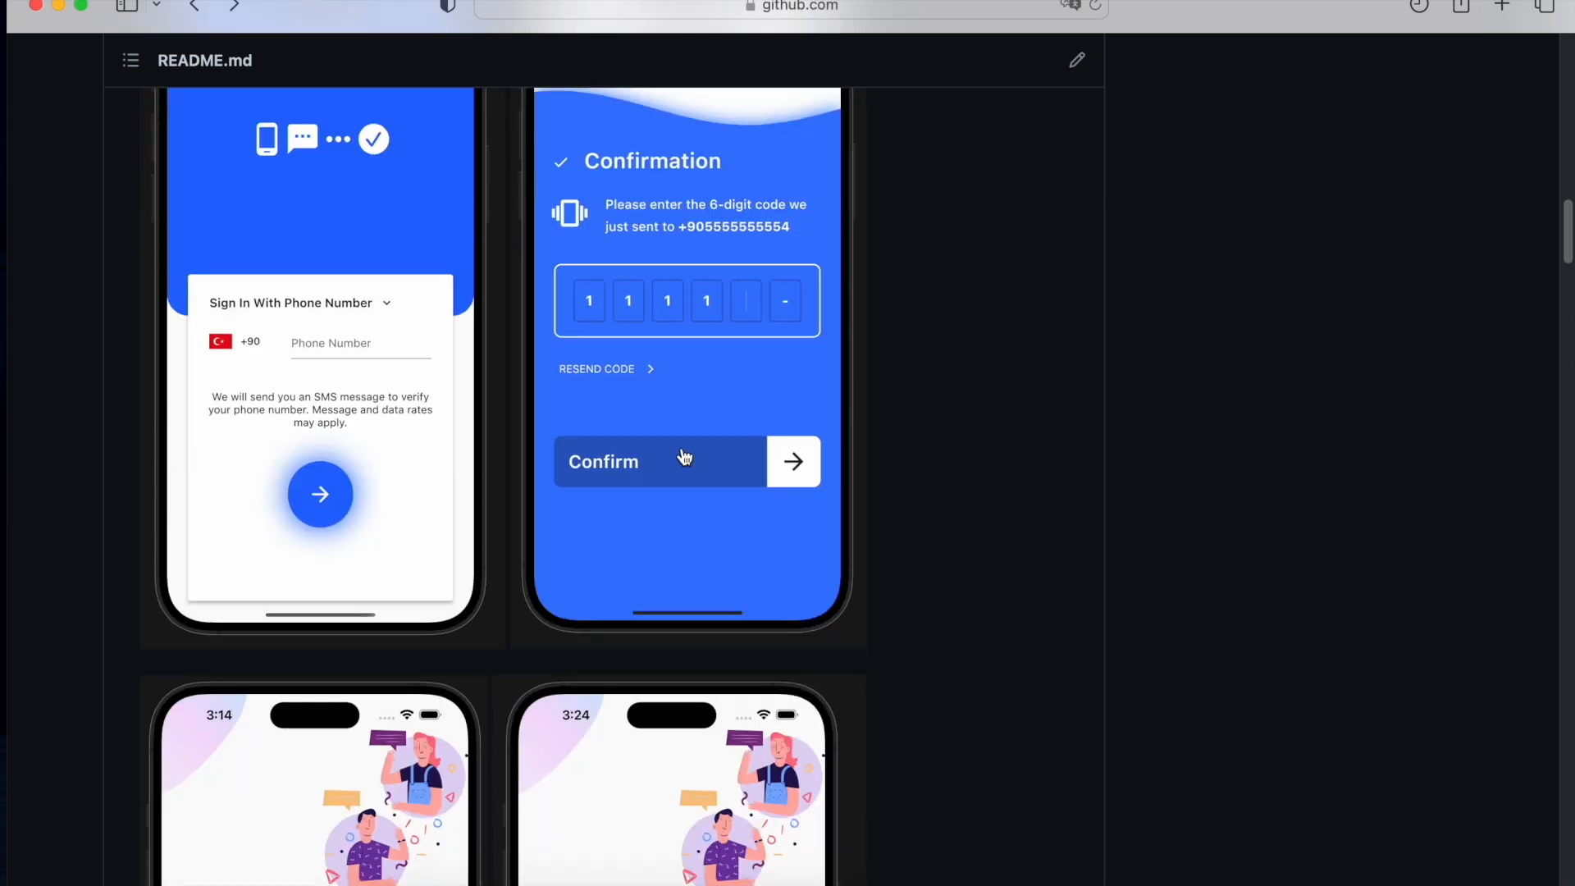
scroll(down, 3)
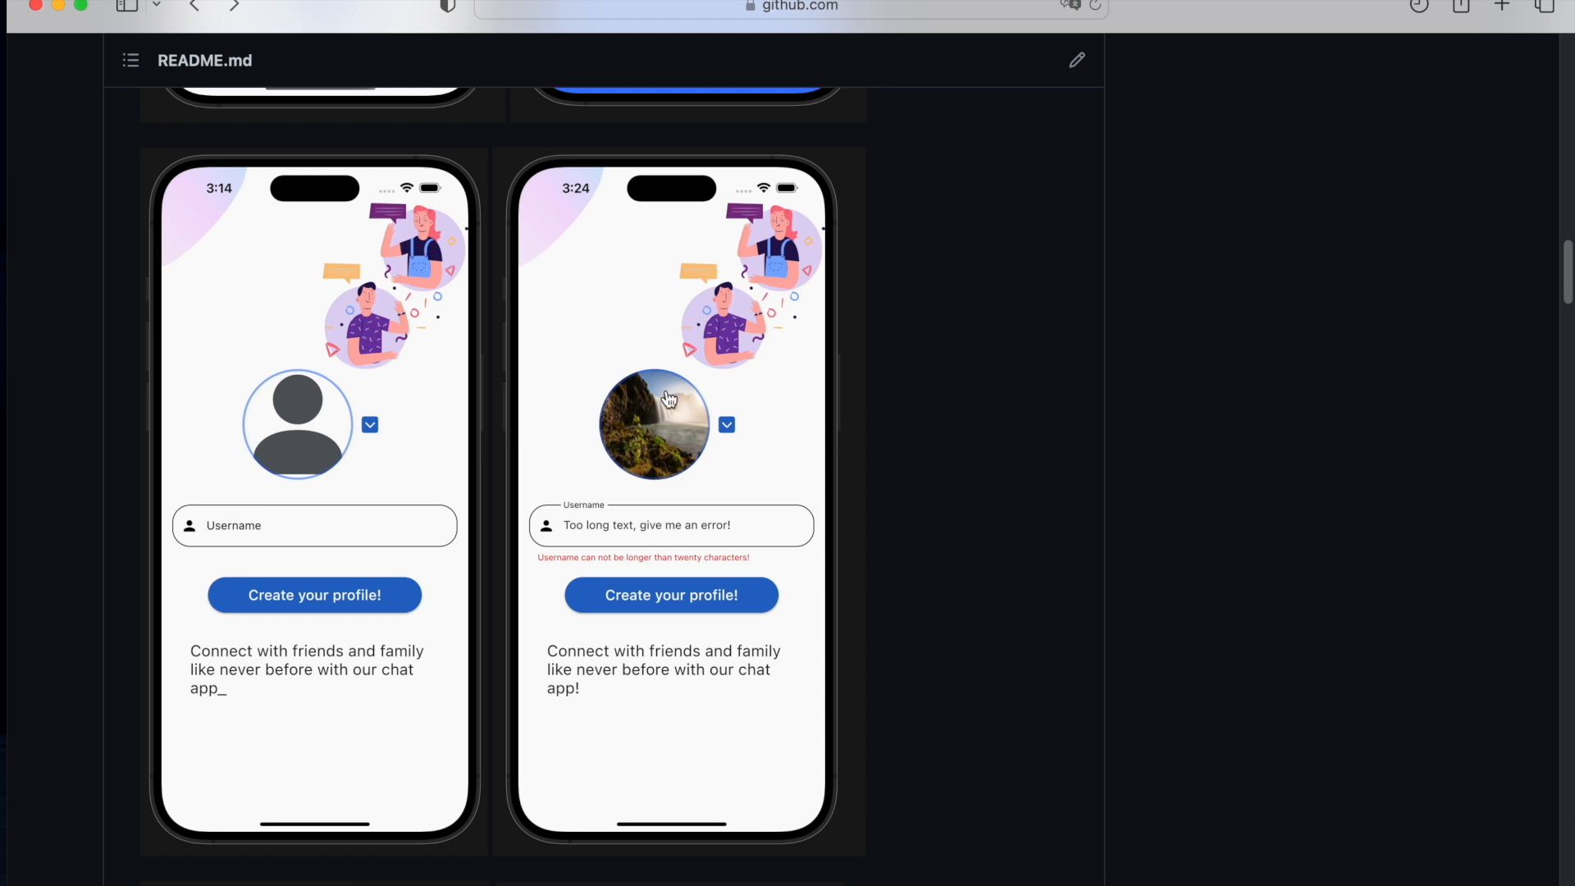
scroll(down, 3)
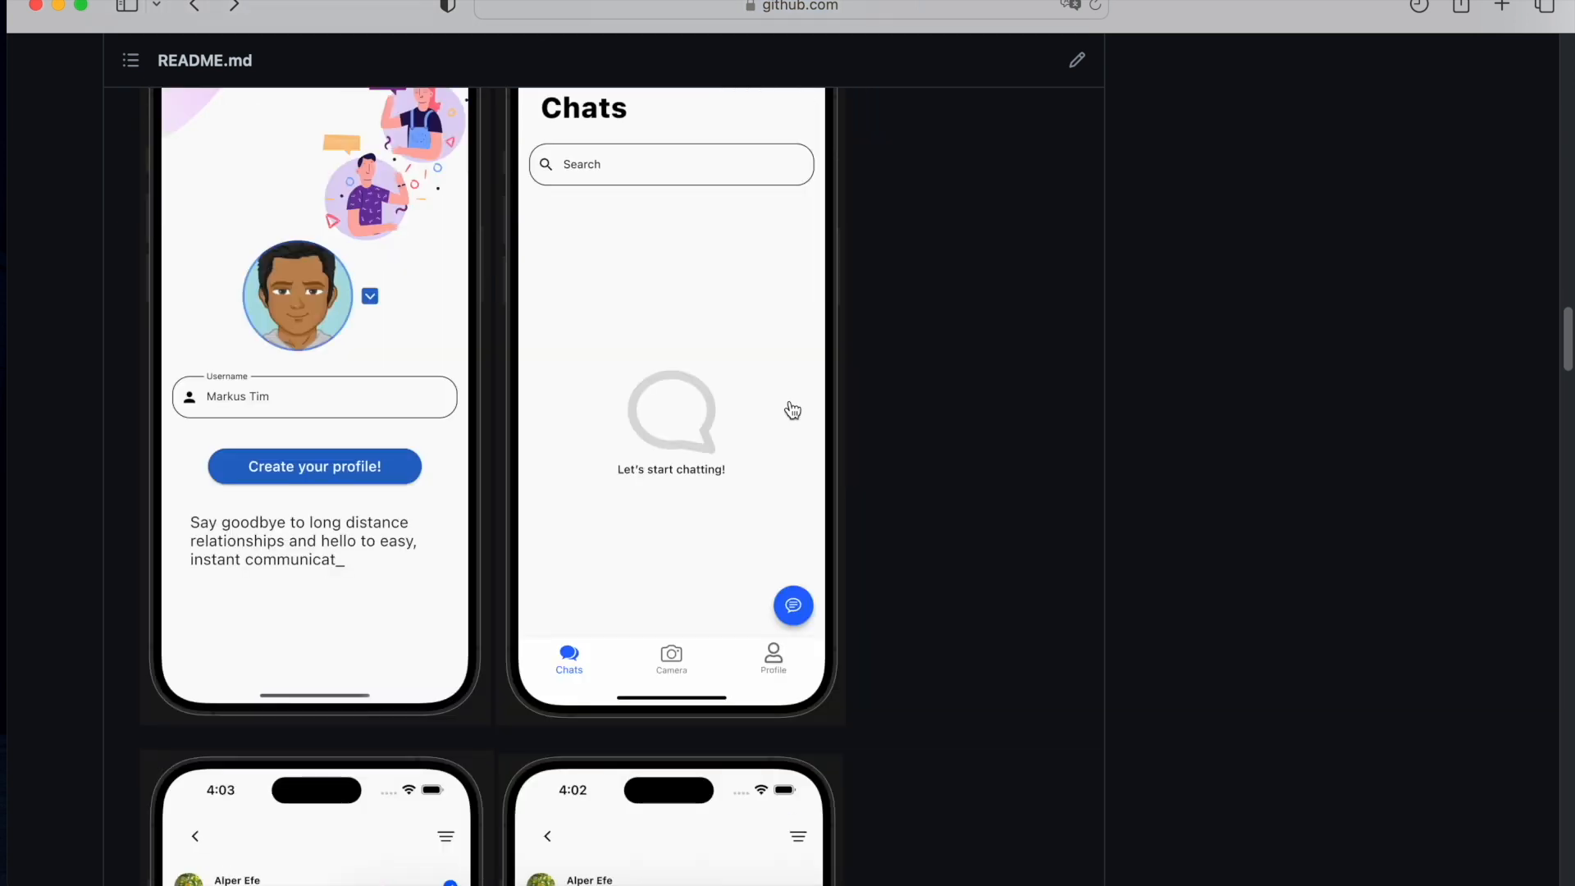
scroll(down, 3)
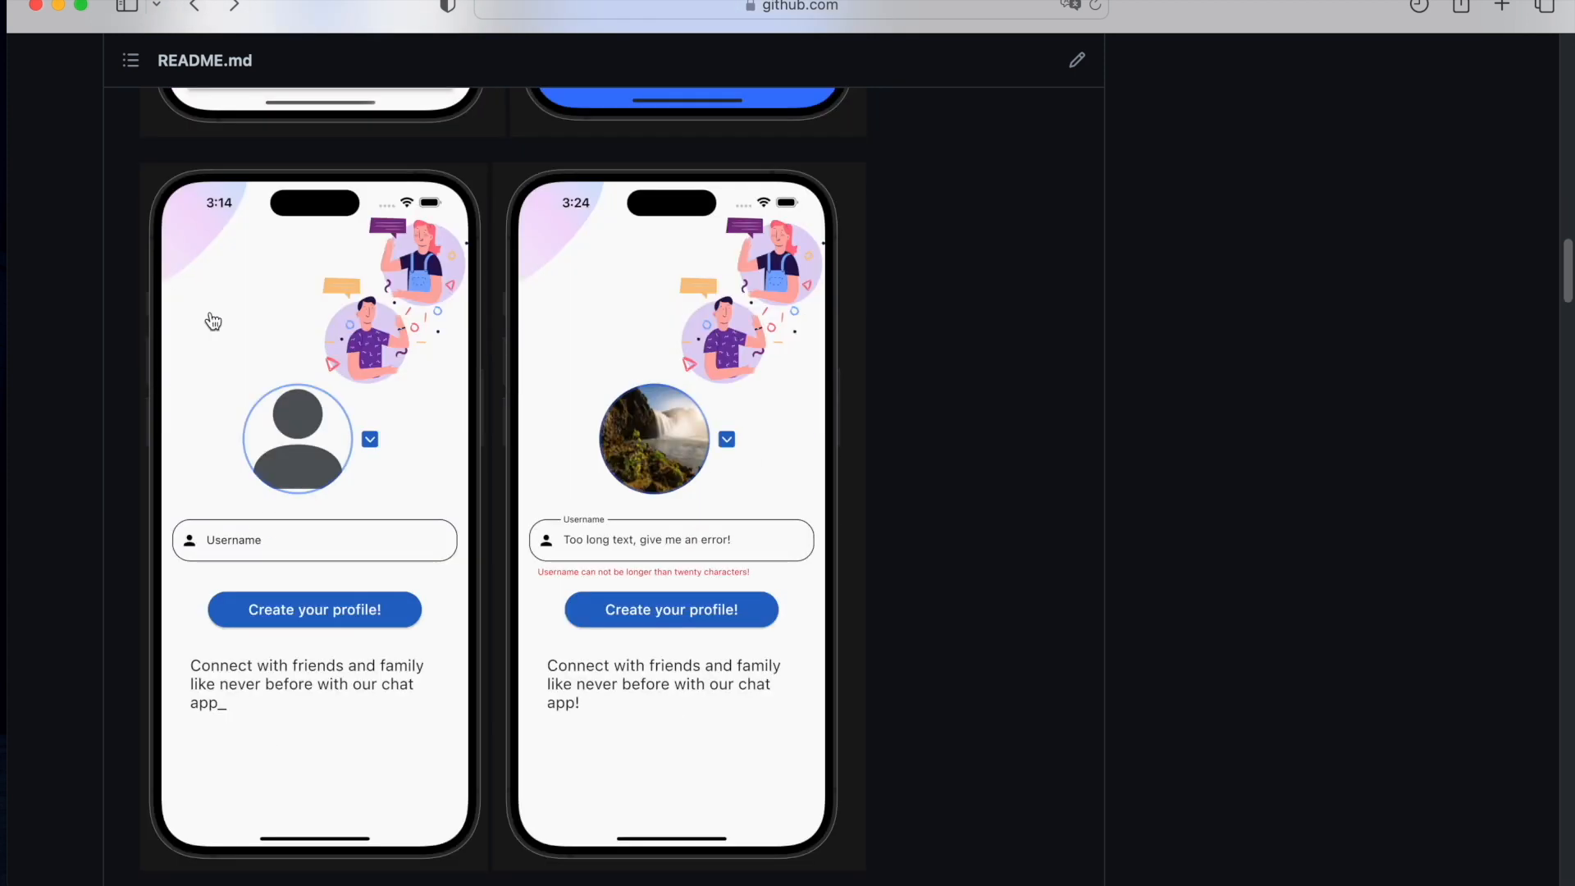
mouse_move(210, 374)
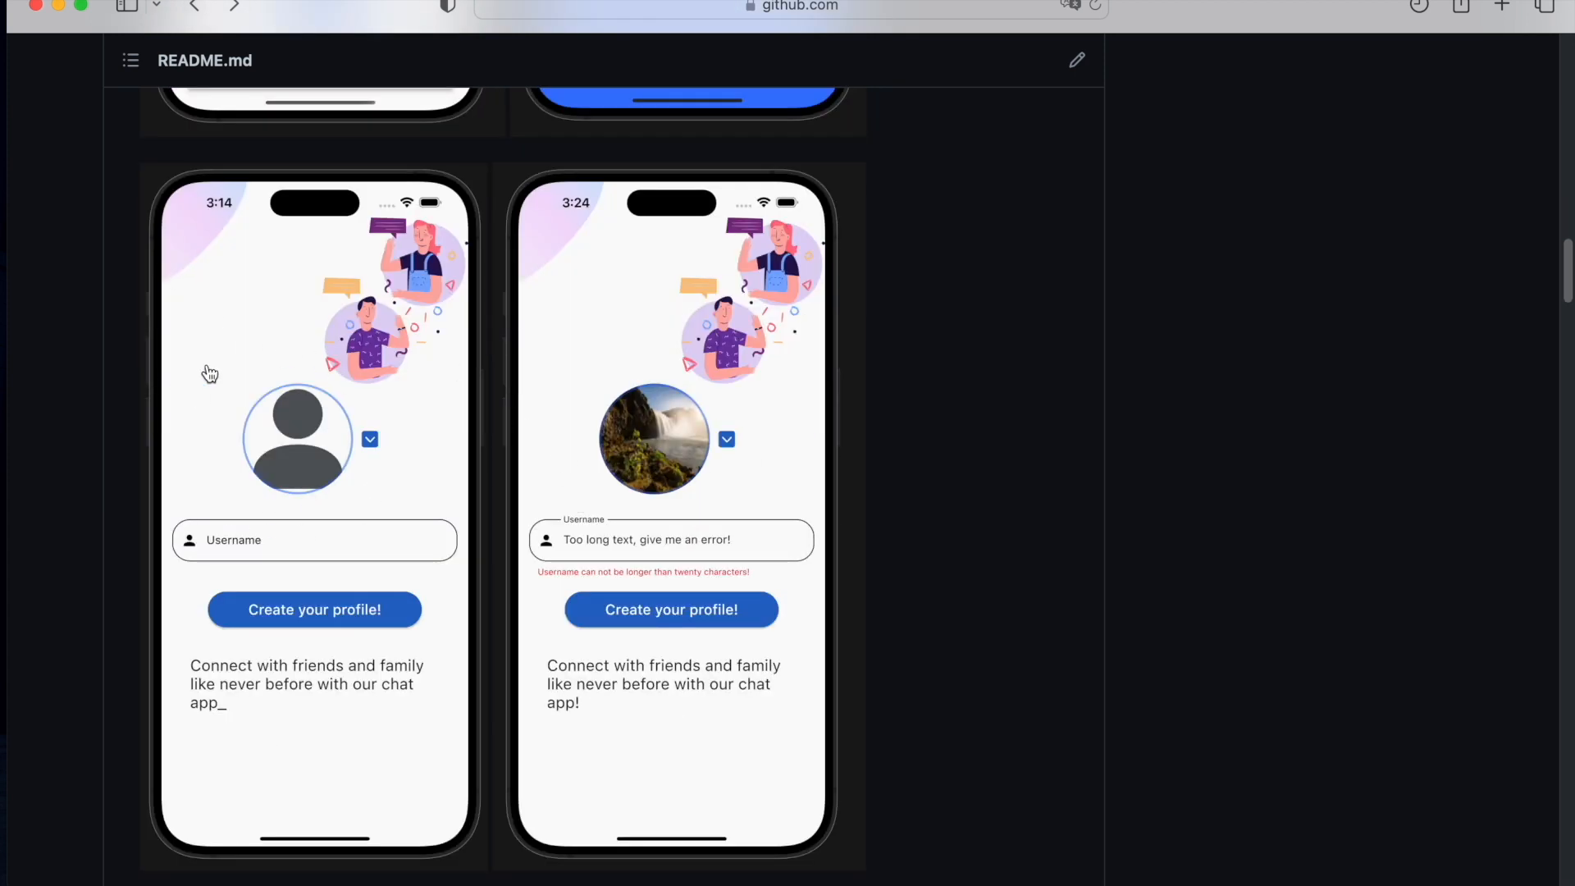
mouse_move(897, 513)
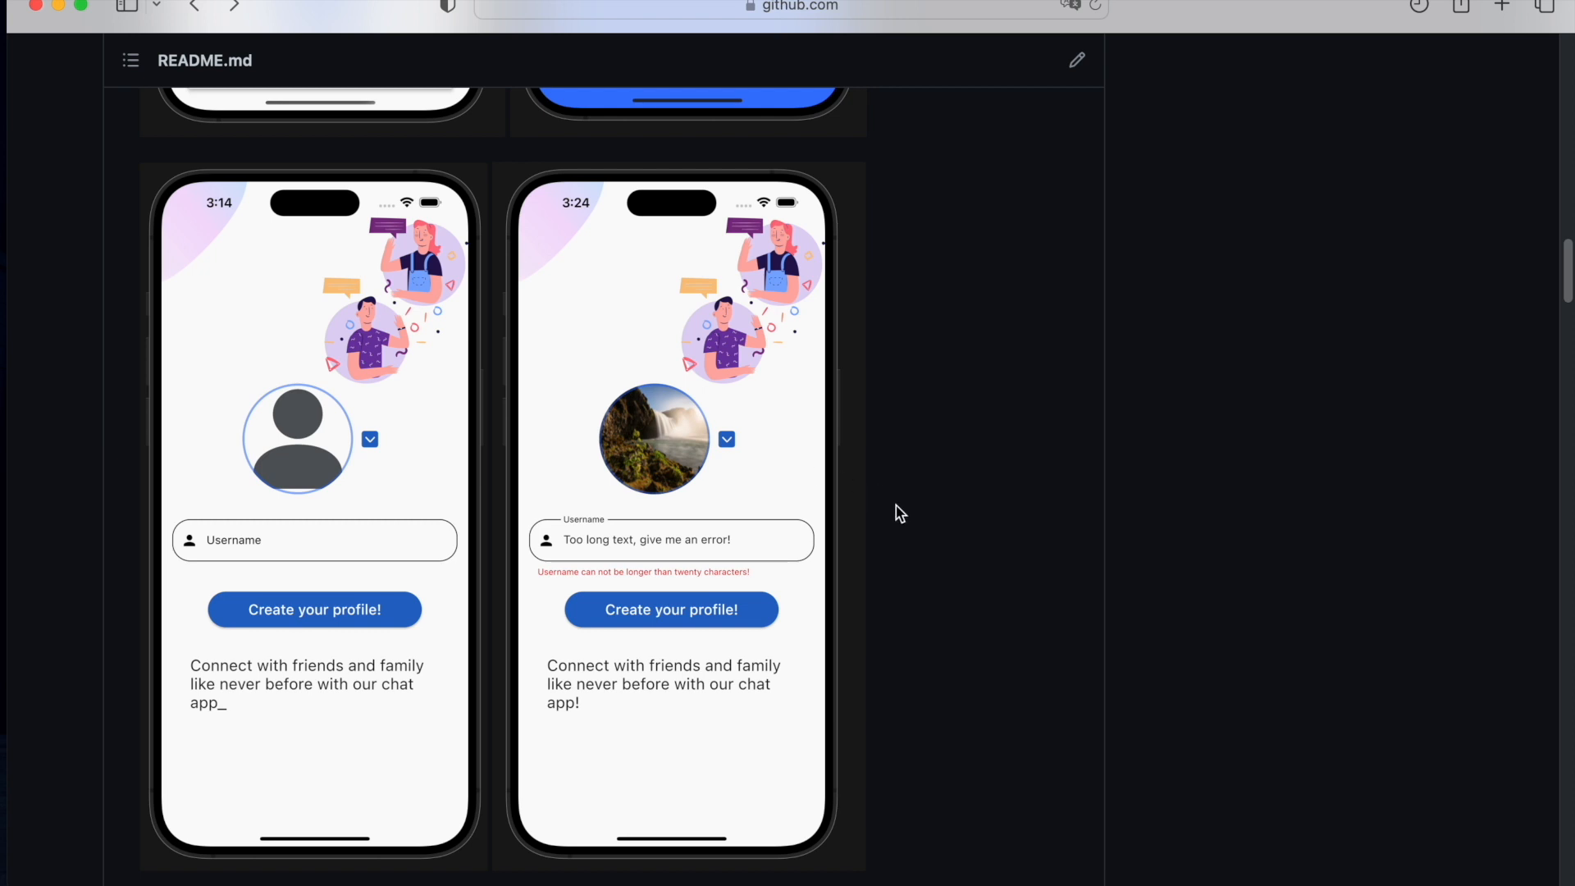
scroll(down, 3)
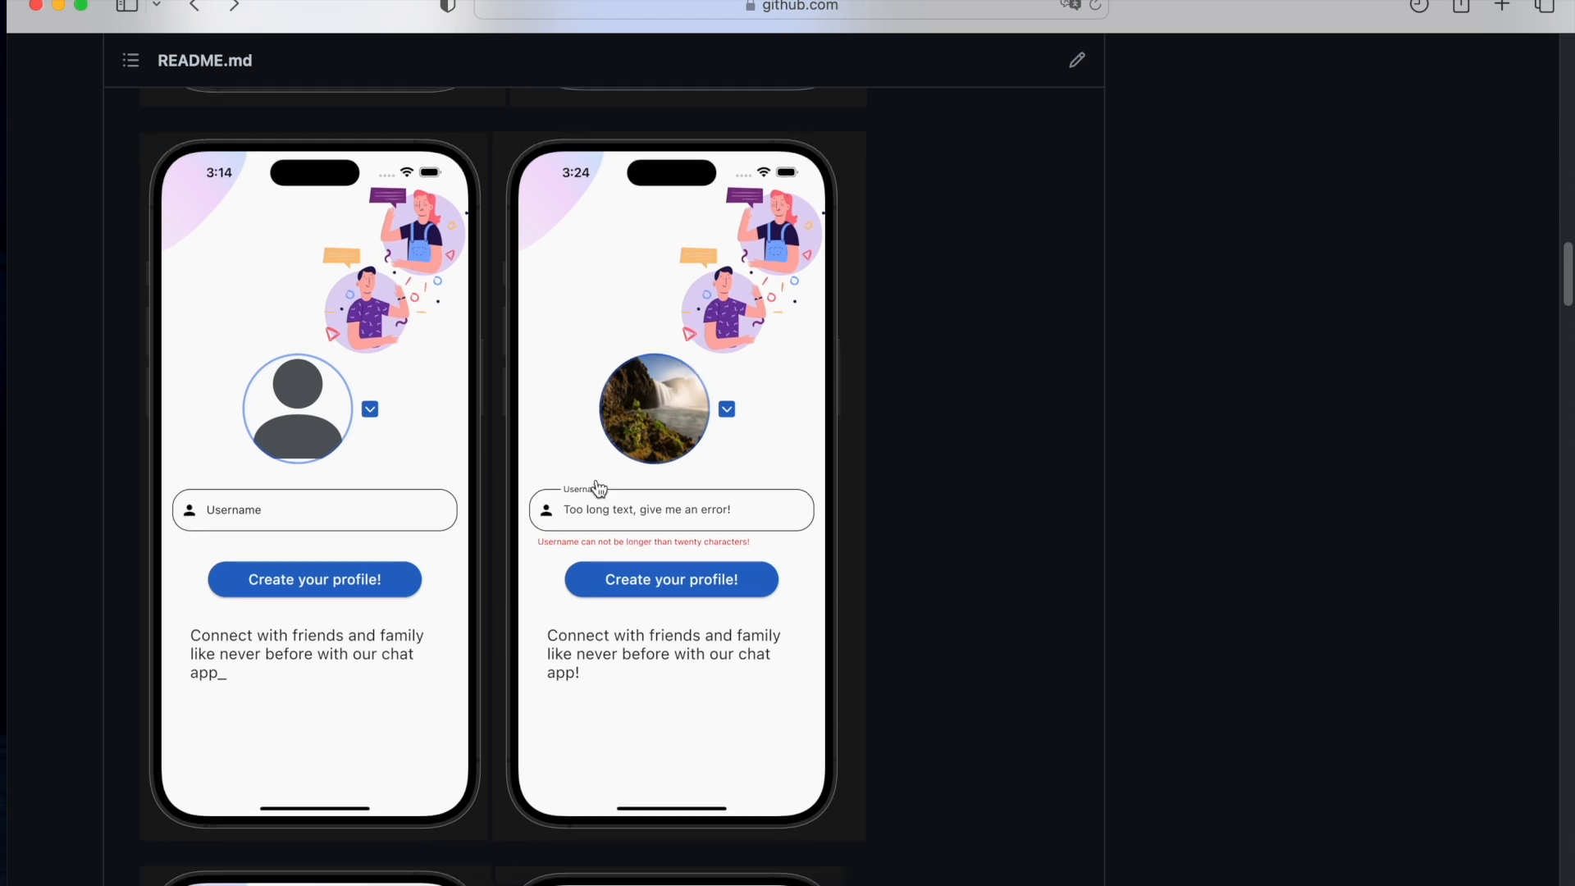
mouse_move(704, 543)
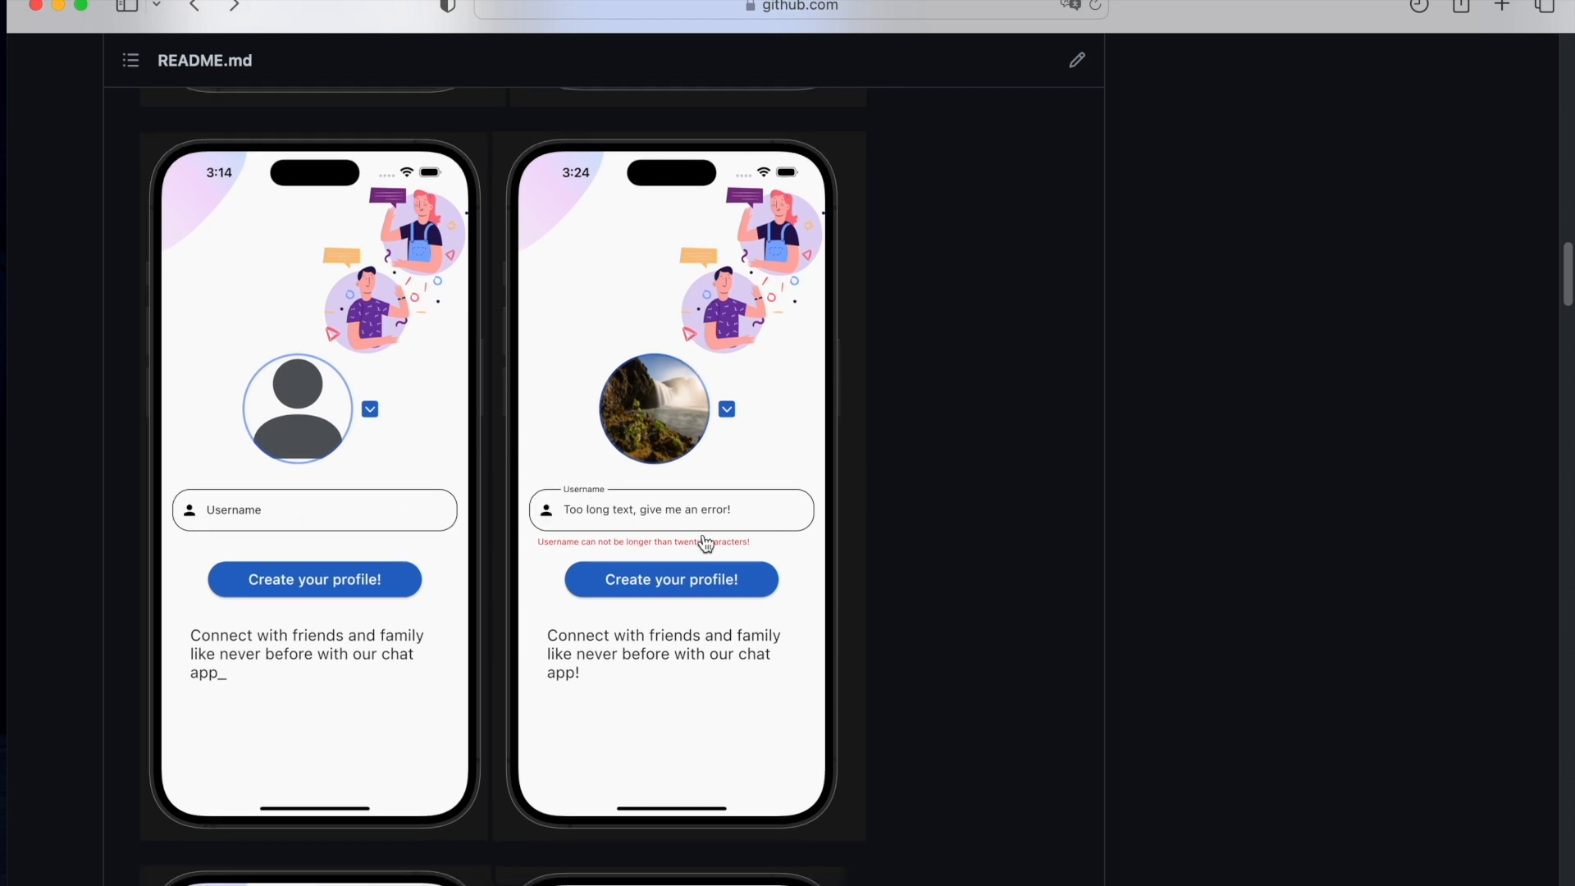
scroll(down, 3)
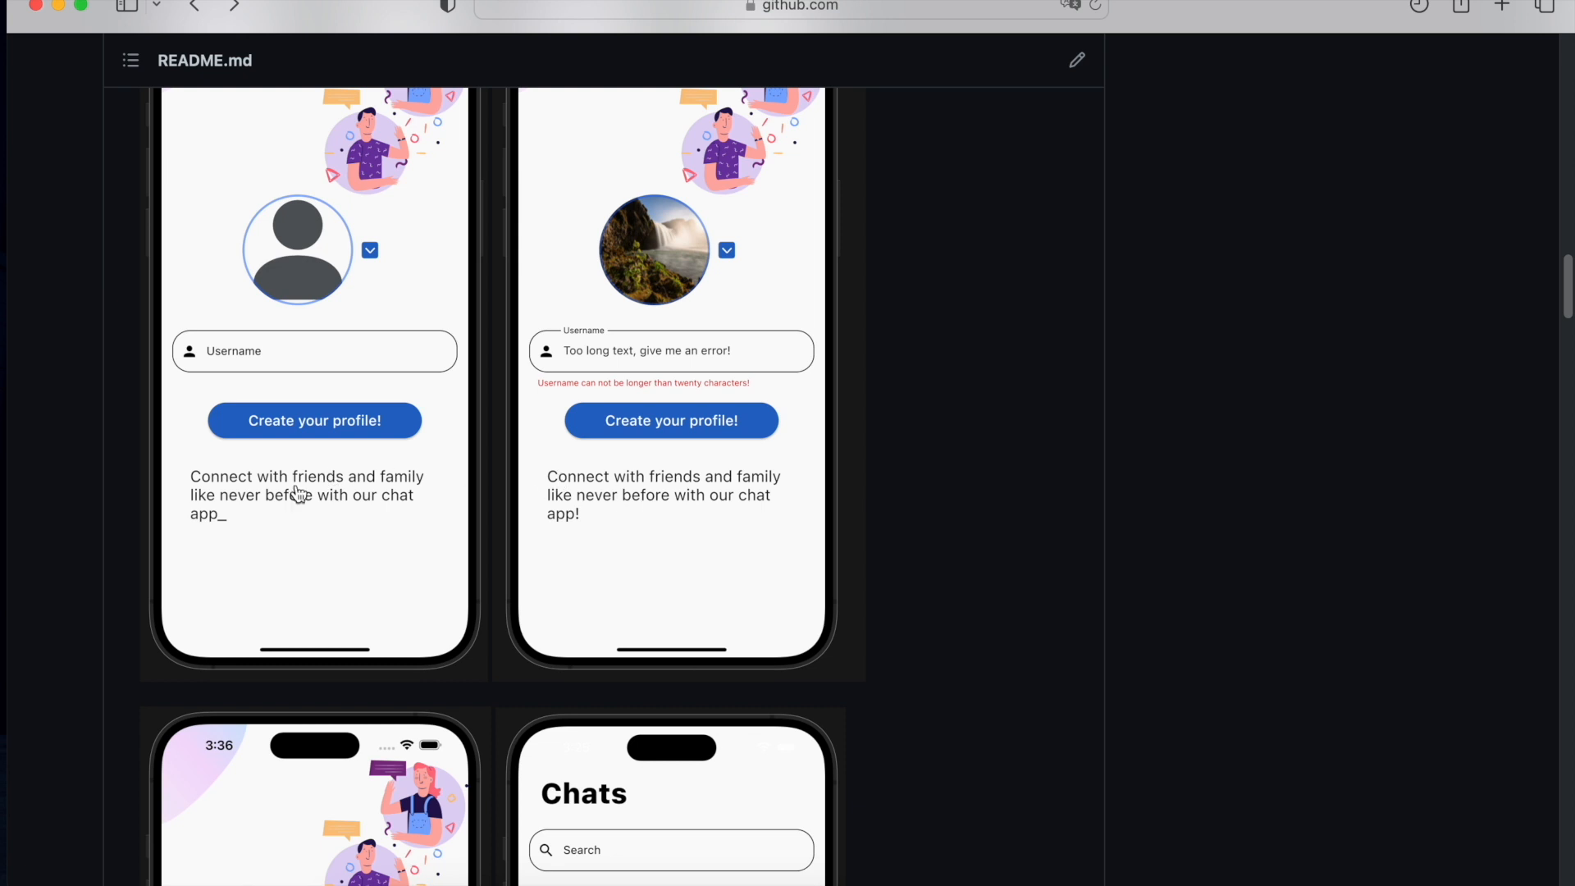
Scroll past the empty Chats screenshot to the group and one-to-one chat creation screens.
scroll(down, 3)
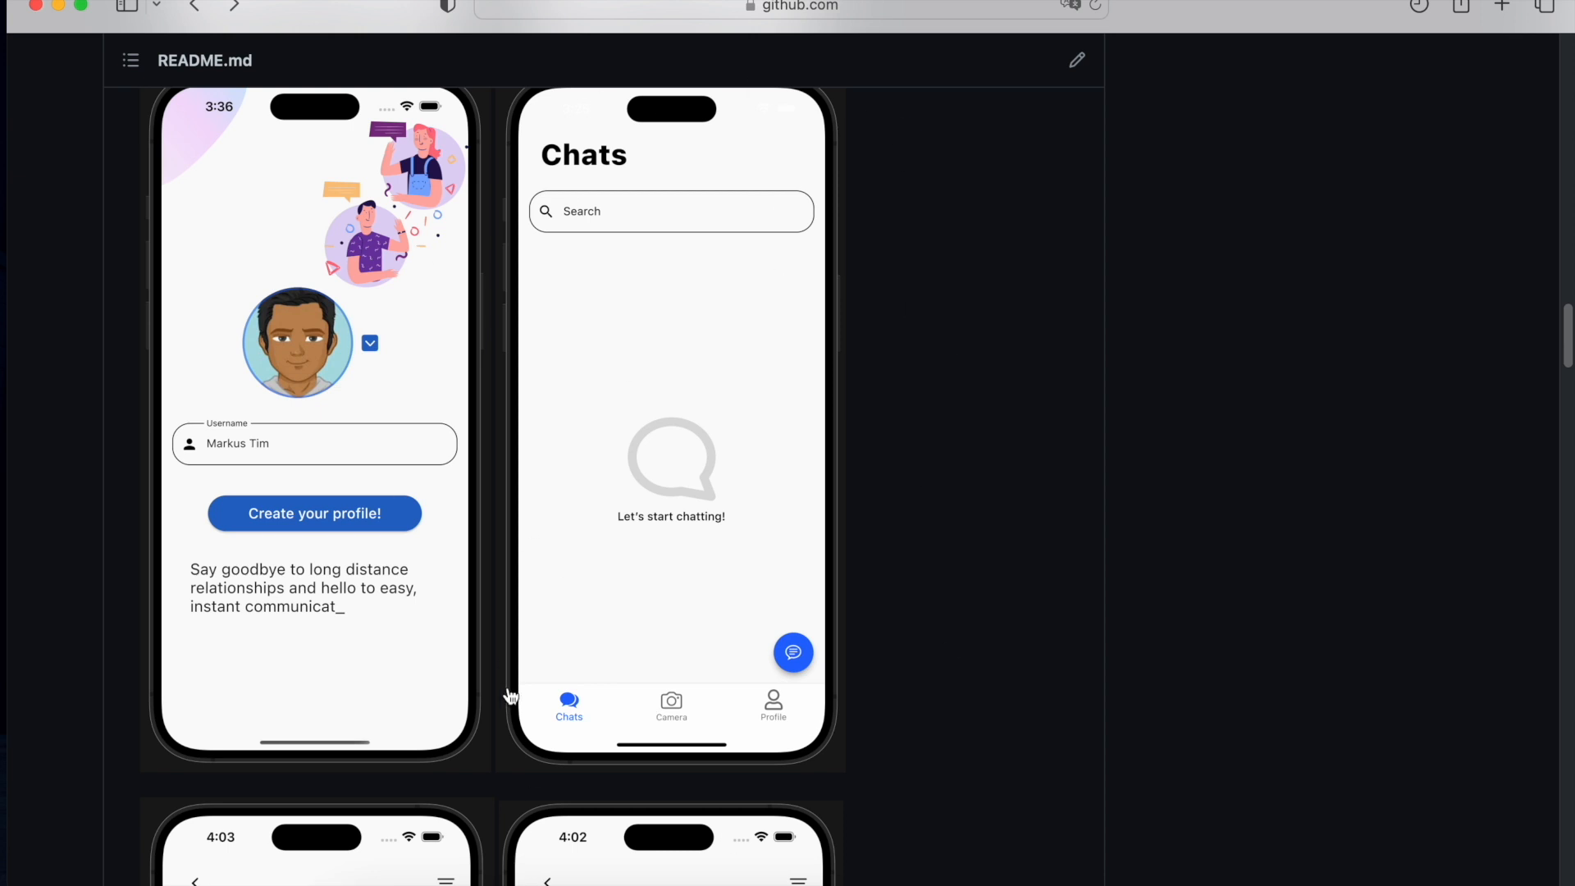
mouse_move(809, 678)
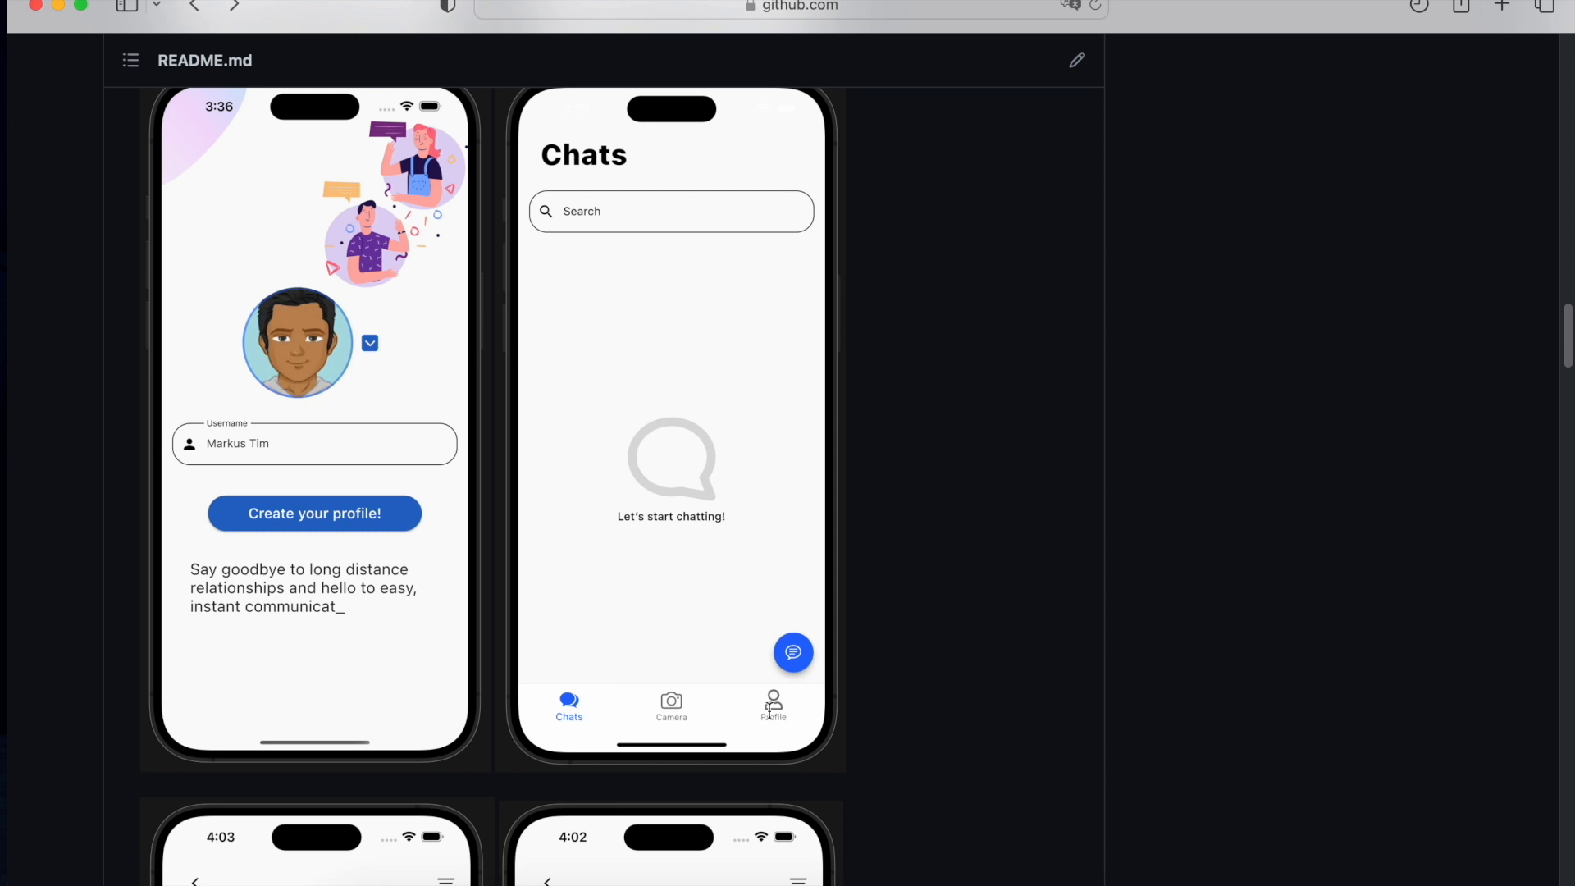
mouse_move(600, 741)
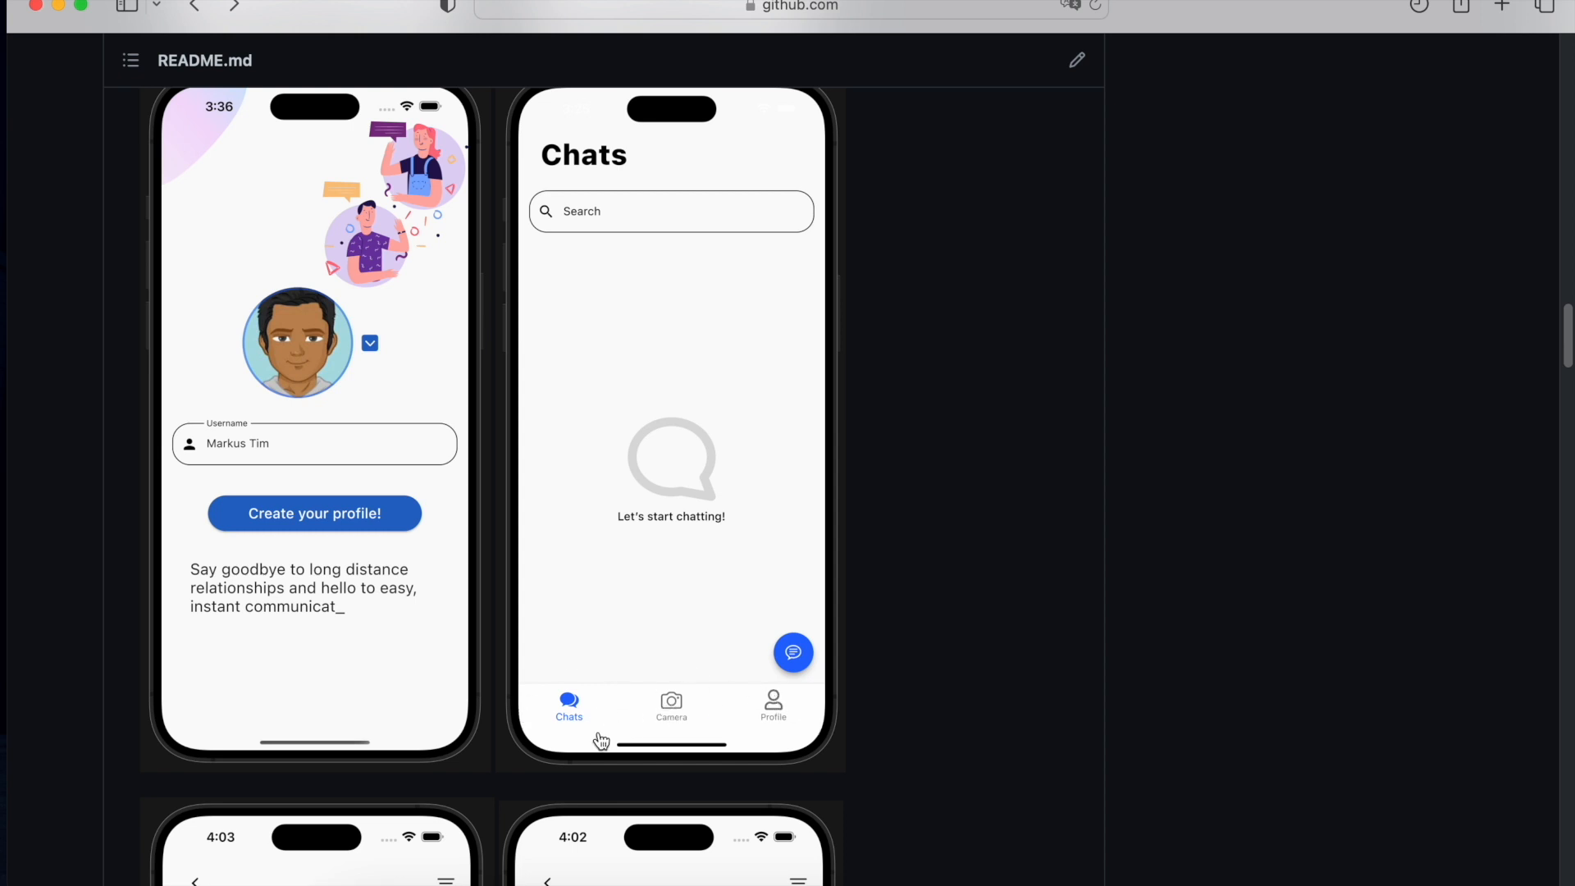
scroll(down, 3)
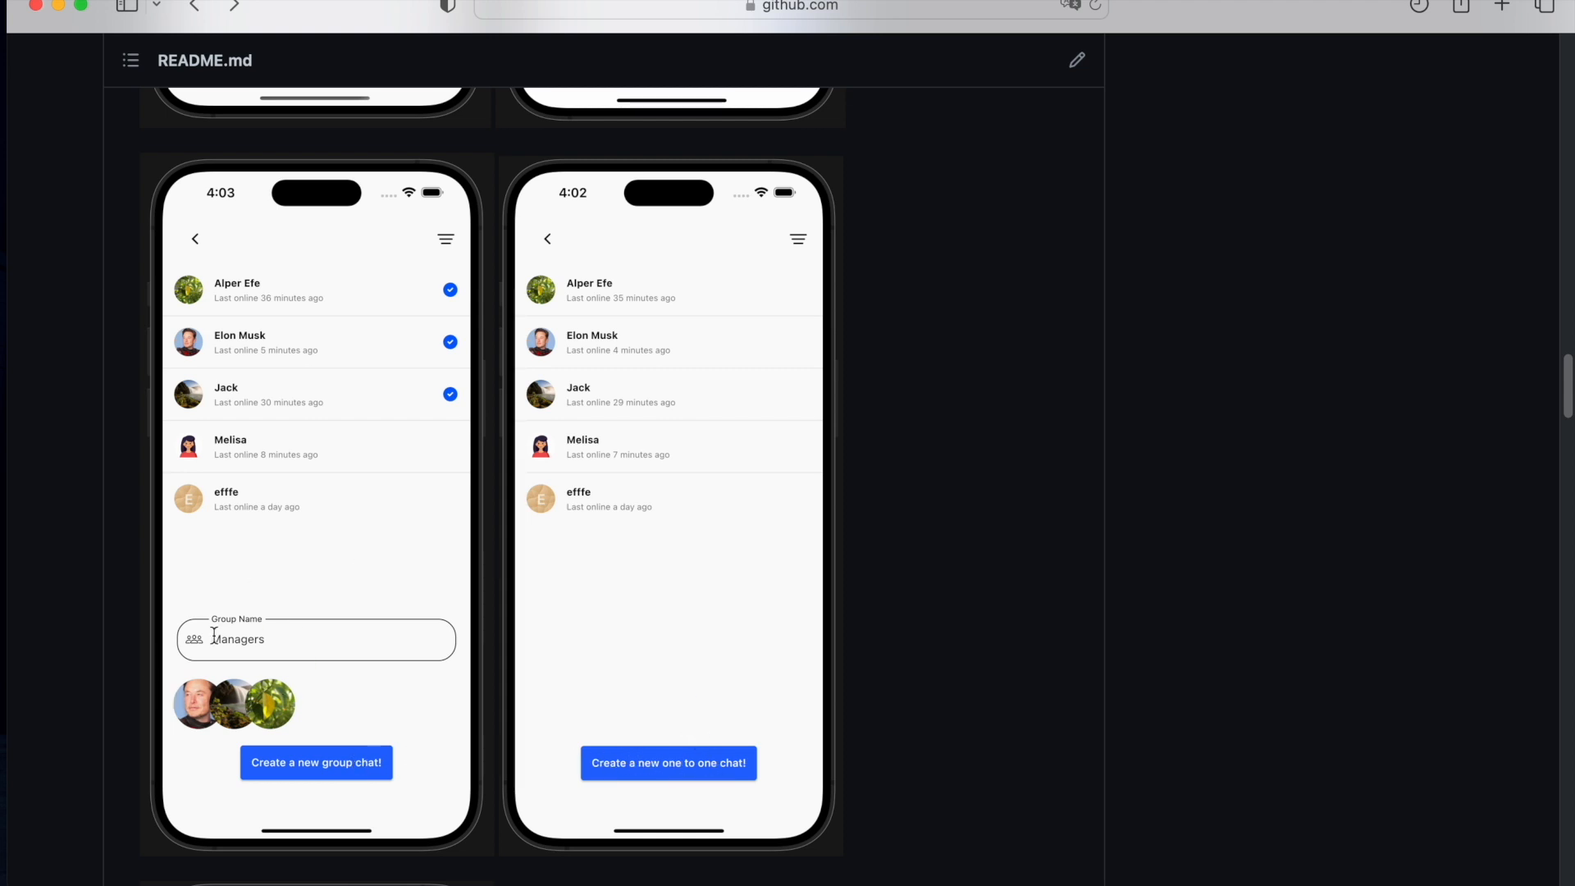
Scroll to the Camera tab screenshots and the channel list with the message-actions menu.
scroll(down, 3)
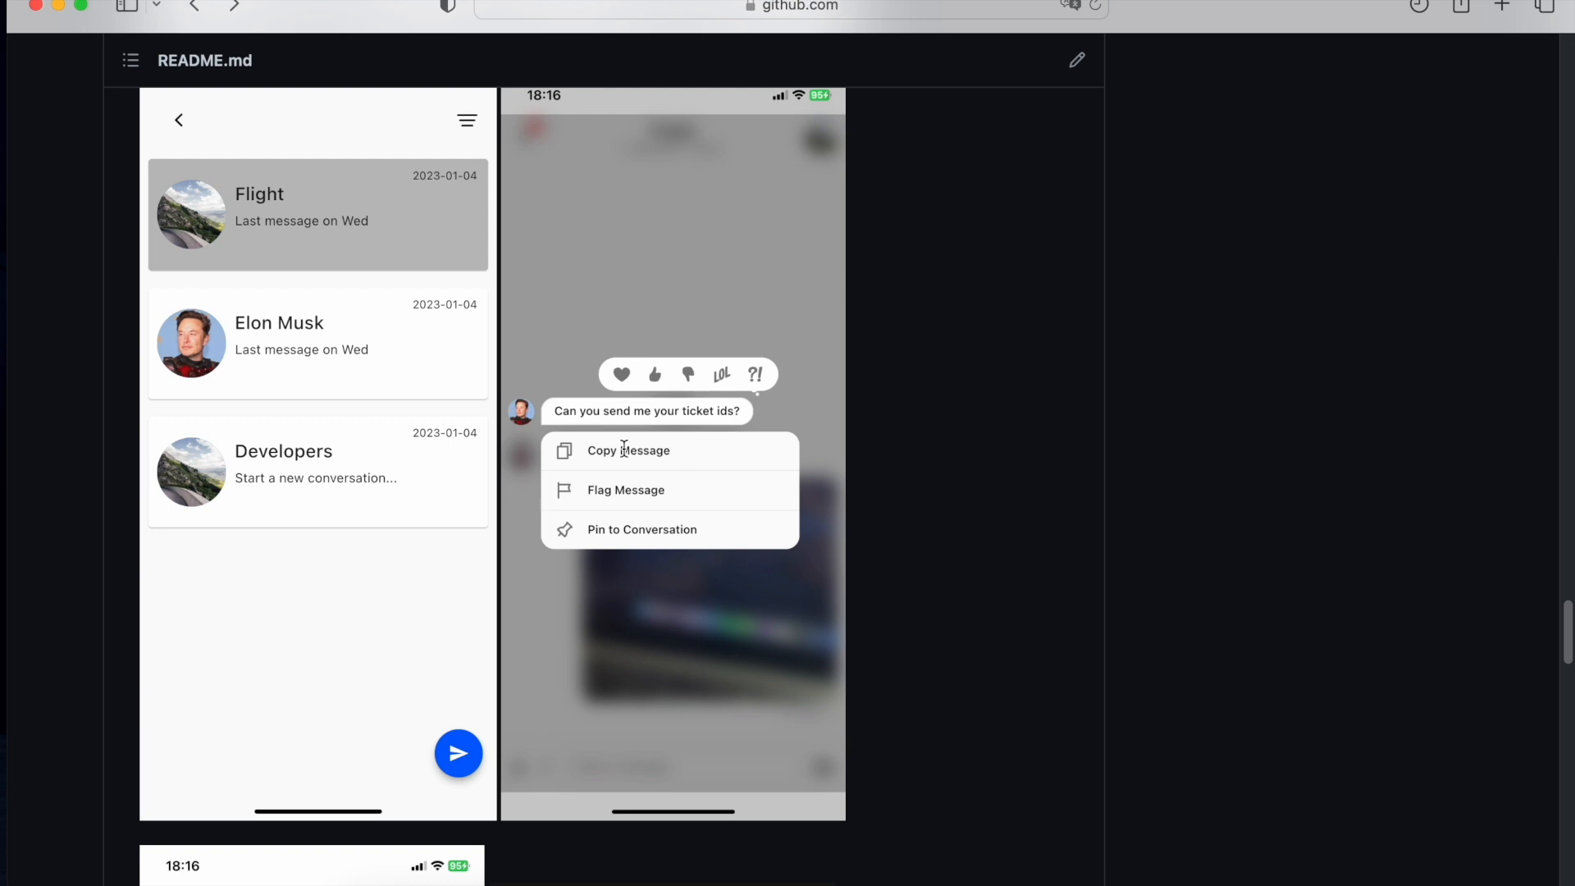
mouse_move(733, 400)
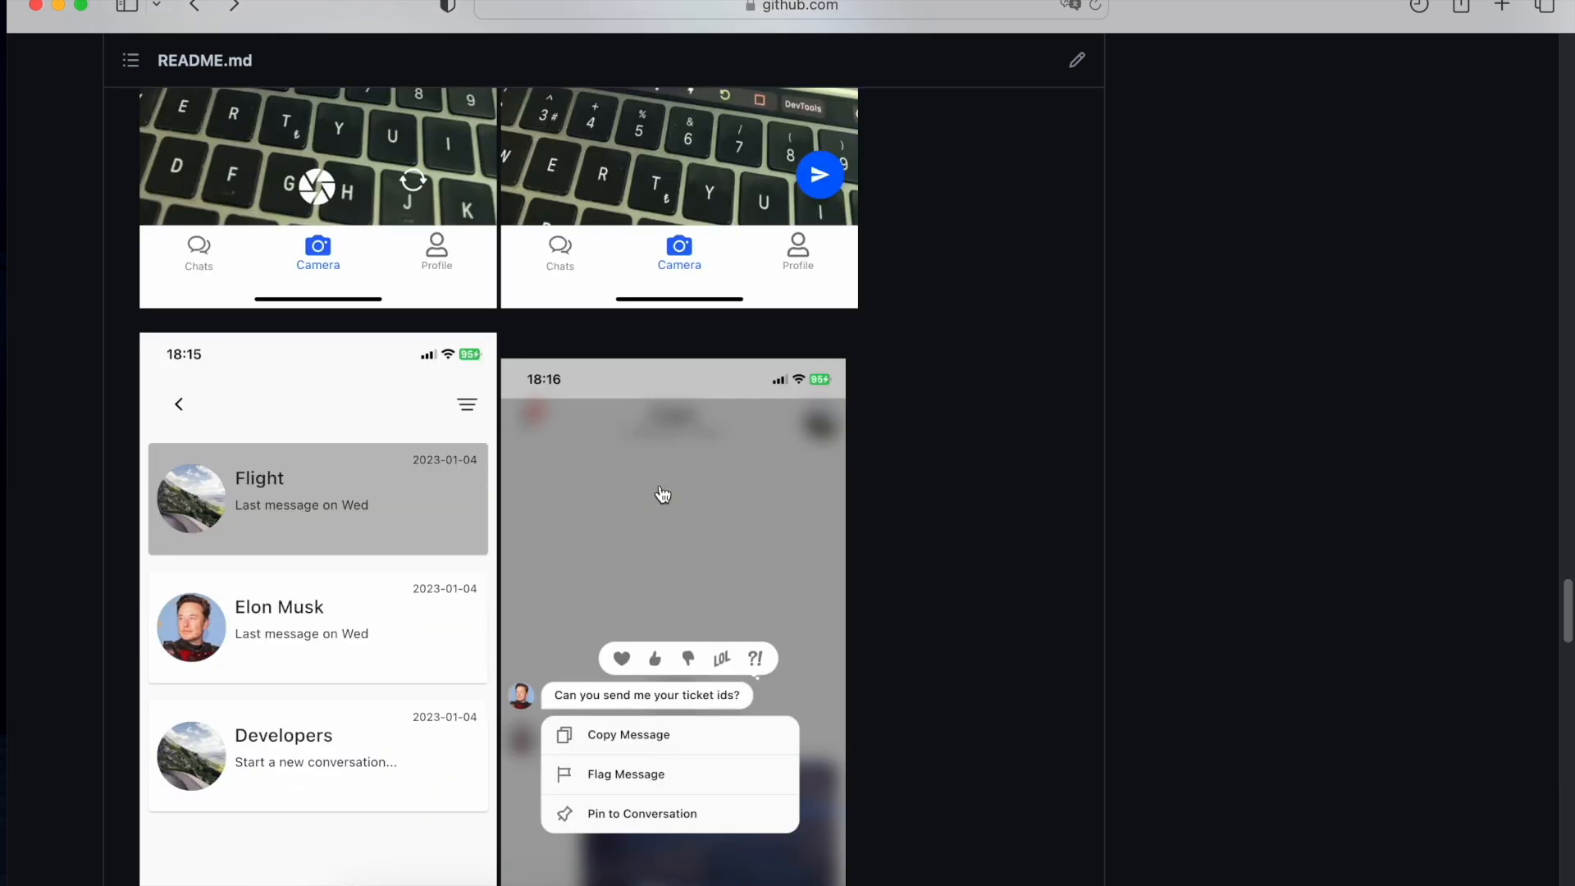
scroll(down, 3)
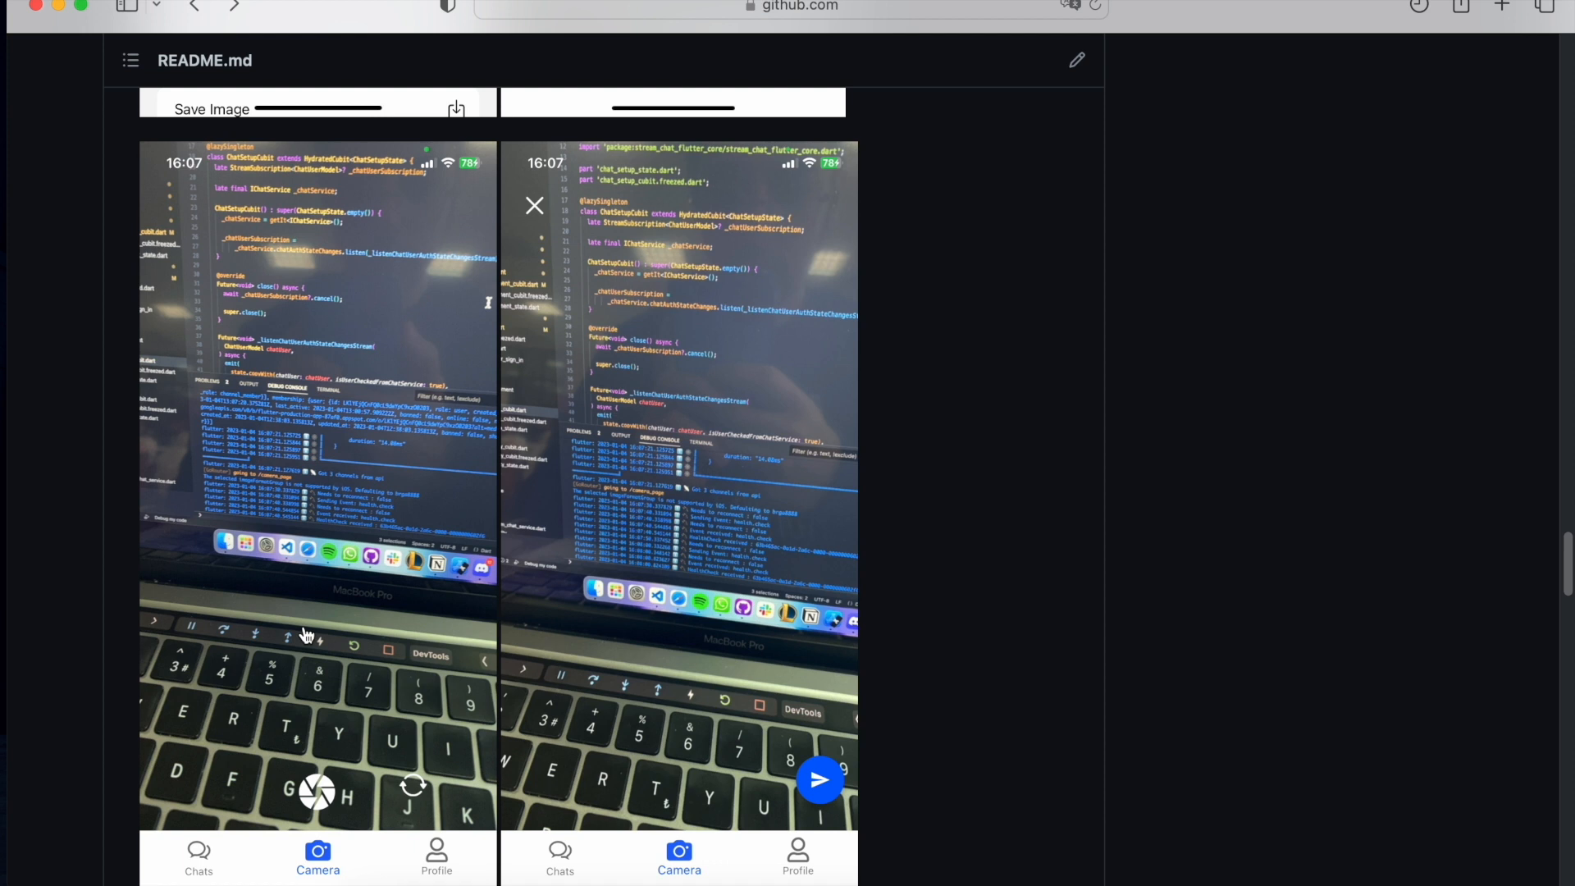
mouse_move(391, 796)
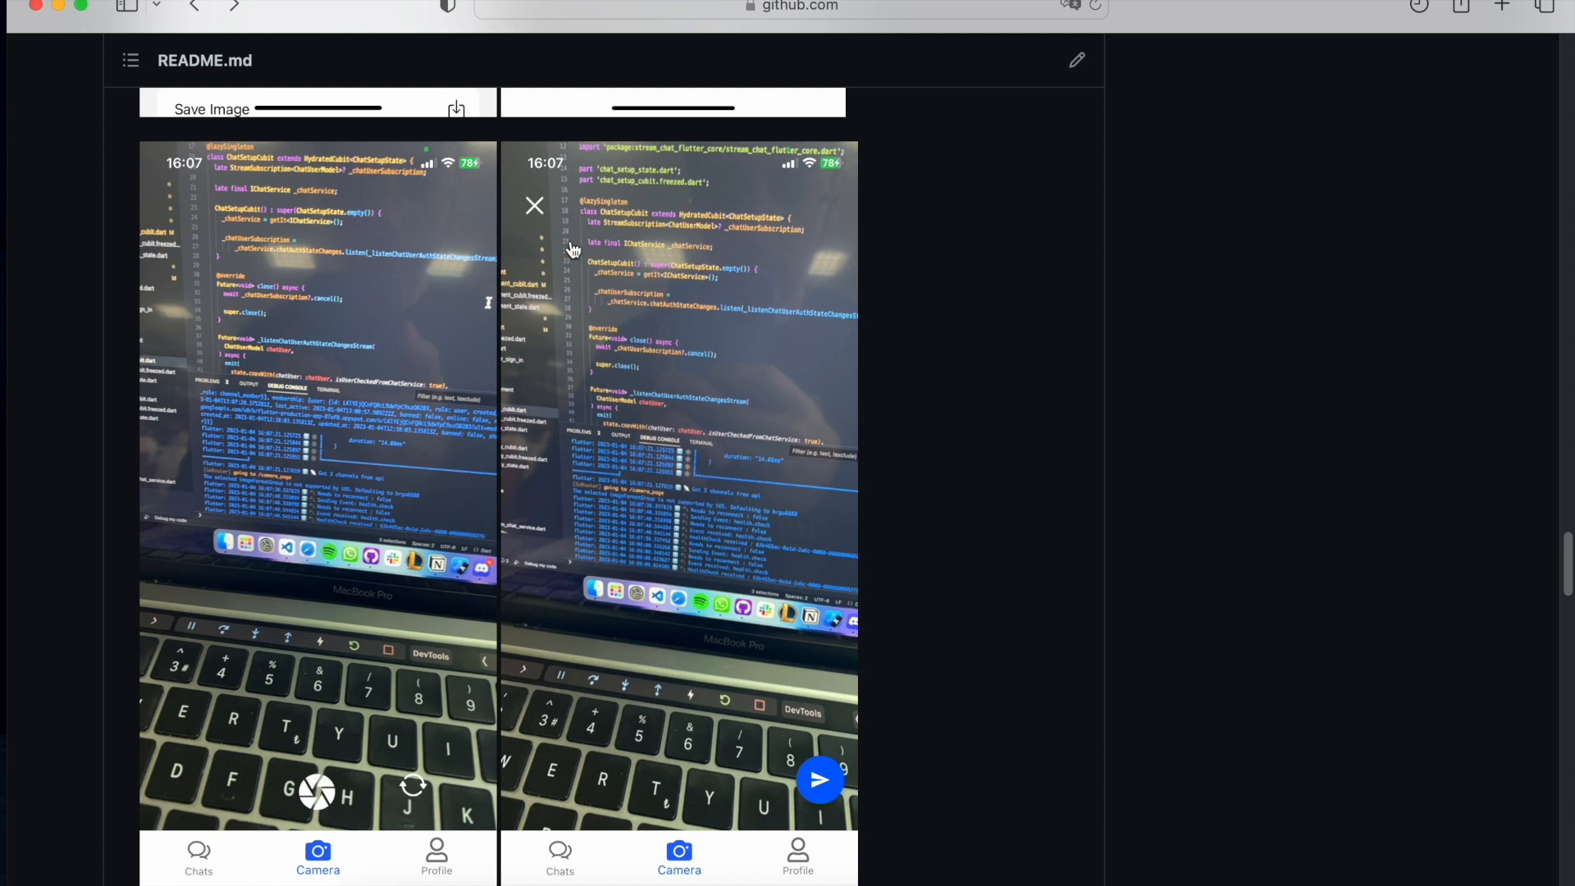
mouse_move(538, 235)
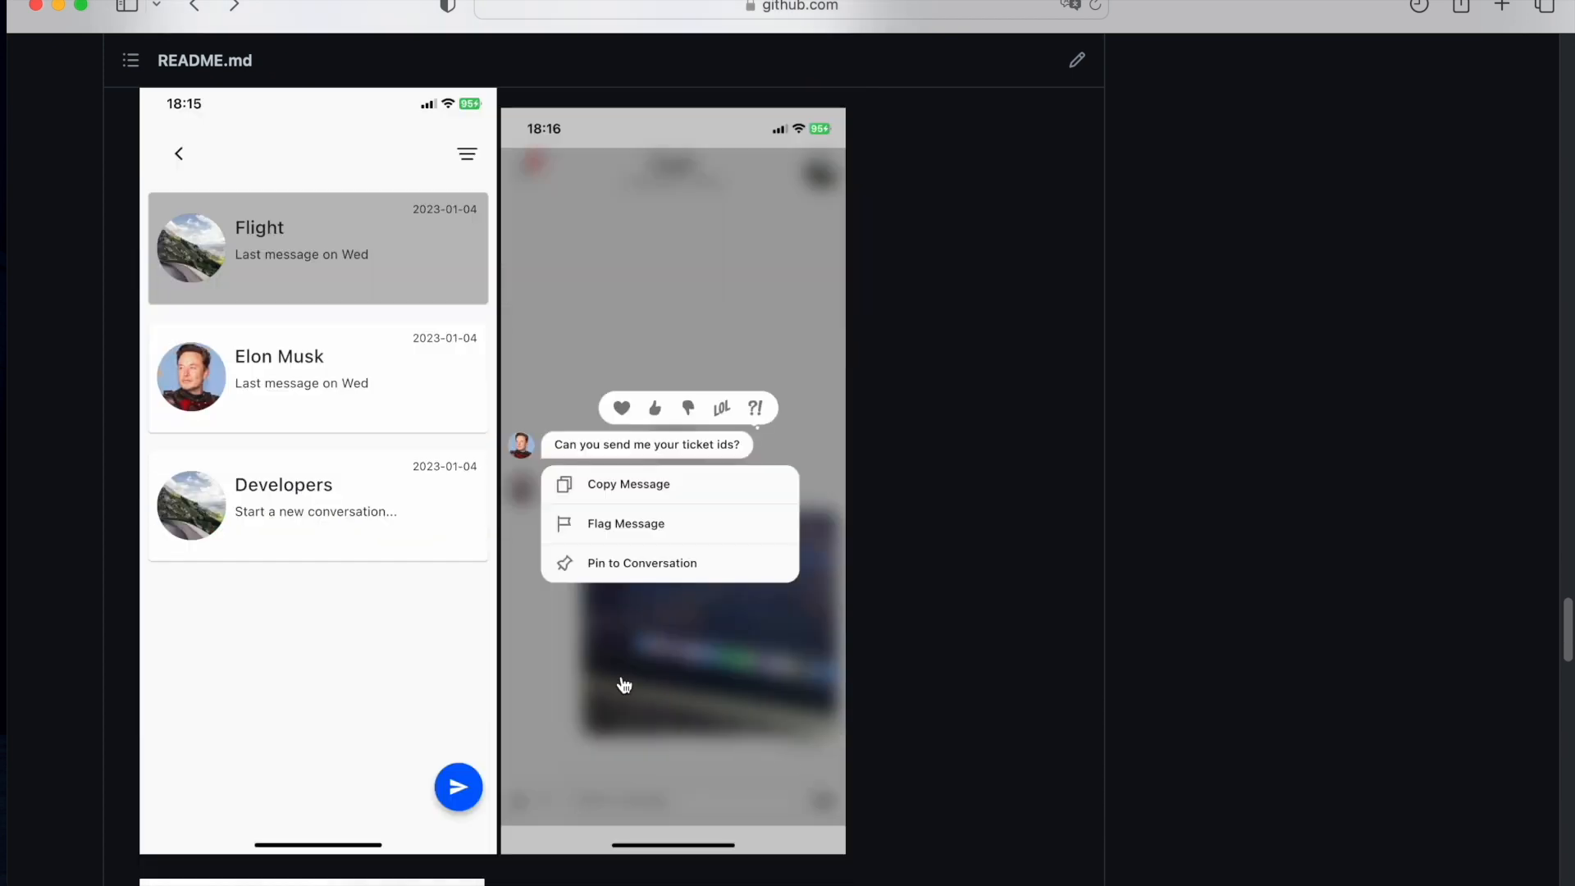
Scroll past the Flight chat and Profile screenshots to the 'Before Beginning: READ BEFORE USING!' heading.
scroll(down, 3)
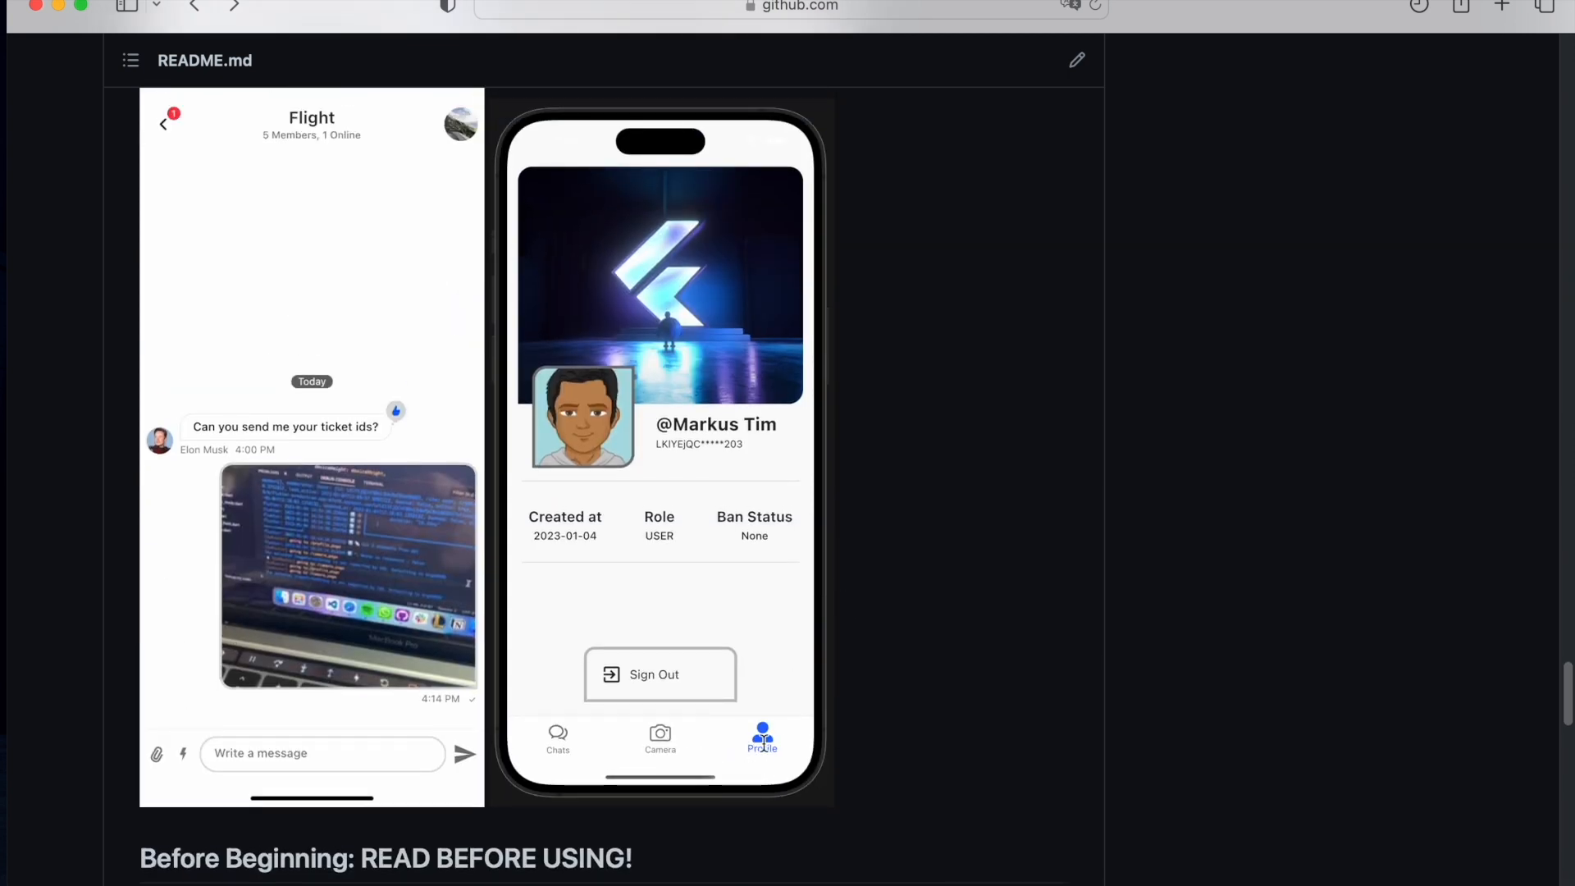
mouse_move(497, 515)
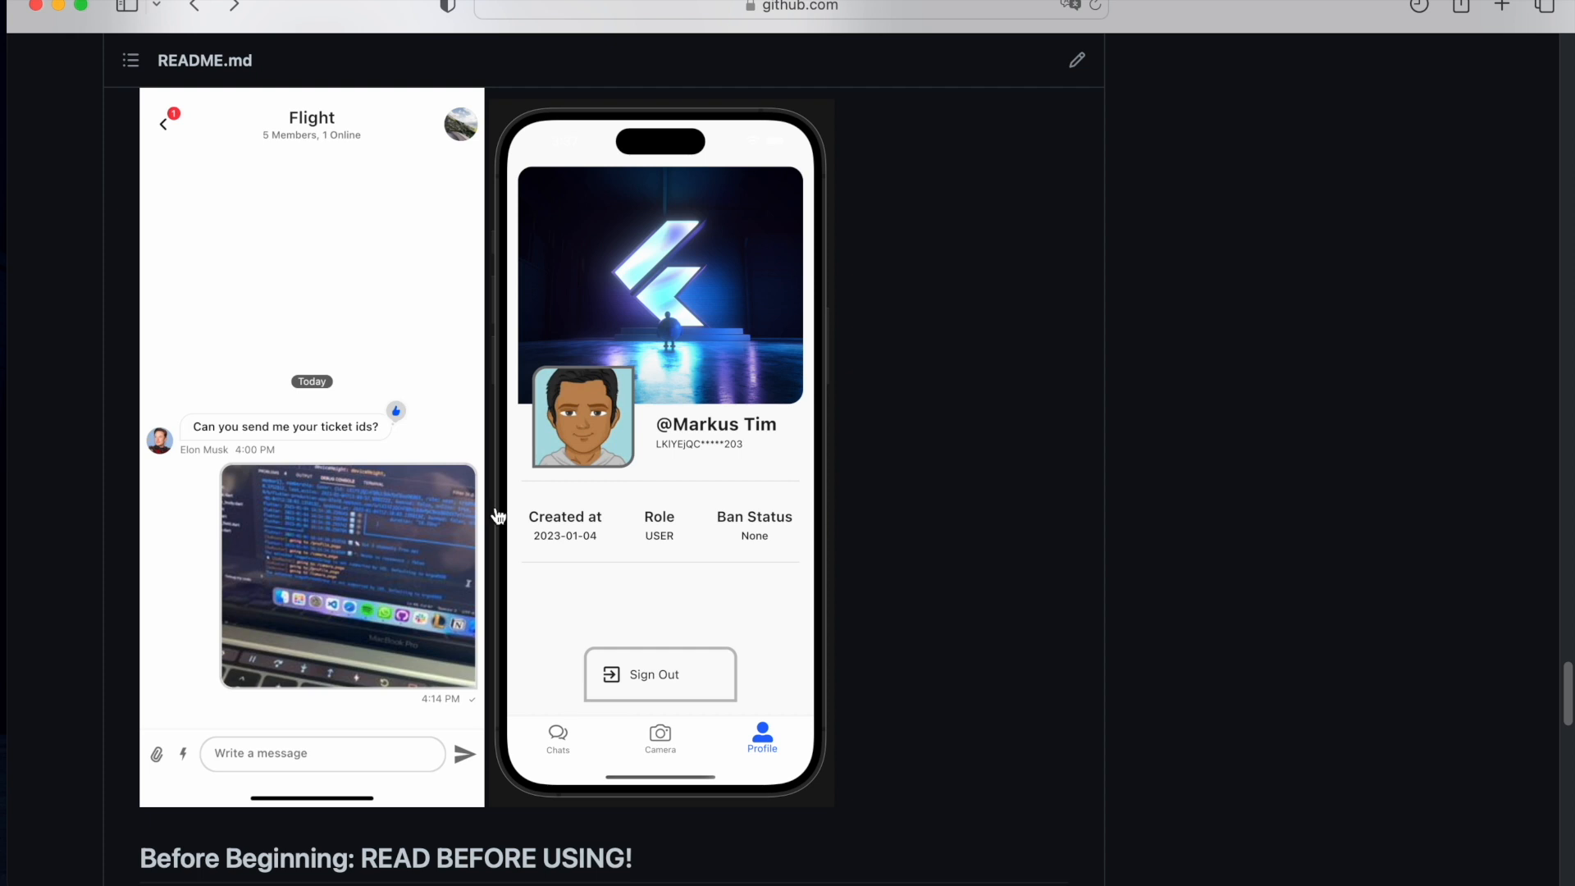
mouse_move(741, 382)
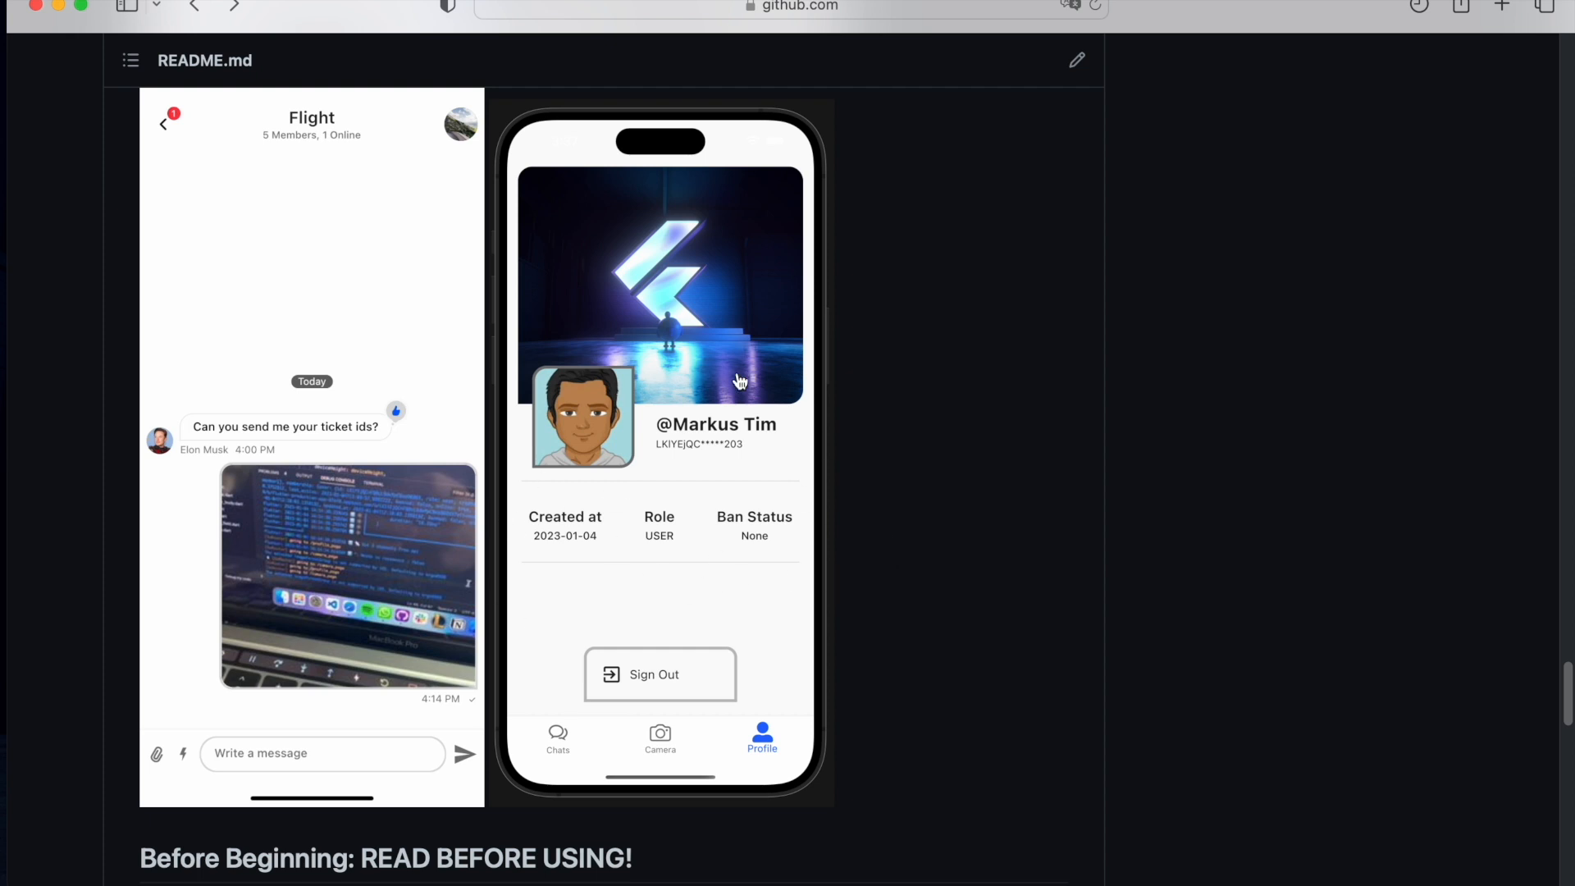
mouse_move(634, 651)
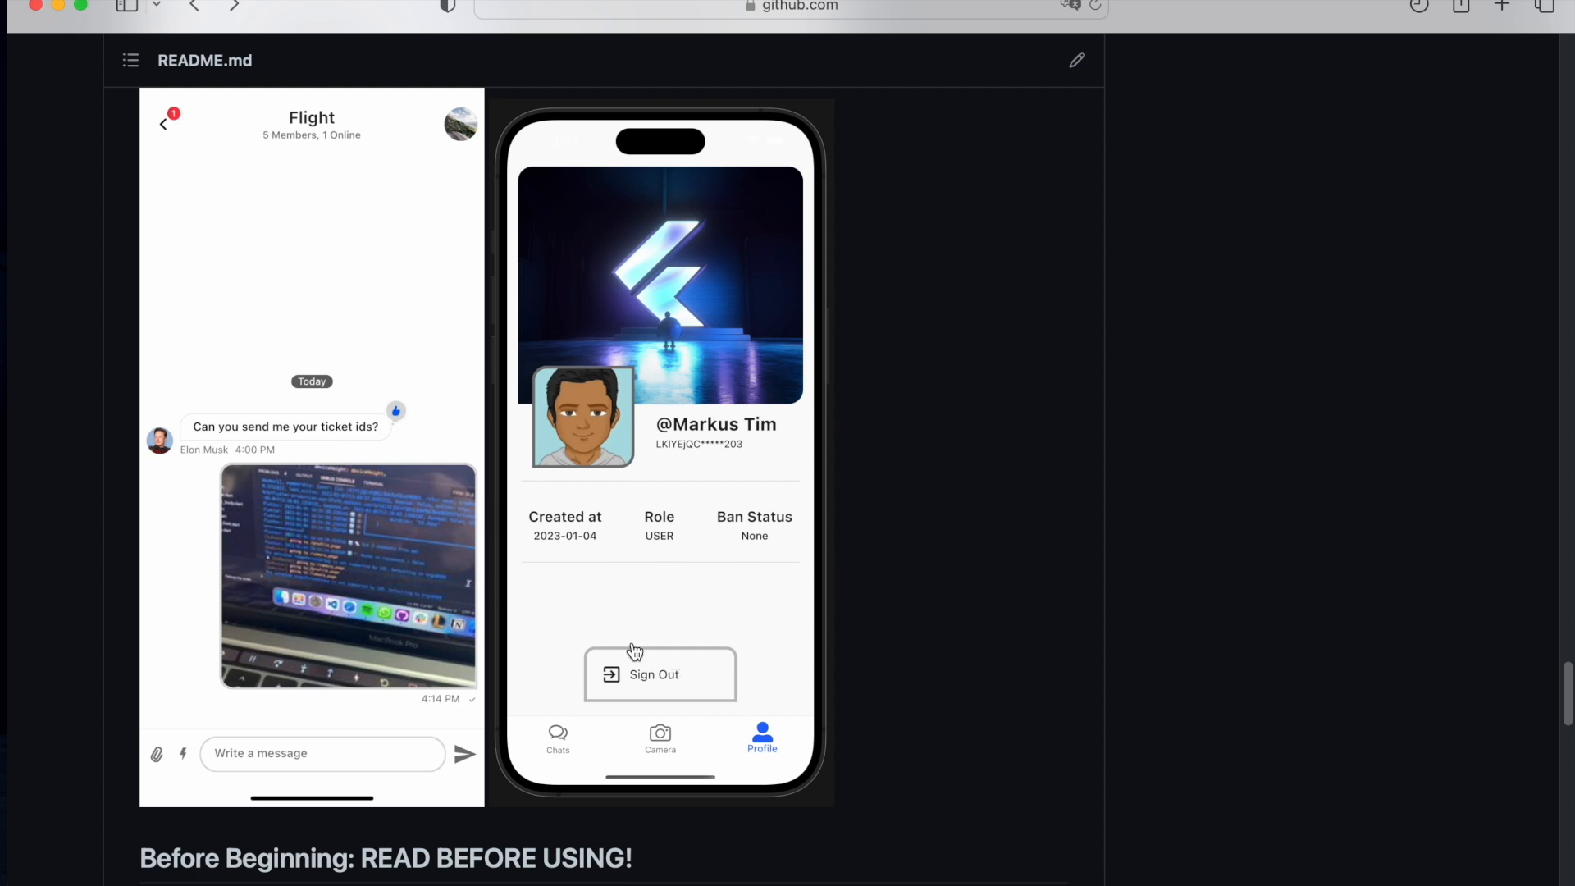
mouse_move(965, 592)
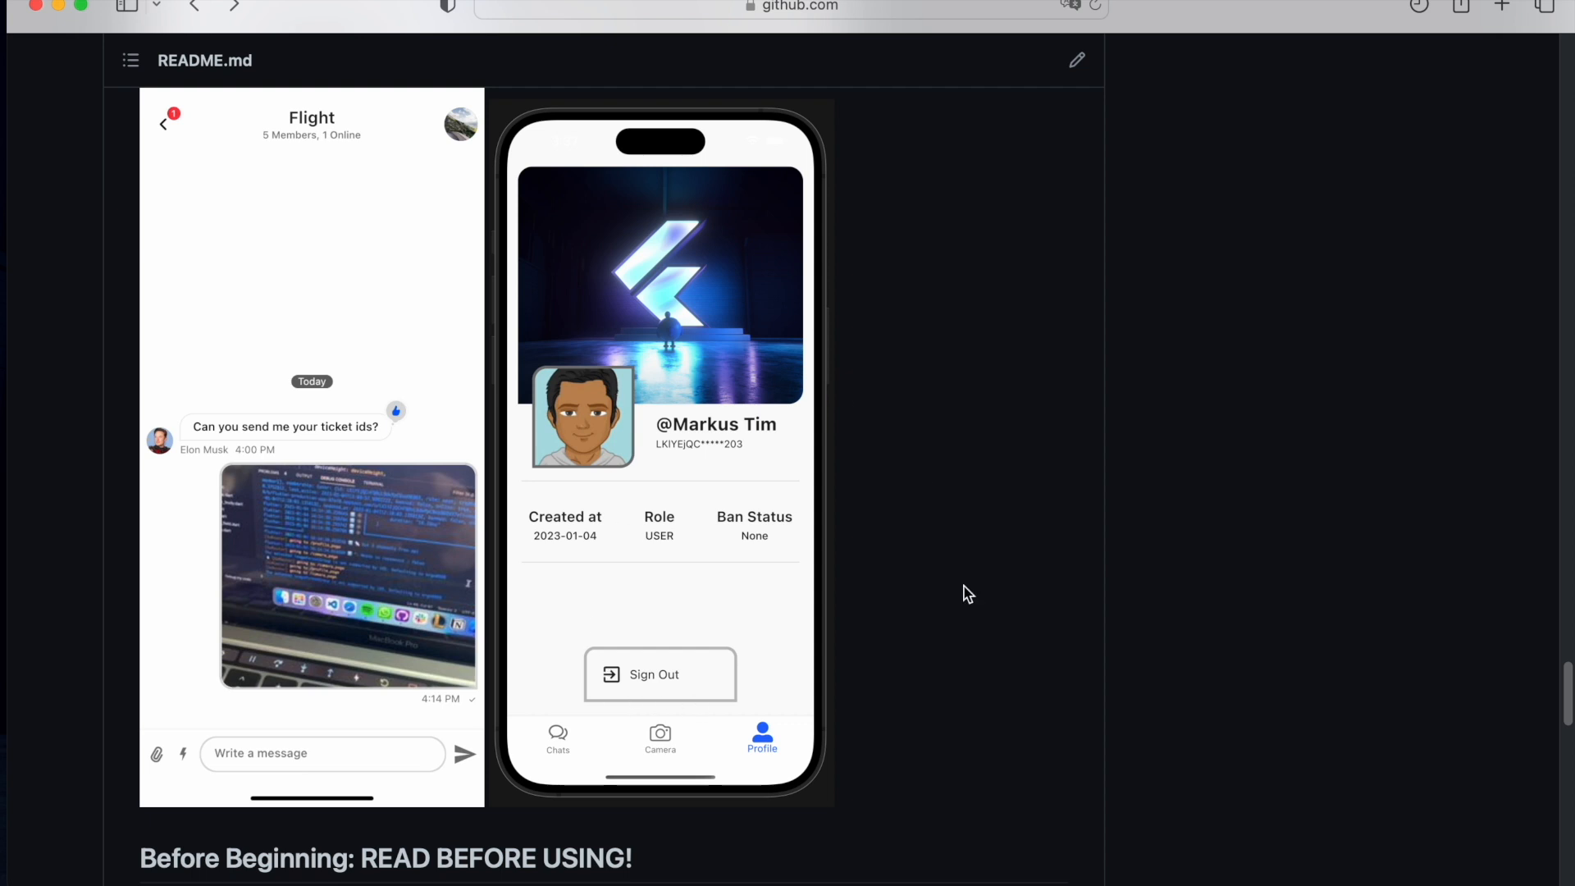
scroll(down, 3)
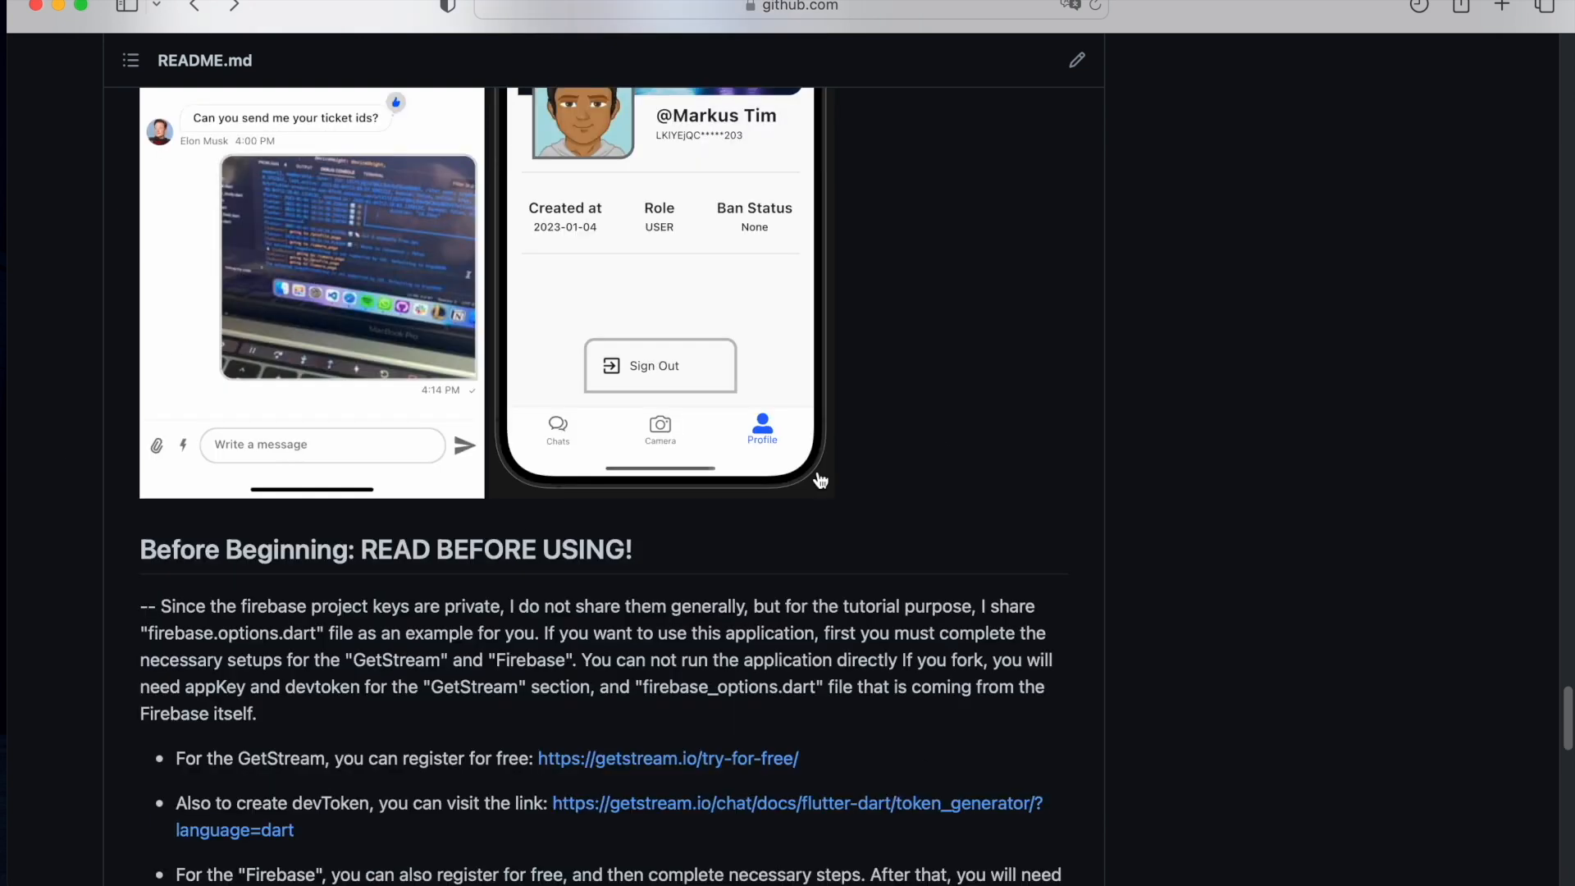
Highlight the READ BEFORE USING warning, clear it, then select the start of the Firebase registration note.
scroll(down, 3)
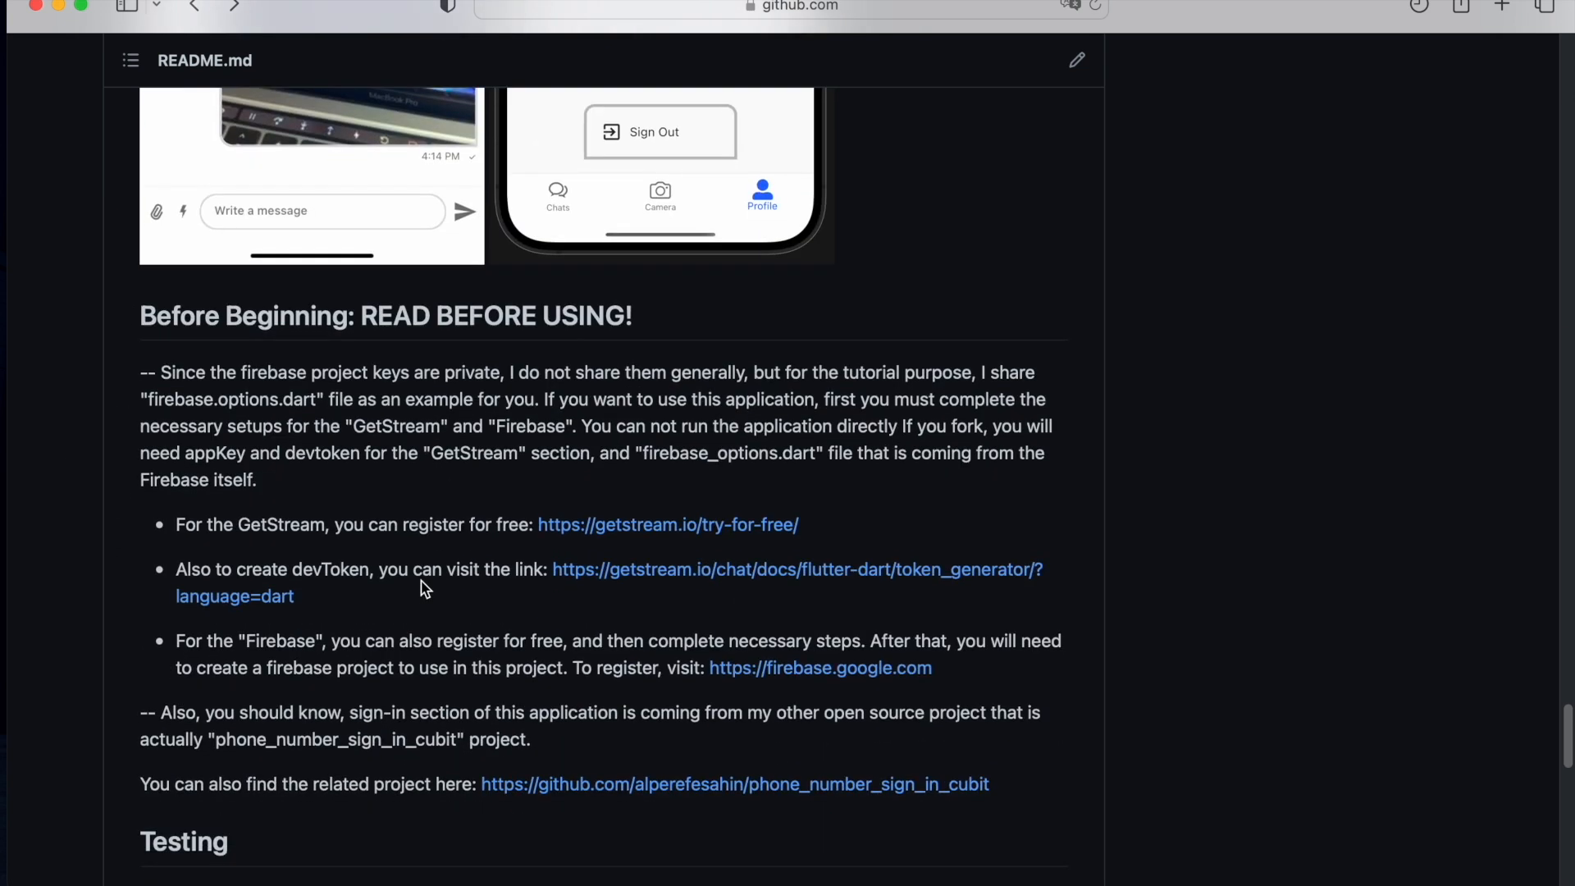
double_click(494, 316)
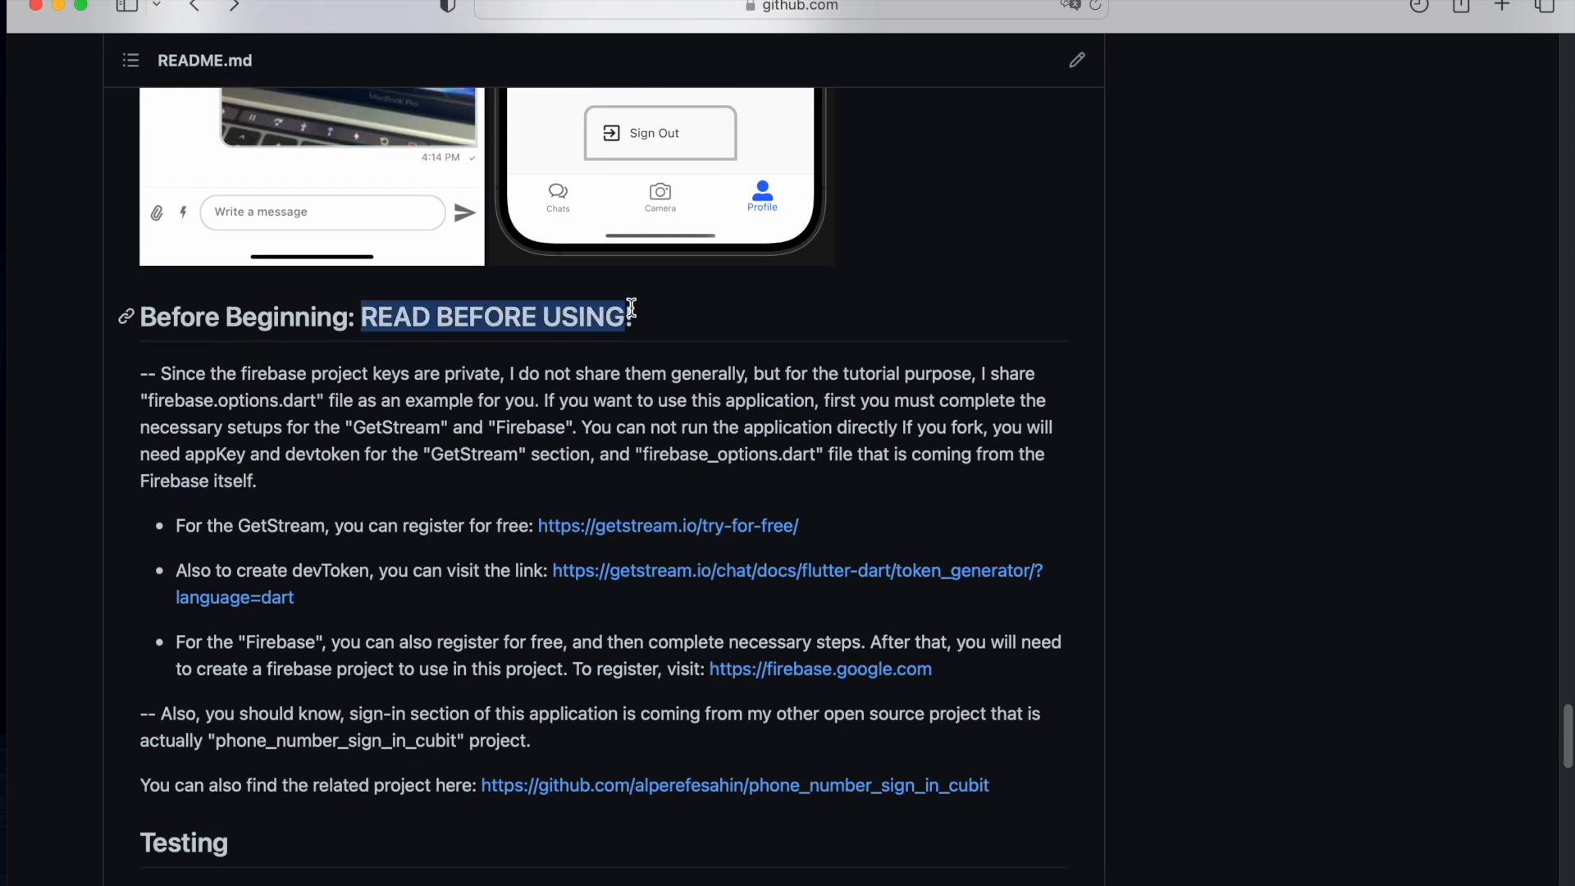
click(561, 709)
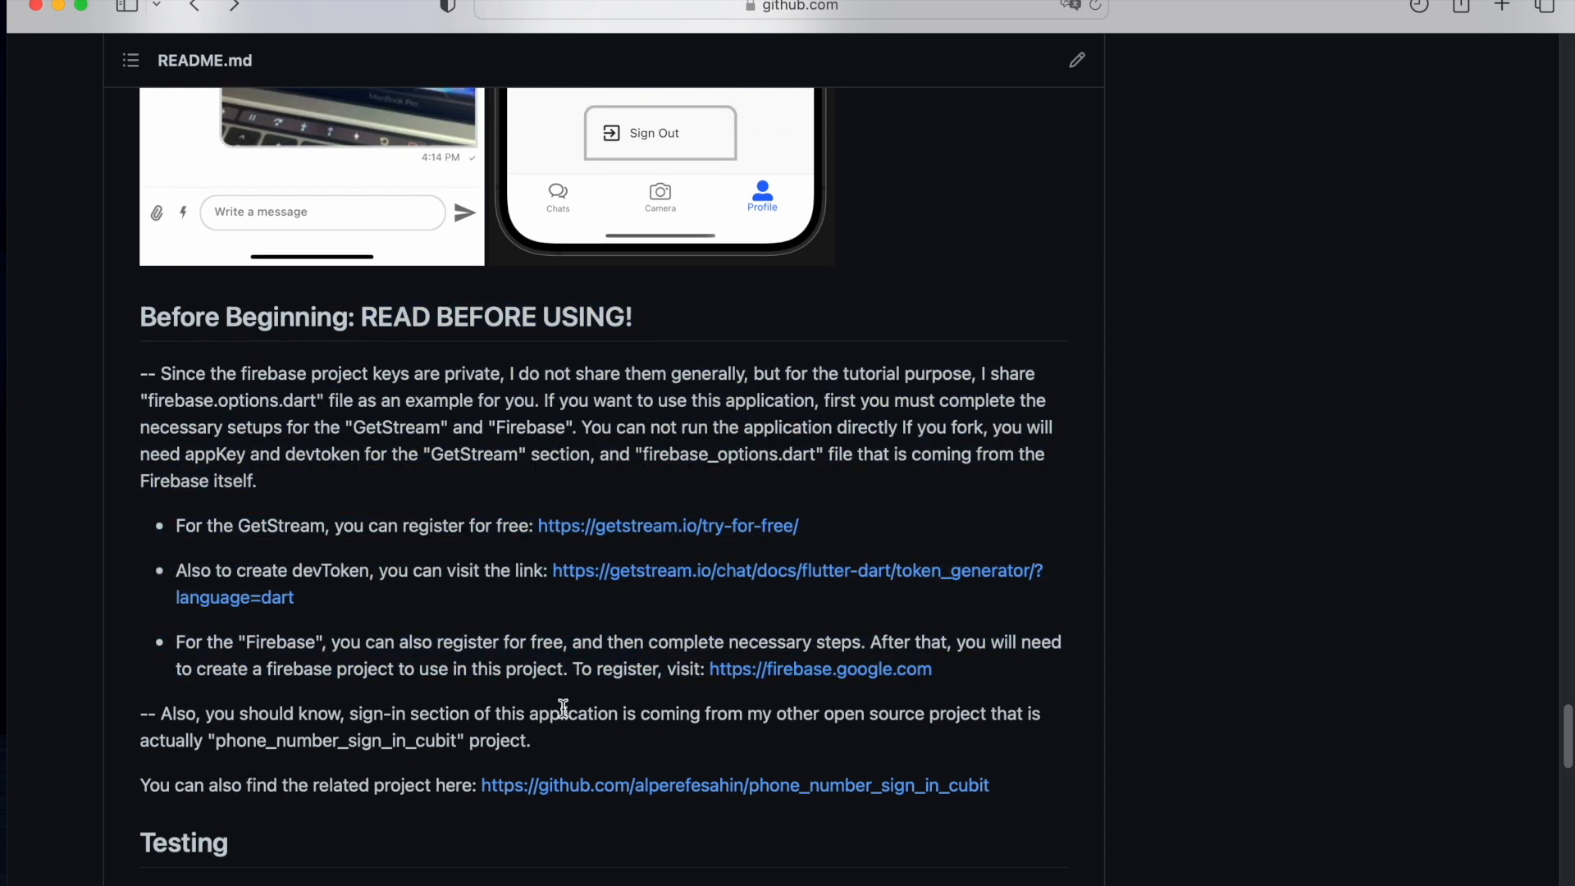
mouse_move(464, 767)
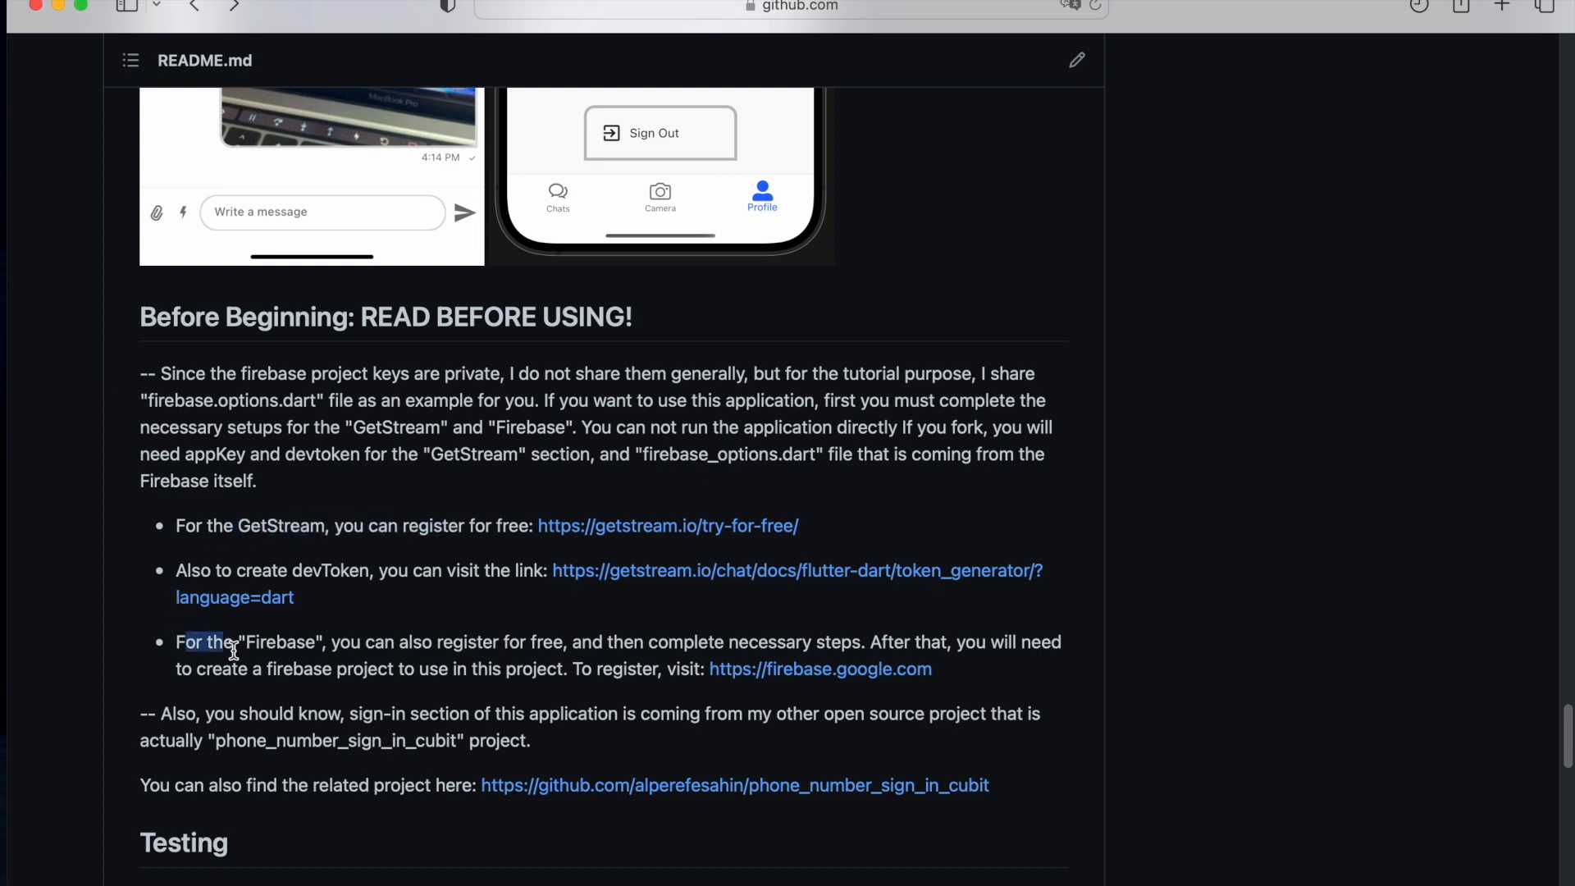
drag(231, 642, 688, 641)
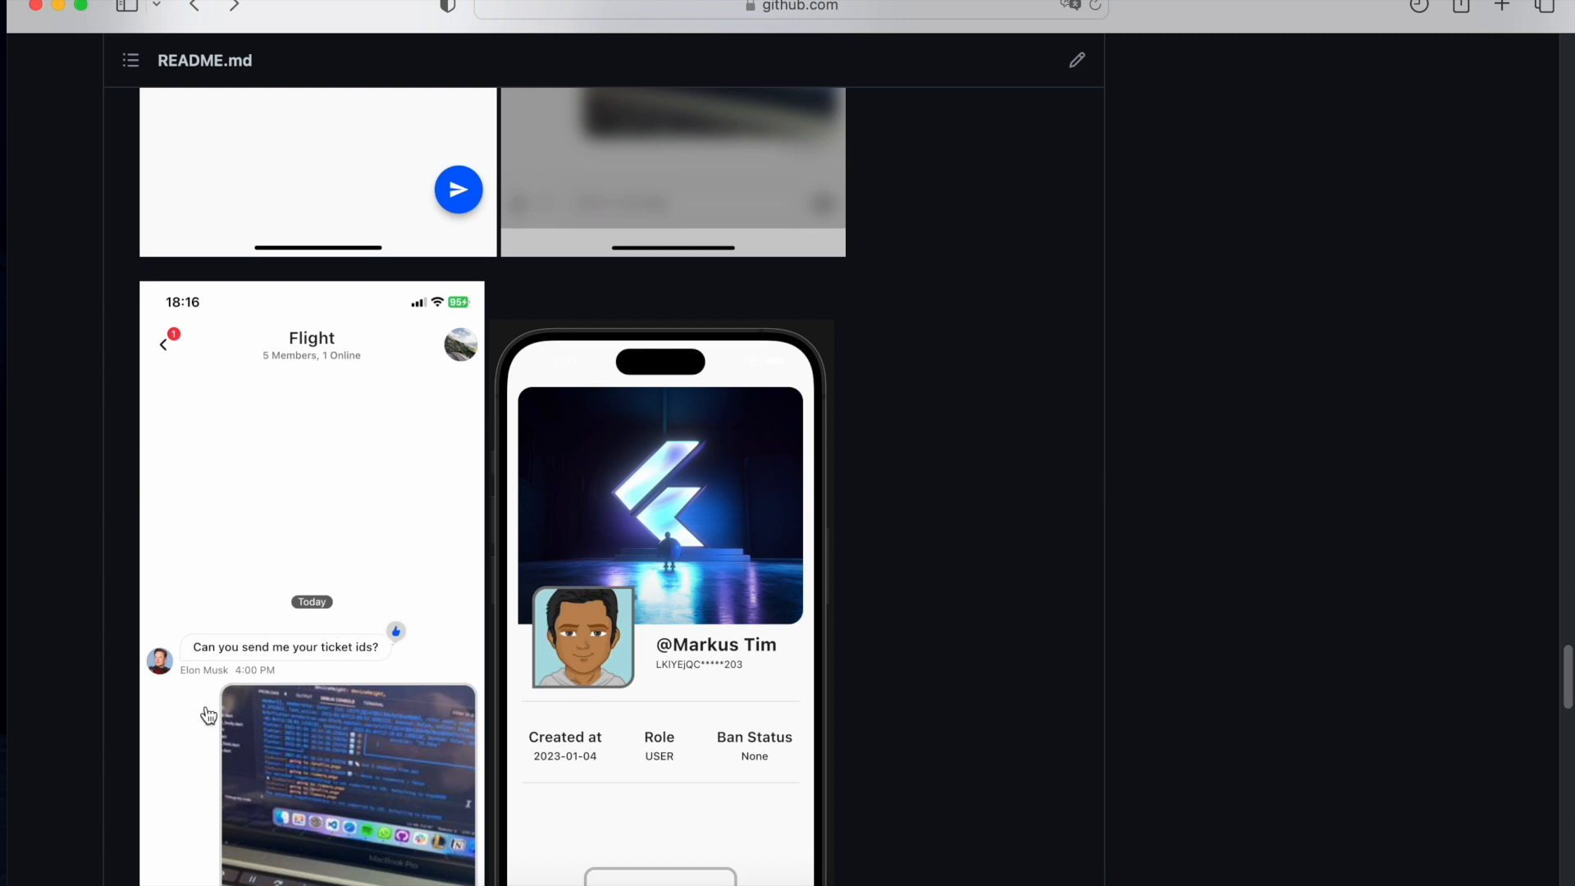
mouse_move(1084, 482)
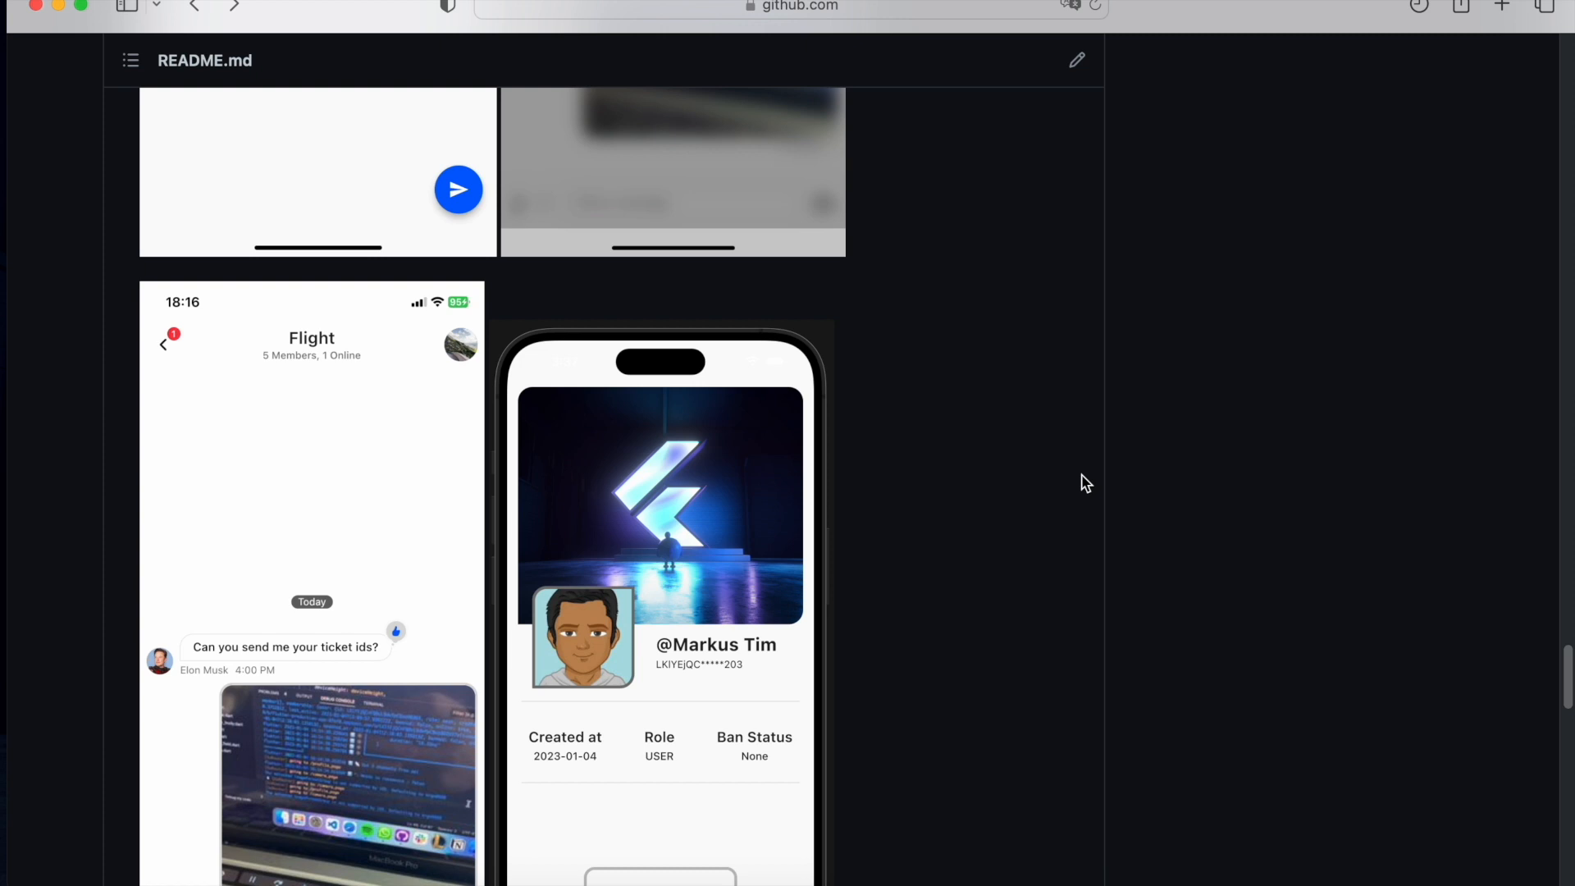